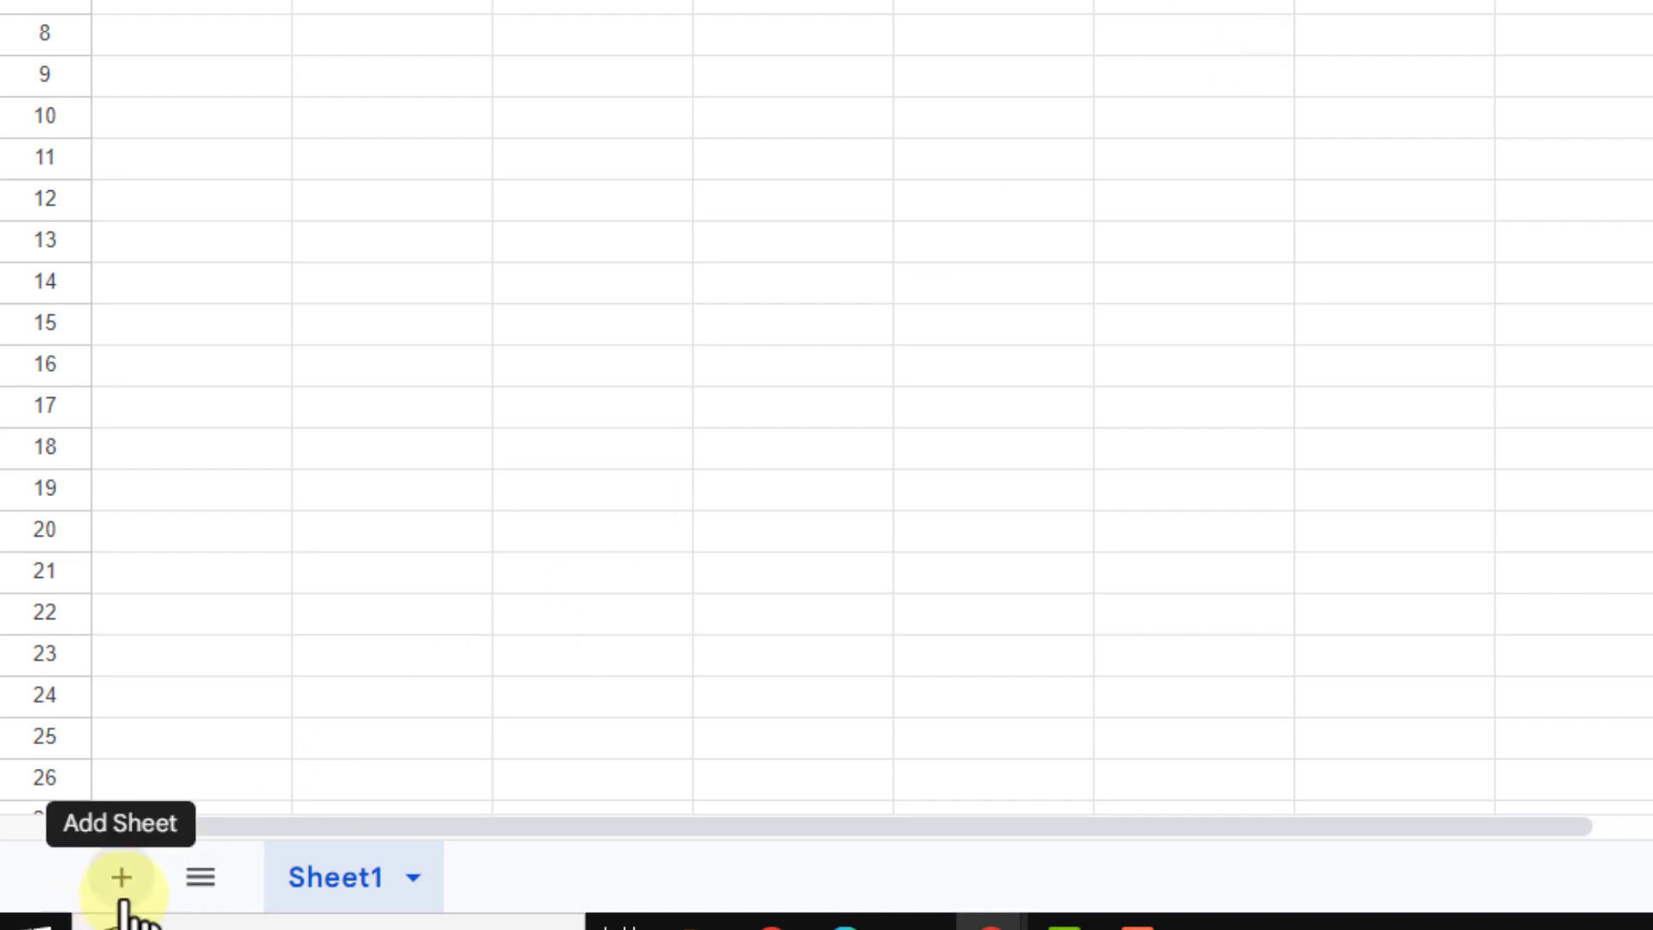
# Add a new sheet renamed Before2010, then another sheet named After2010
pyautogui.click(120, 876)
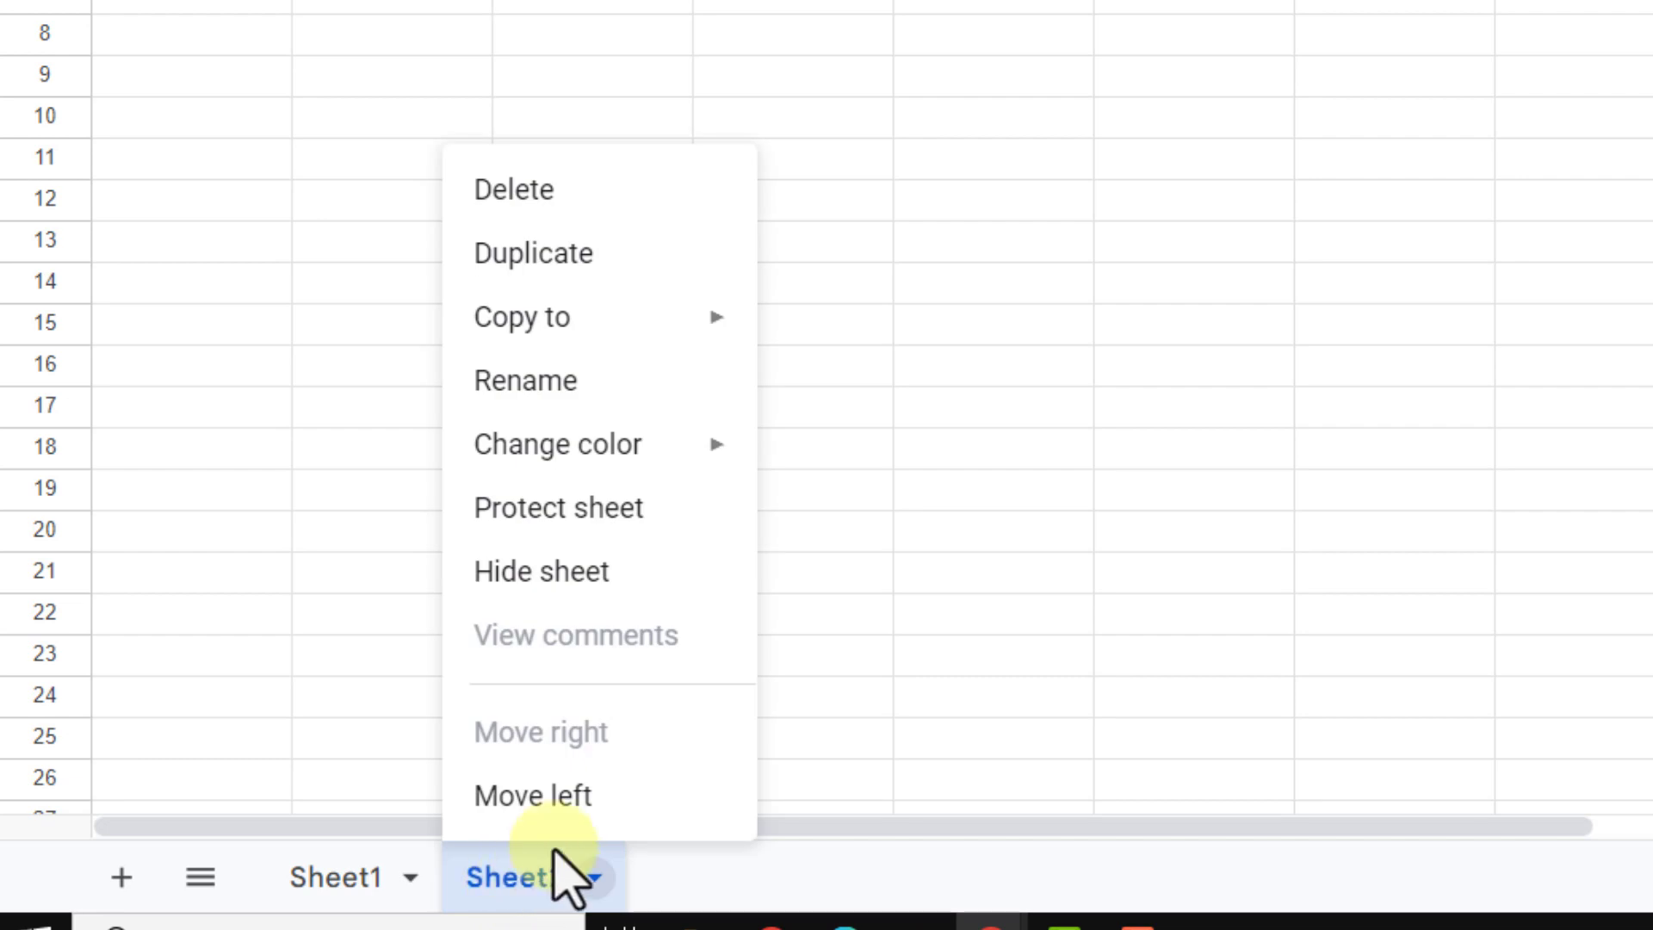
pyautogui.click(525, 380)
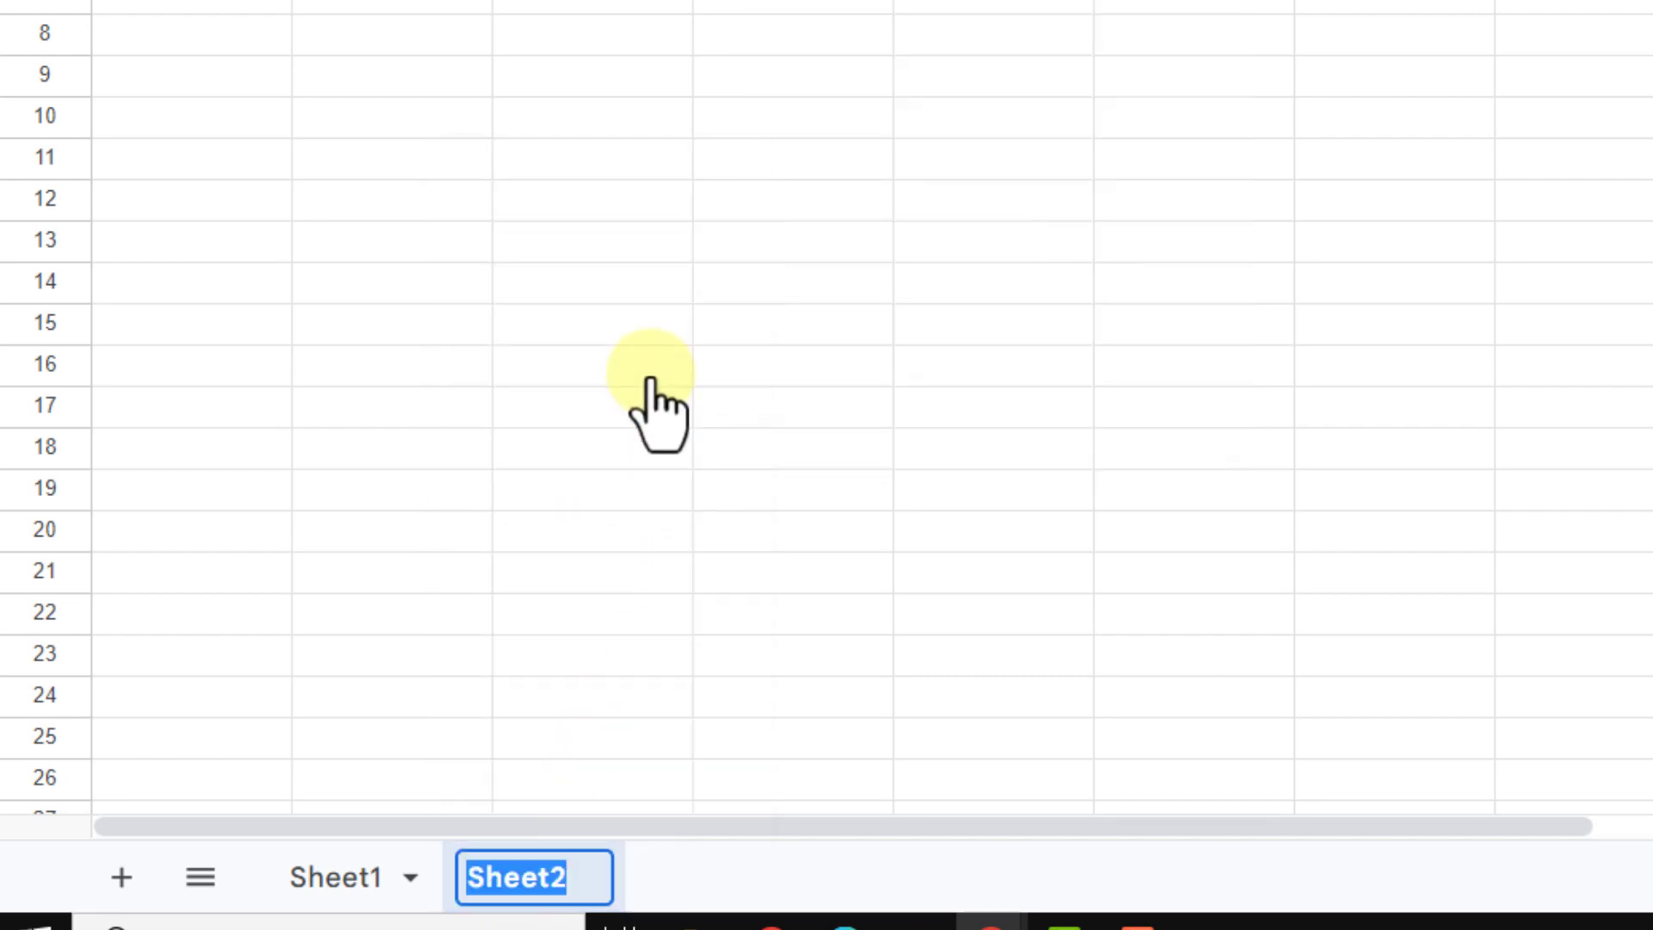
pyautogui.write('Before')
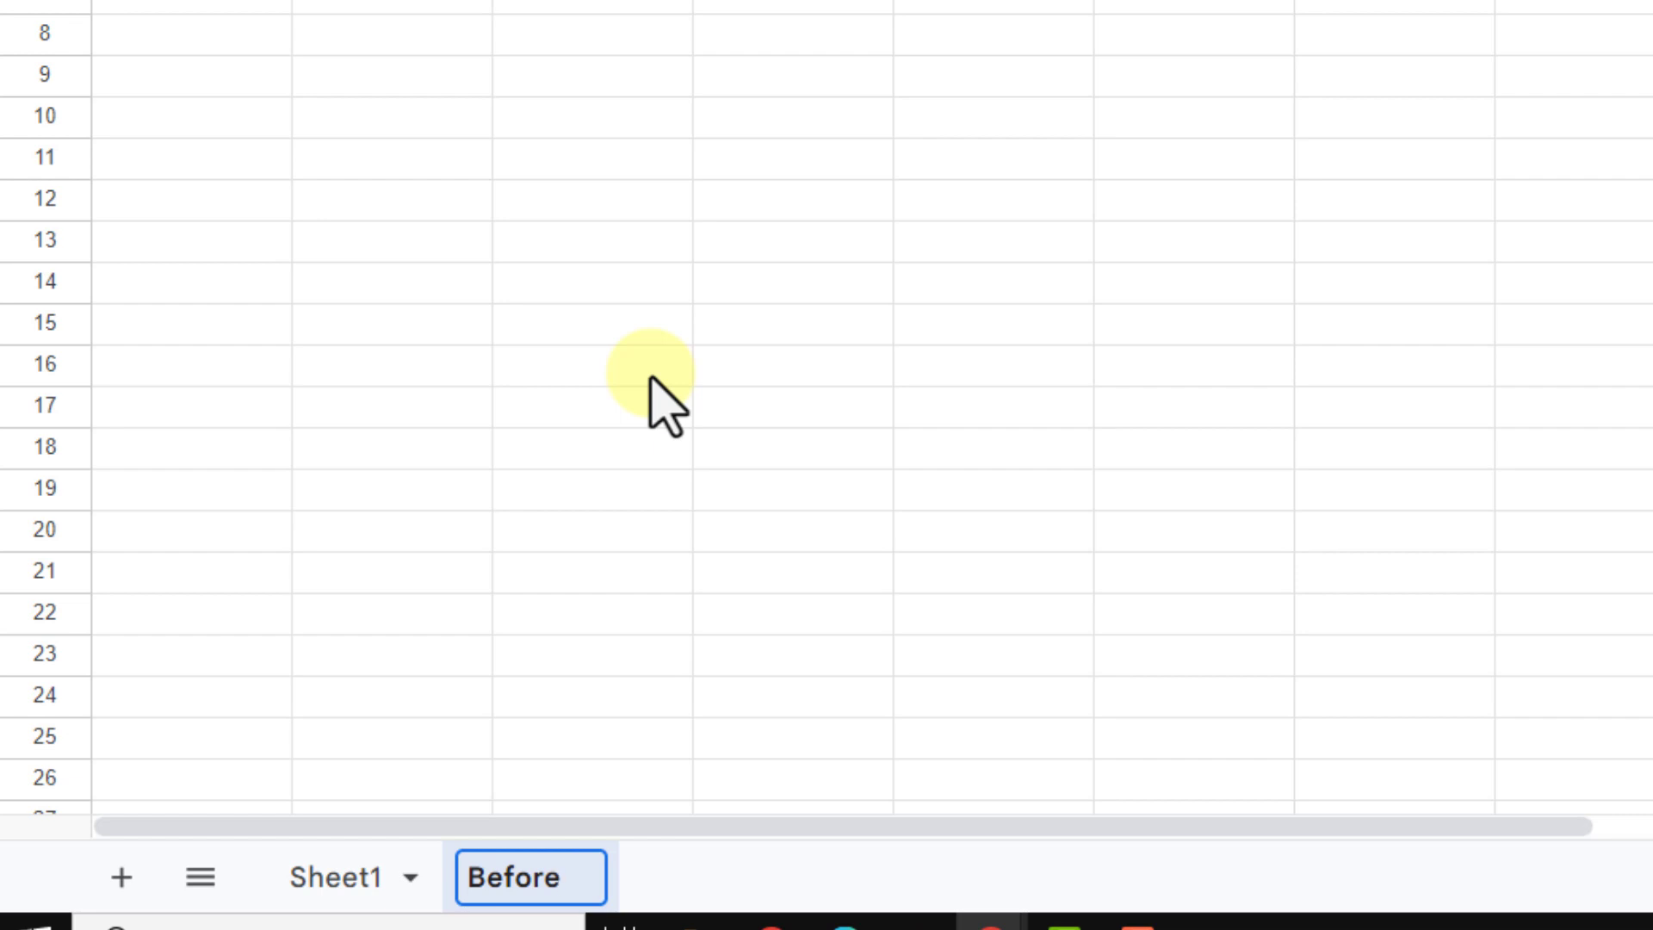
pyautogui.write('2010')
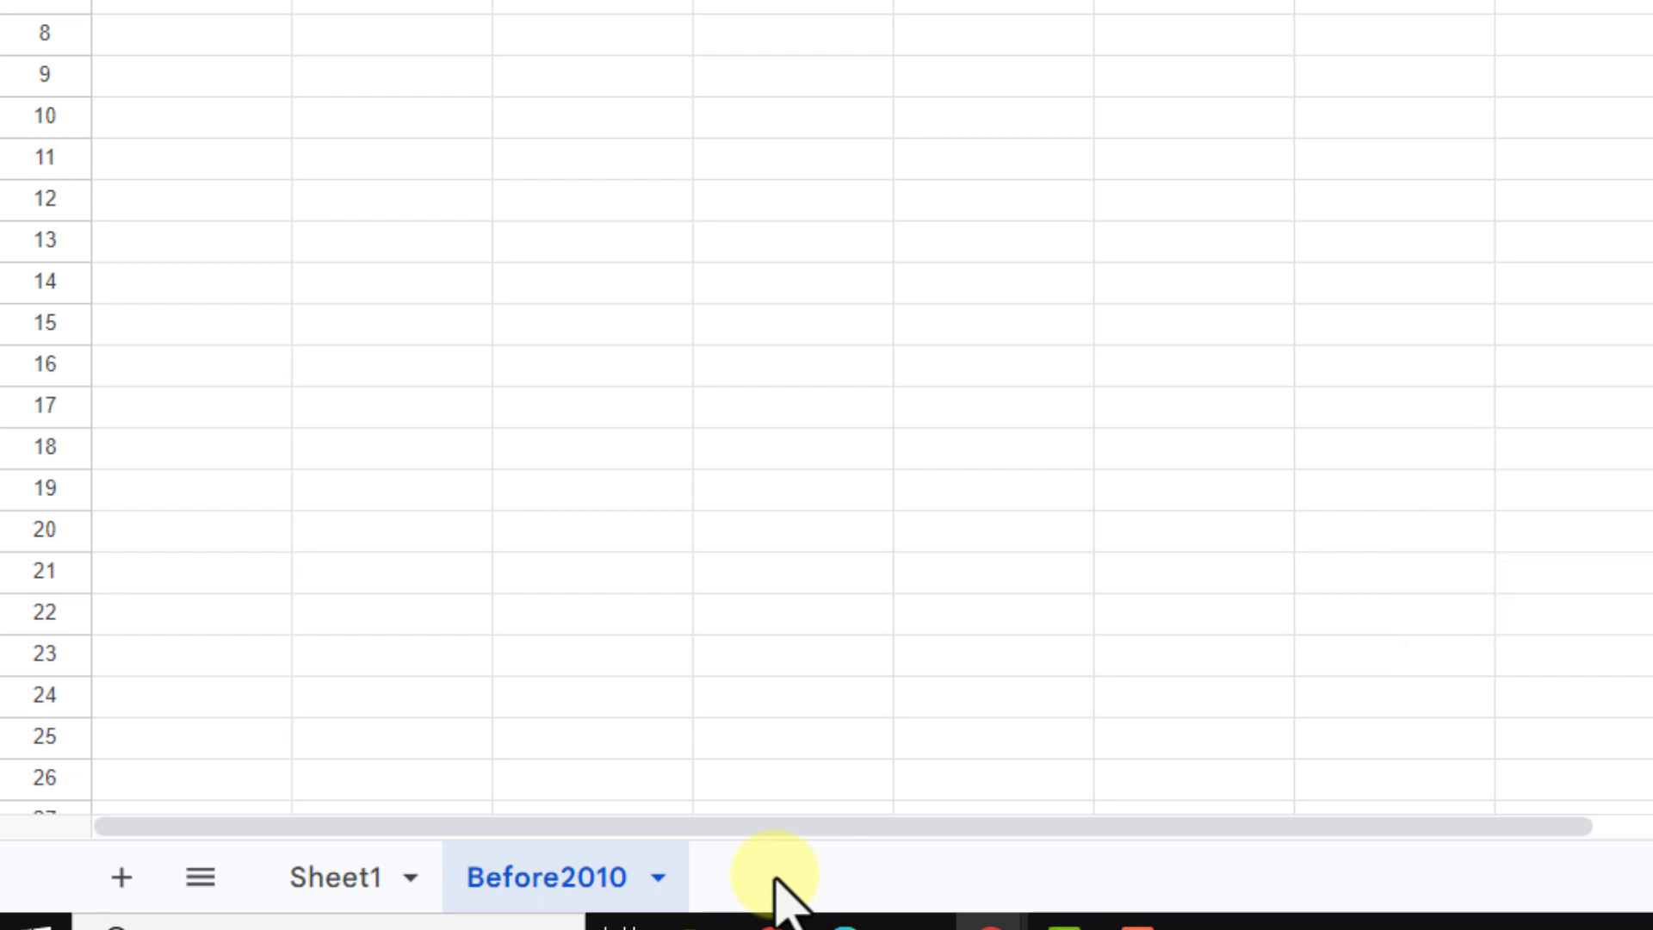
pyautogui.moveTo(121, 877)
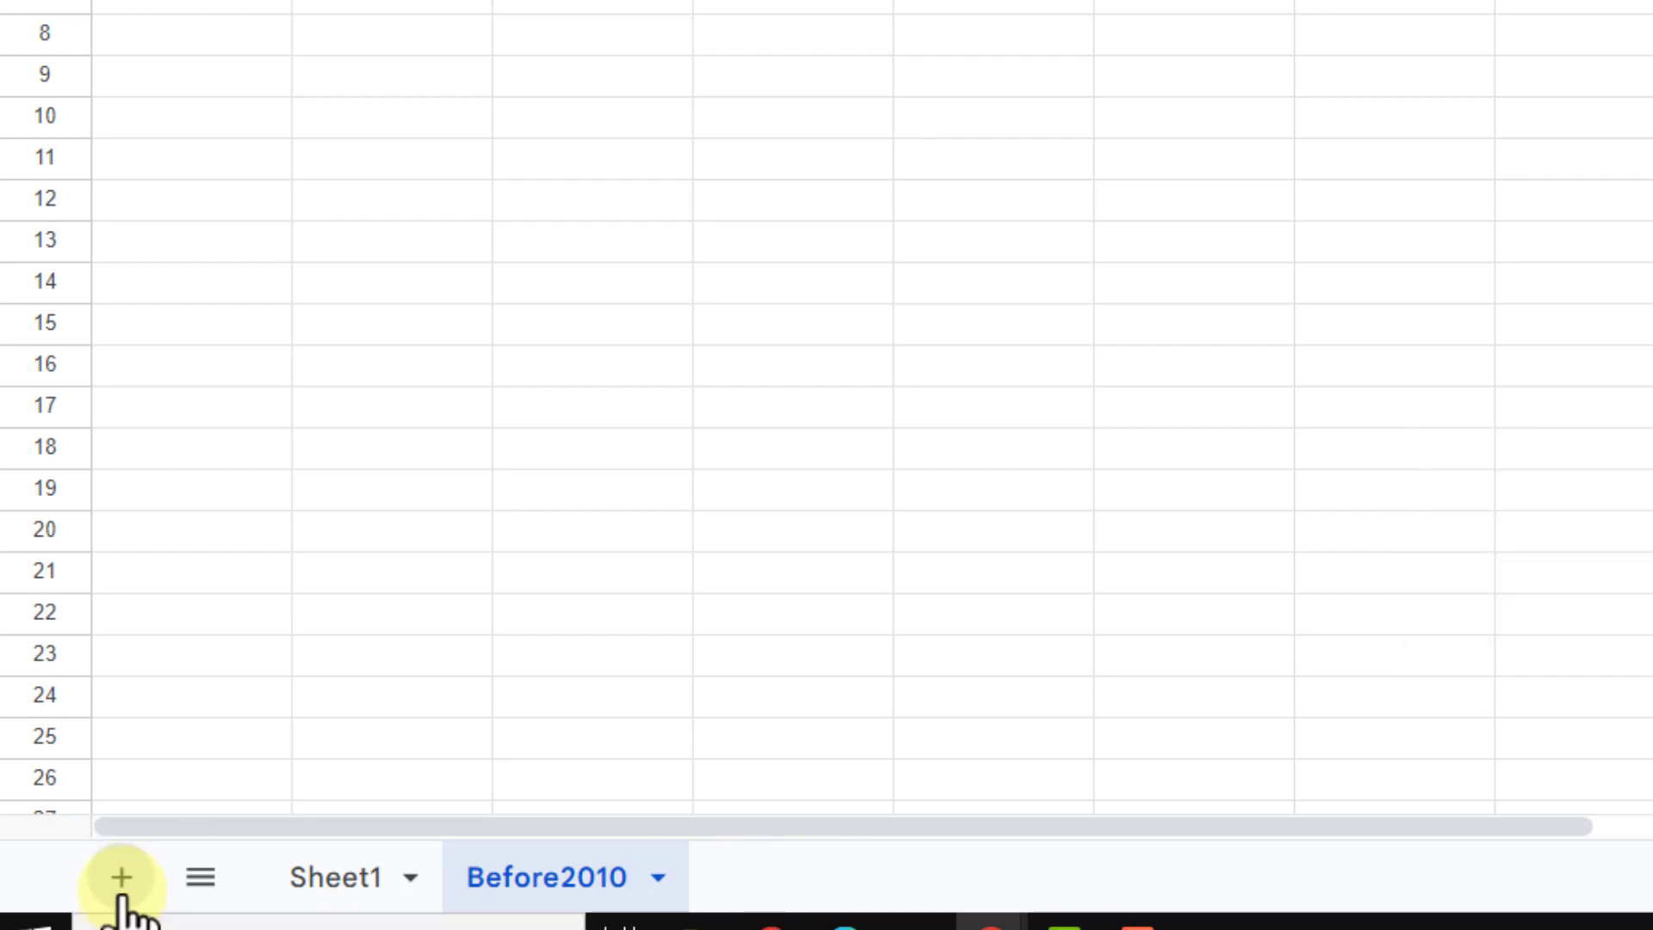
pyautogui.click(120, 876)
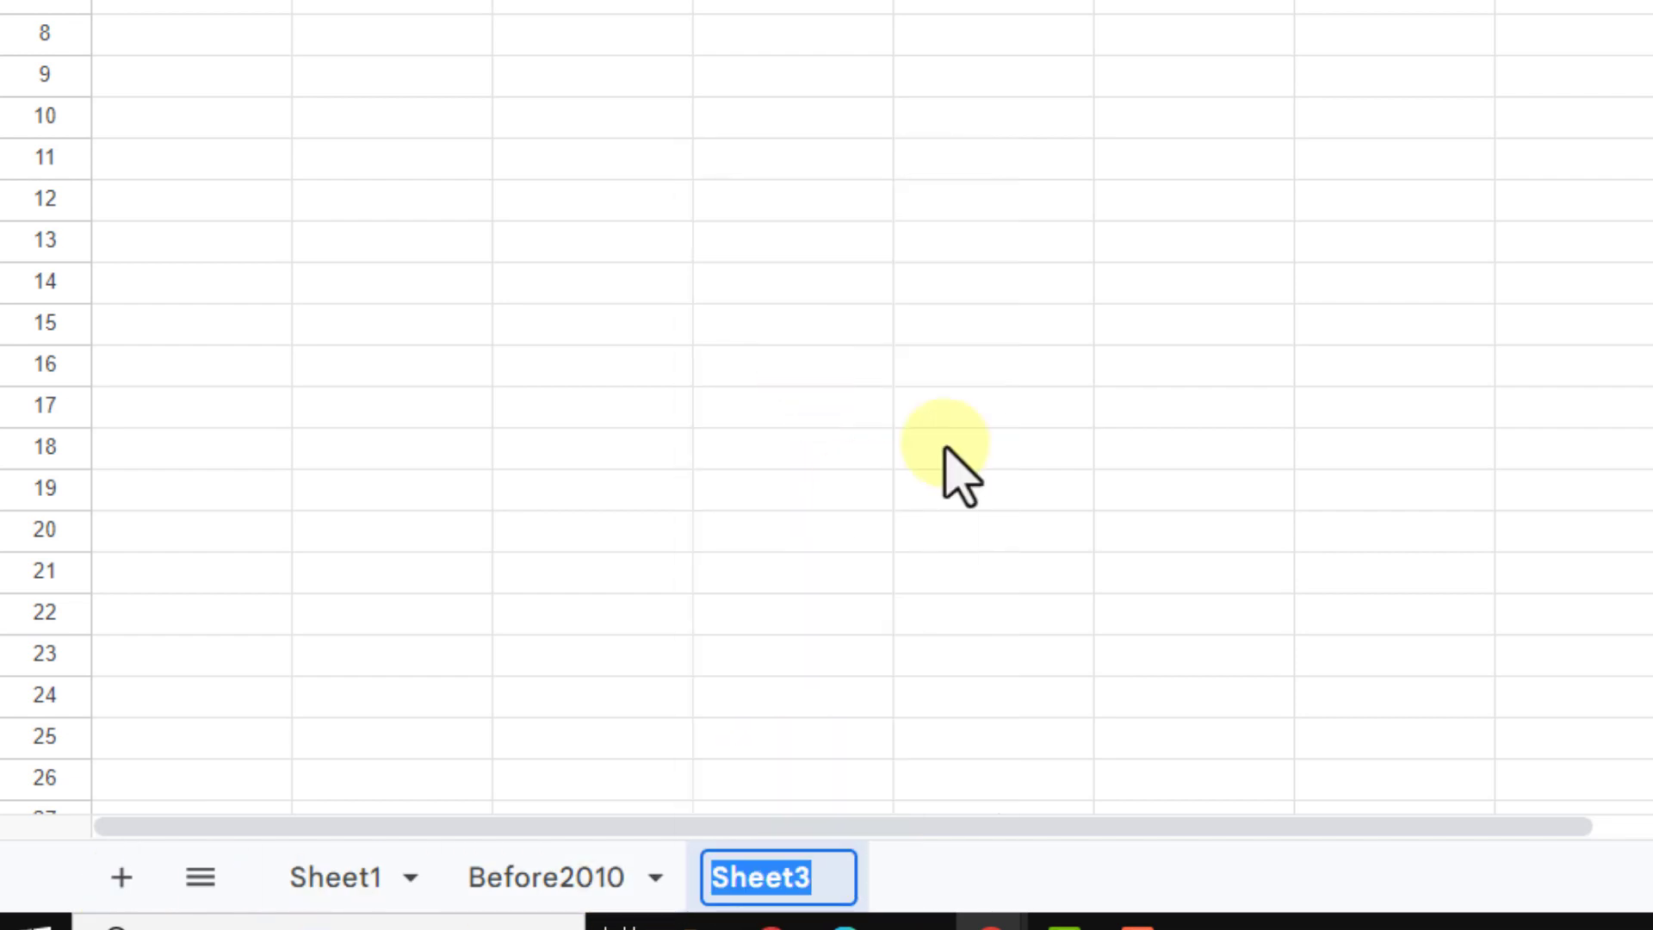
pyautogui.write('After2010')
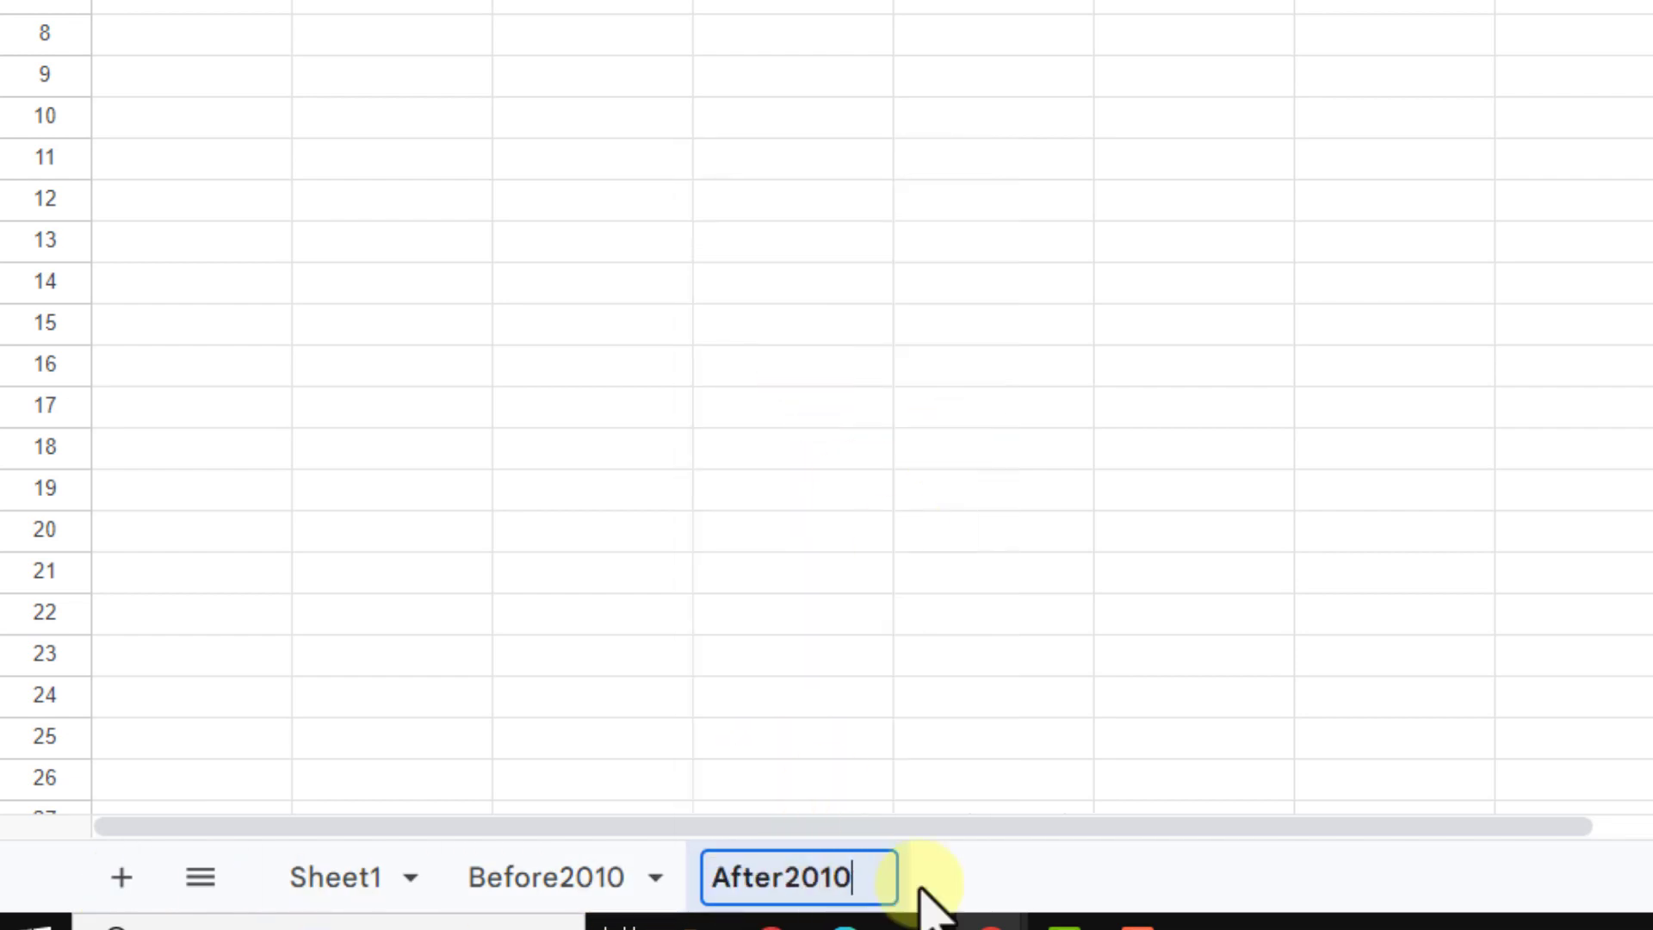
pyautogui.moveTo(120, 877)
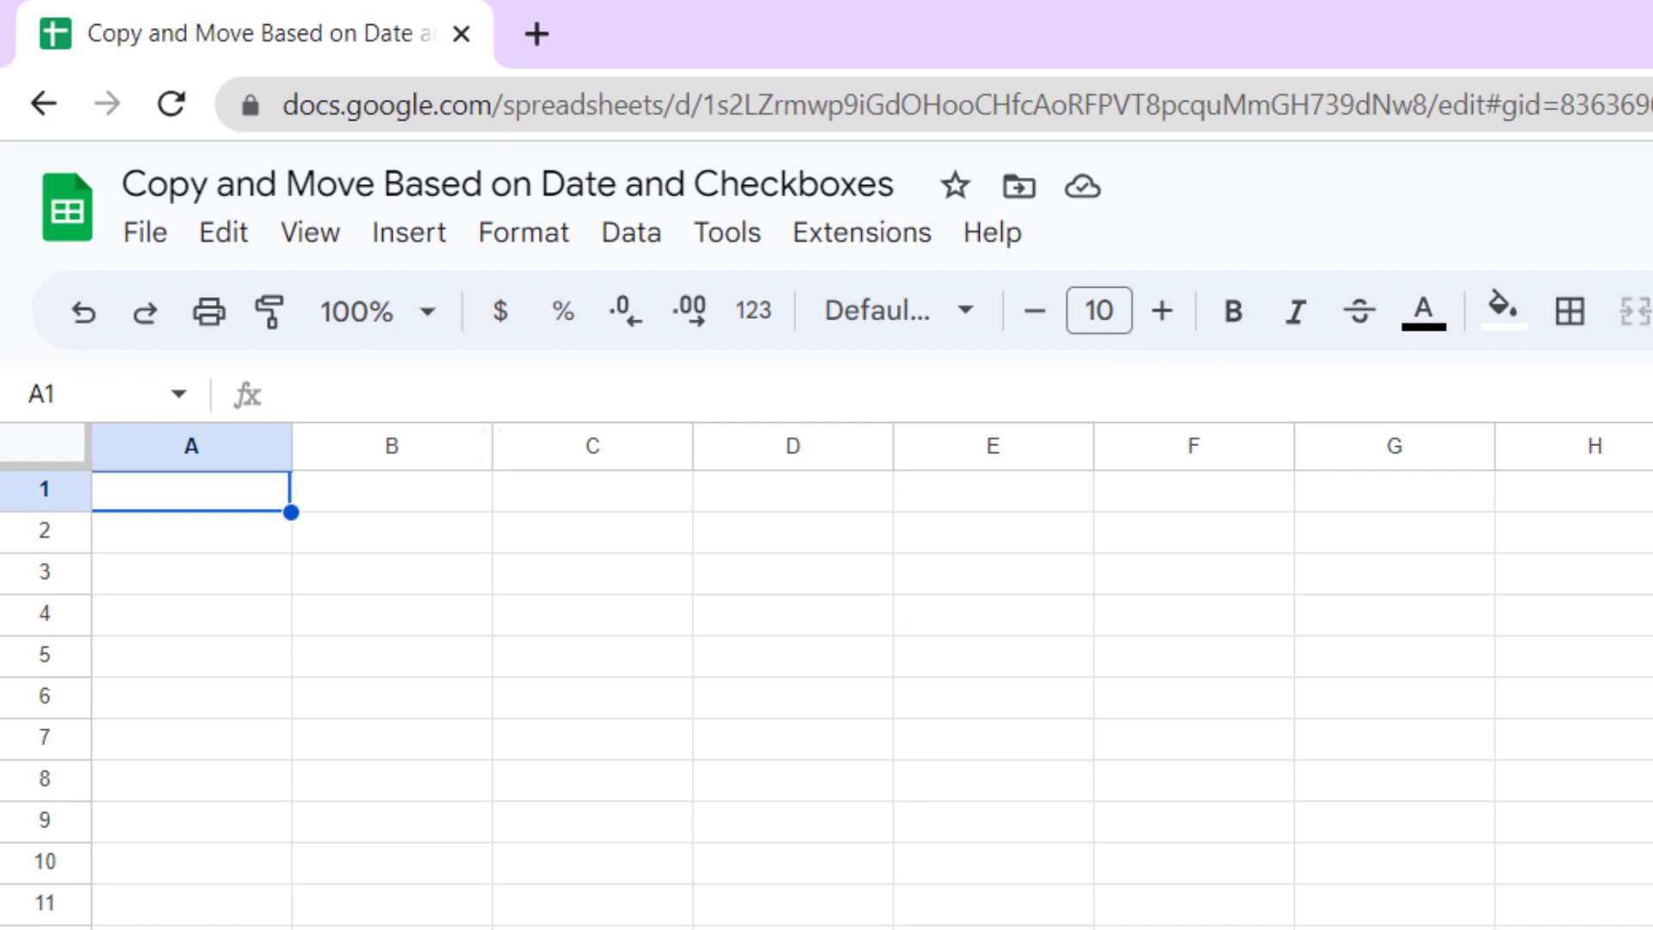
# Enter the headers Name, Project, Date and Completed in A1:D1
pyautogui.write('N')
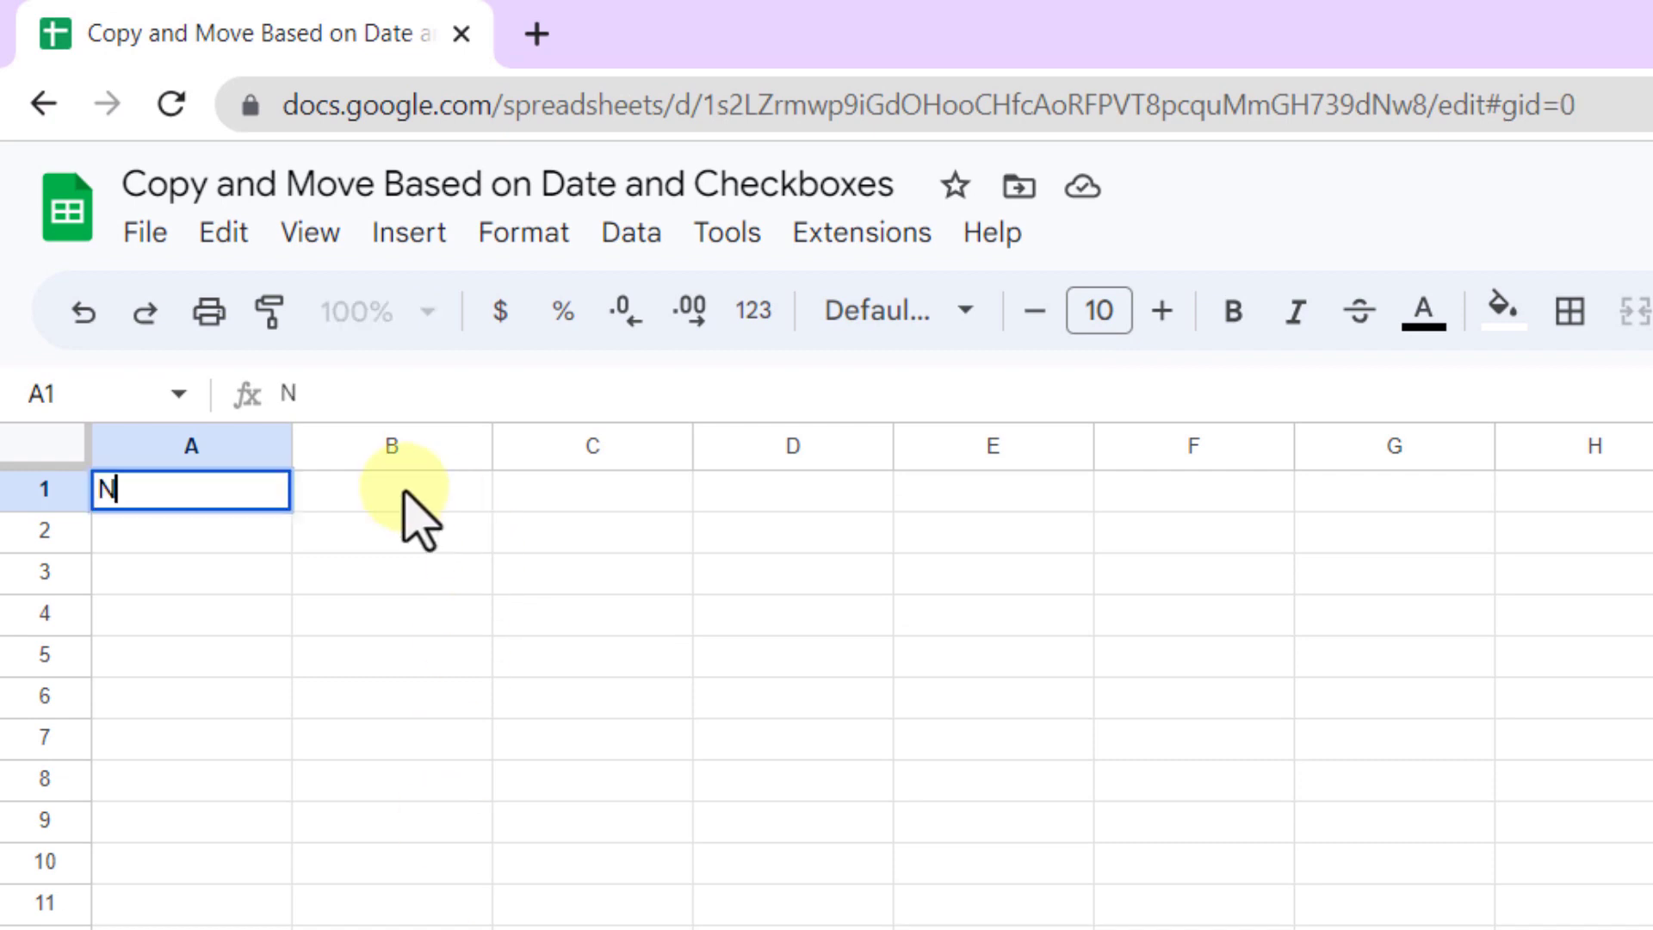
pyautogui.write('Project')
pyautogui.click(793, 489)
pyautogui.write('Completed')
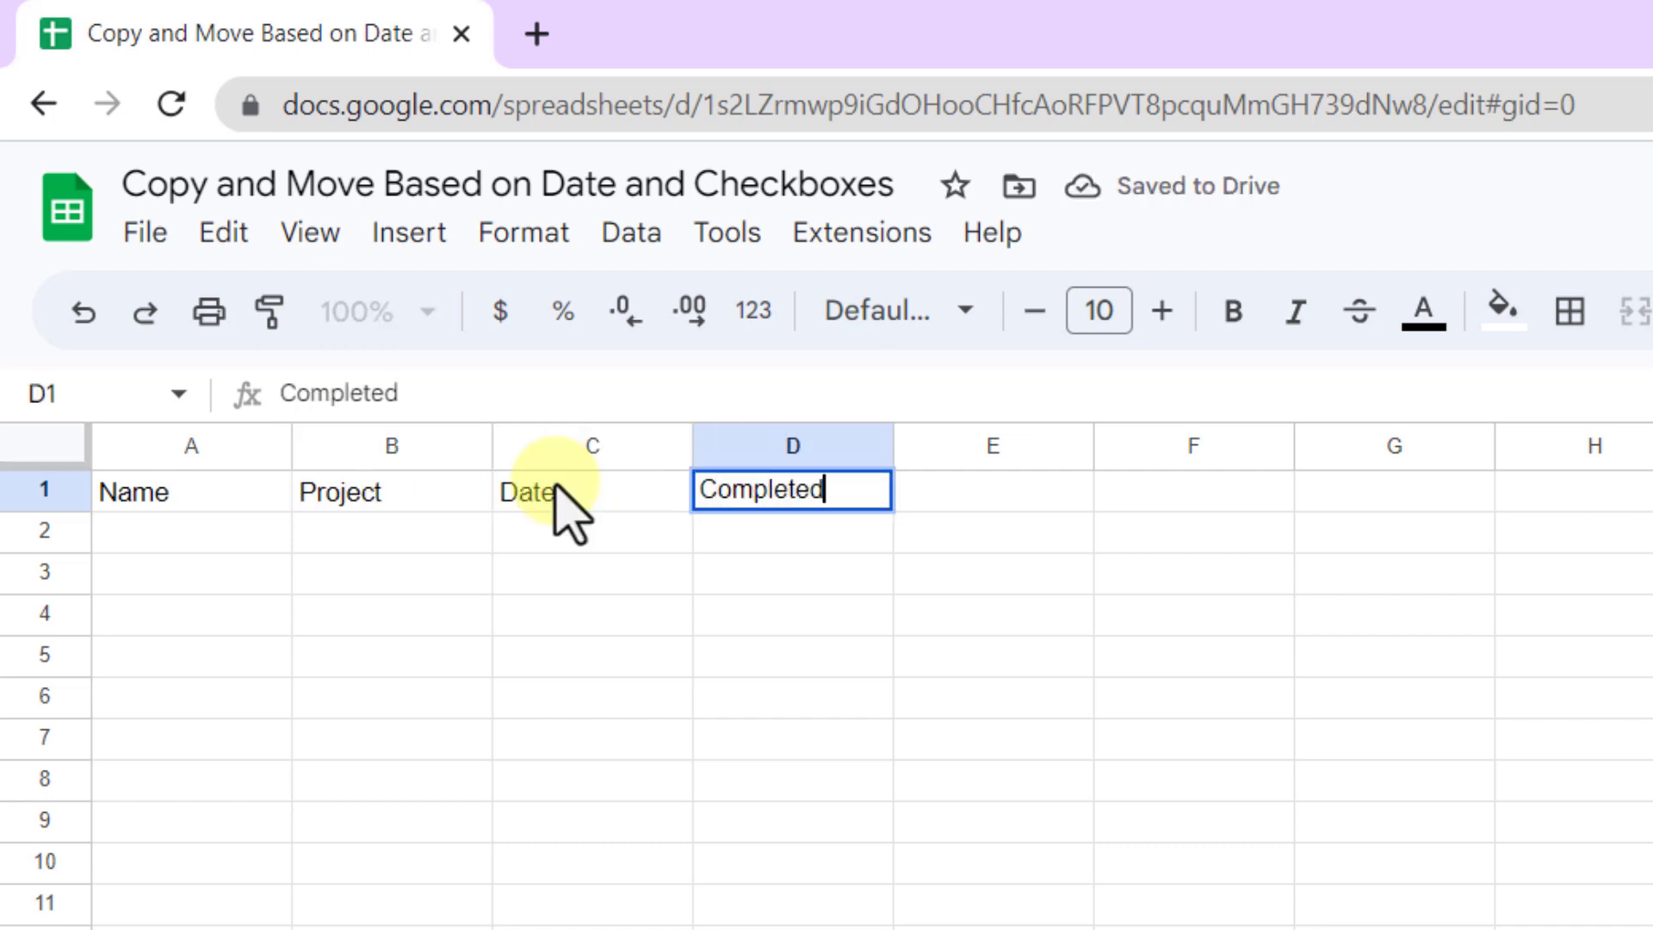
pyautogui.press('enter')
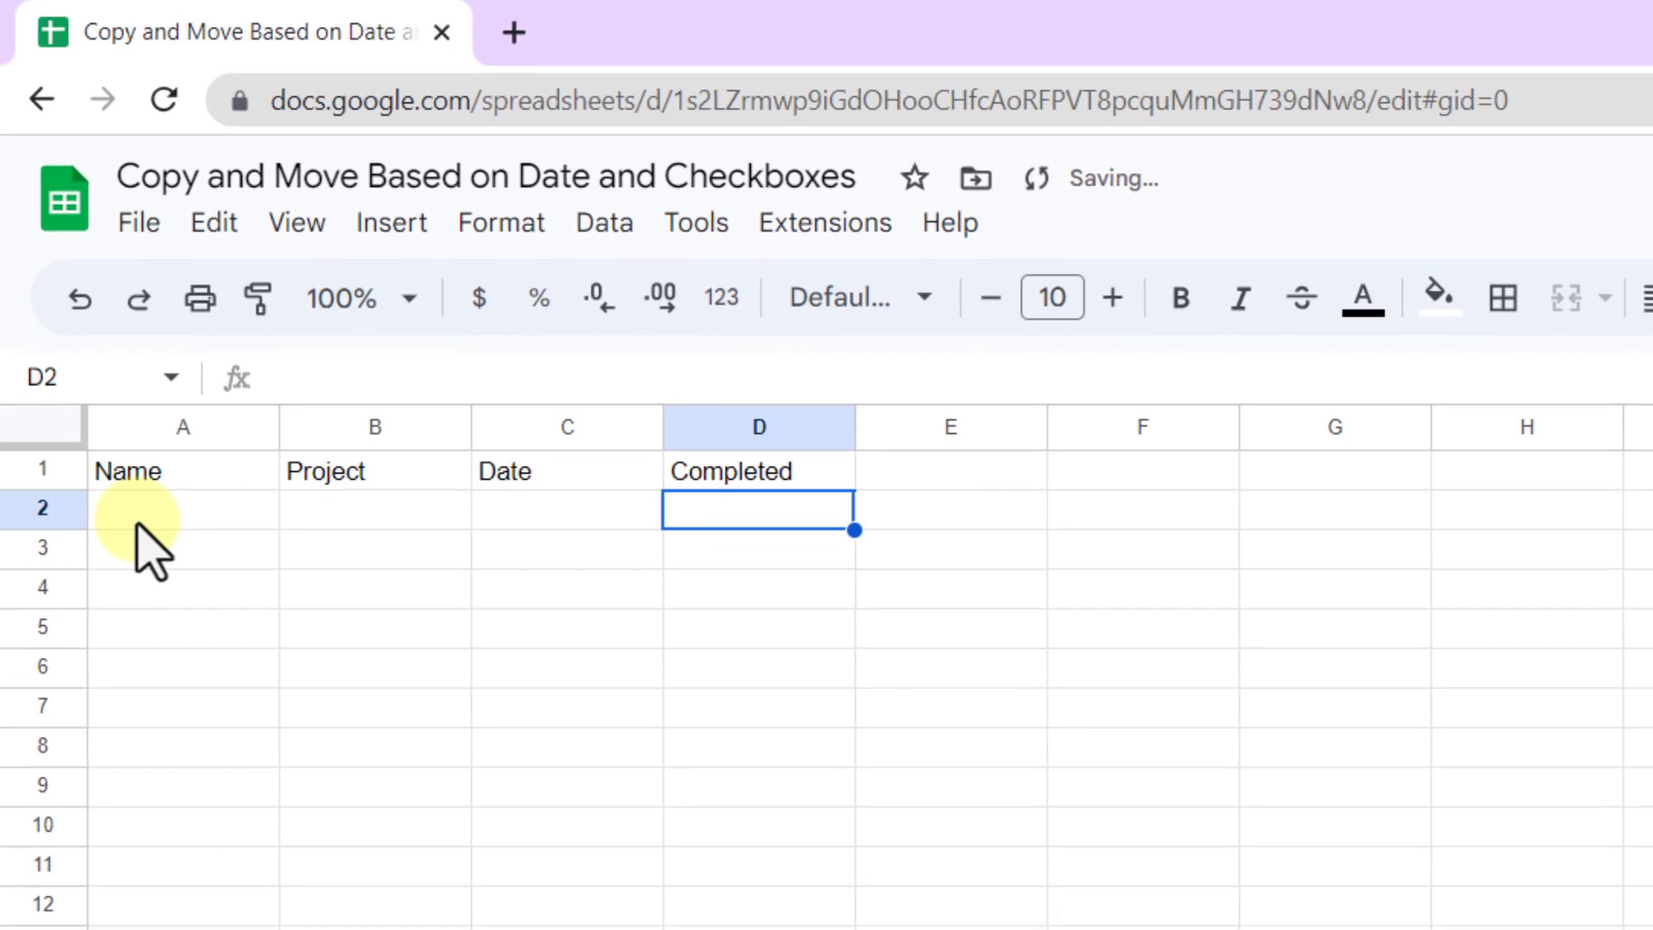
# Centre the headers, enlarge them to 14-pt Calibri, and fill them yellow
pyautogui.click(1306, 234)
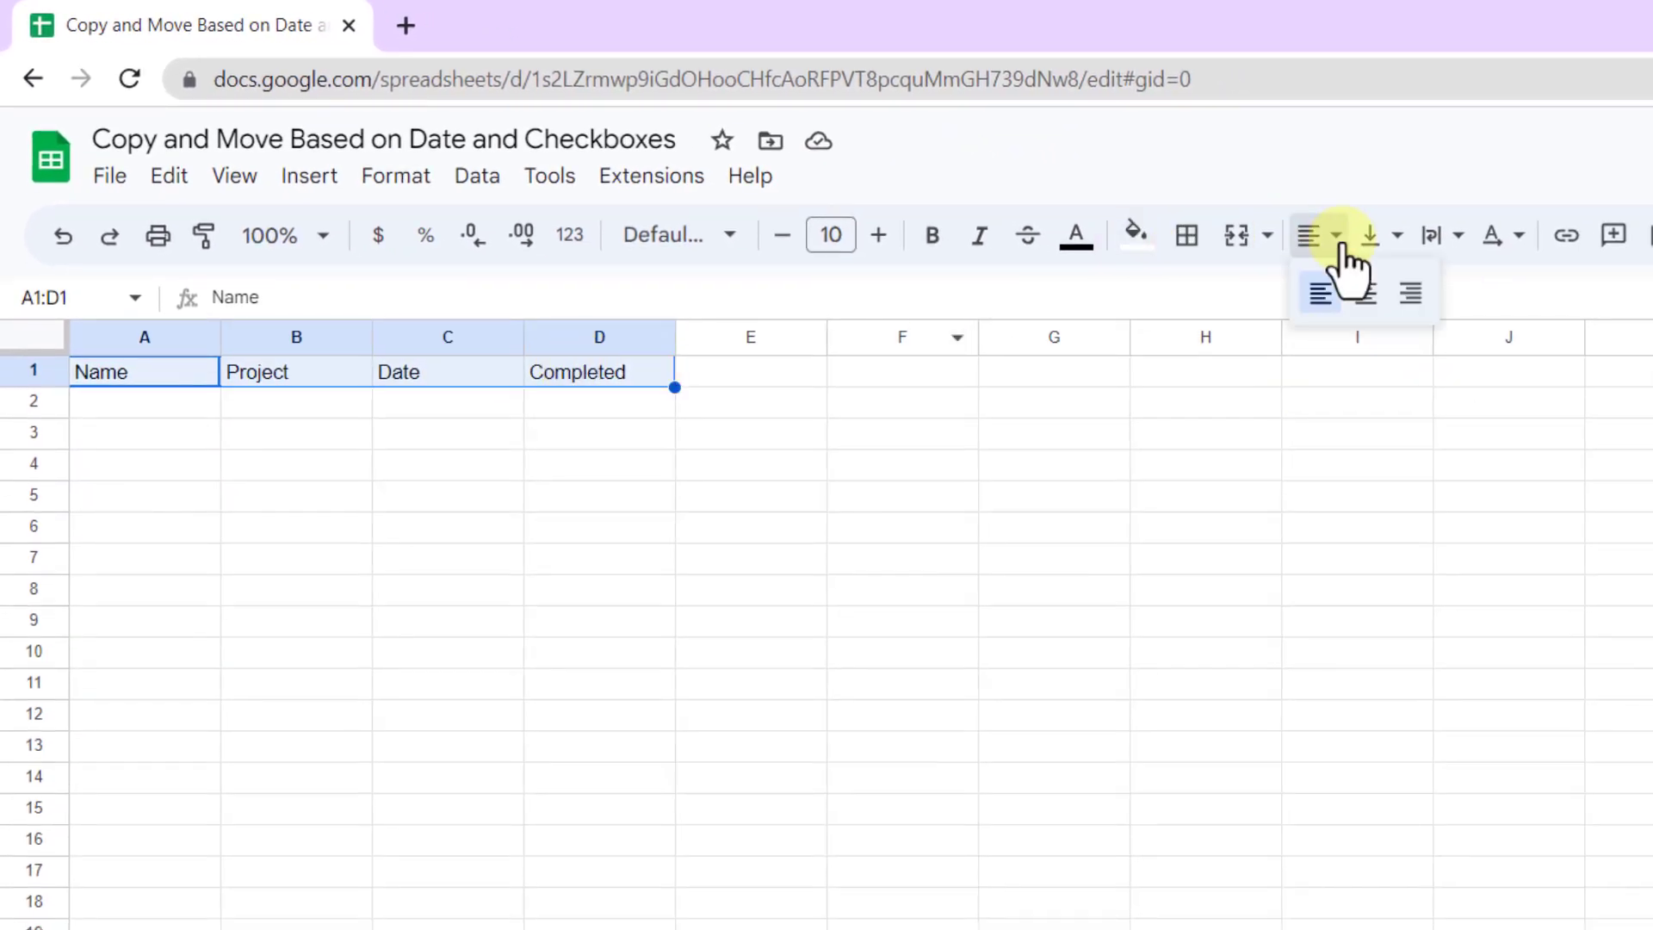
pyautogui.click(878, 234)
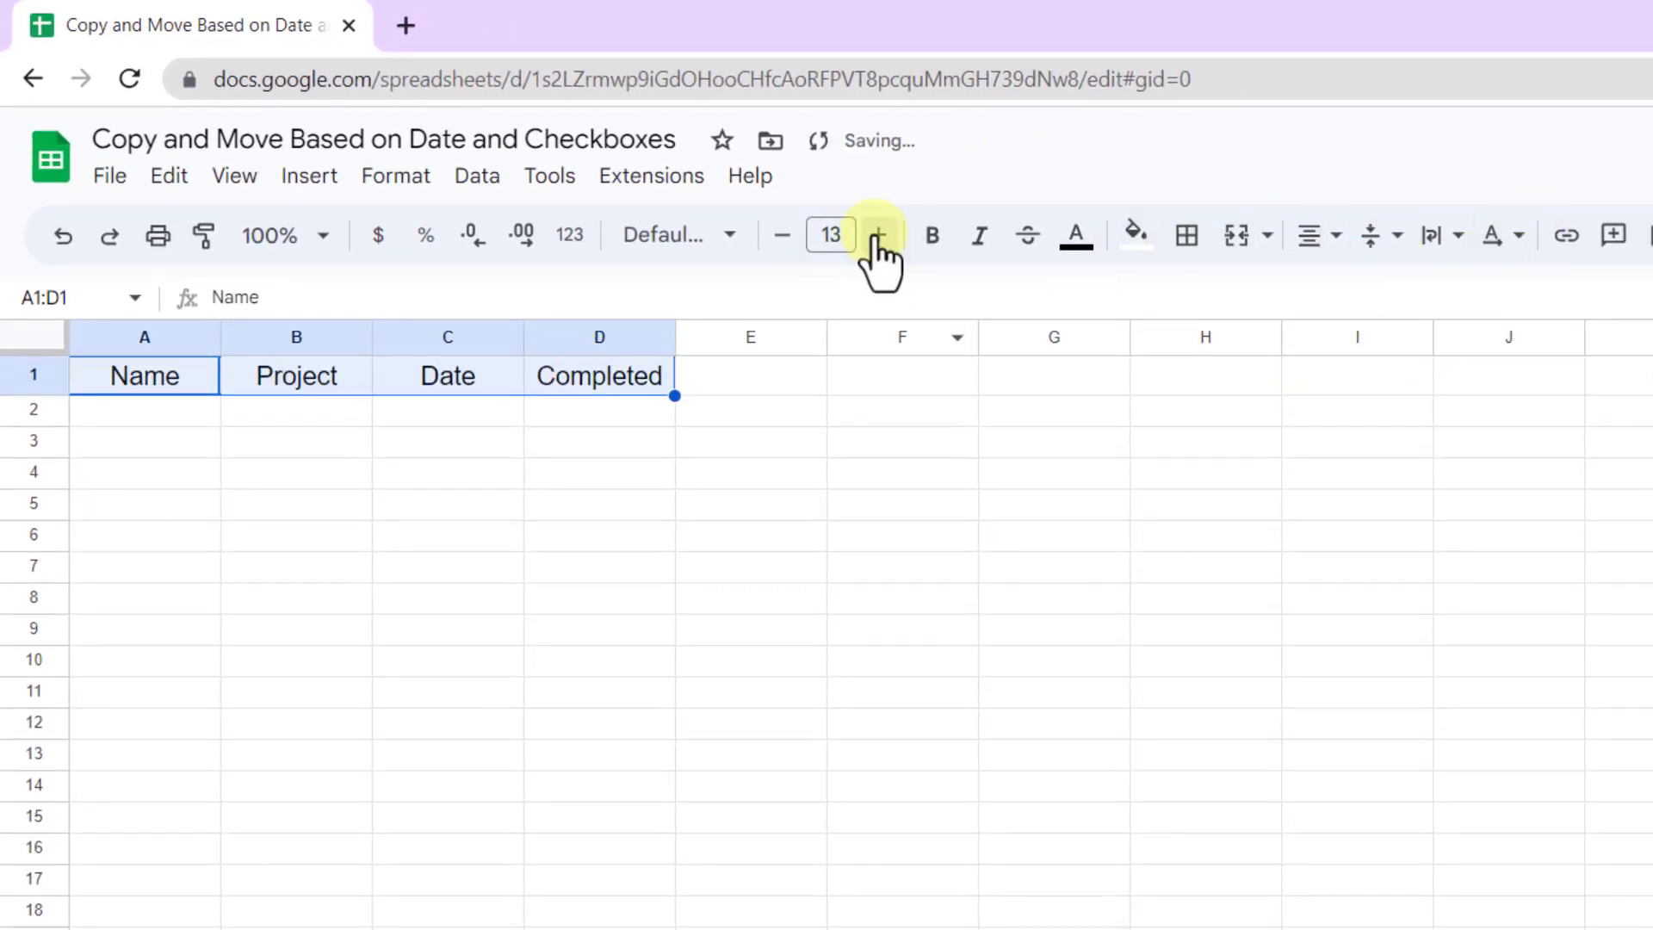
pyautogui.click(877, 234)
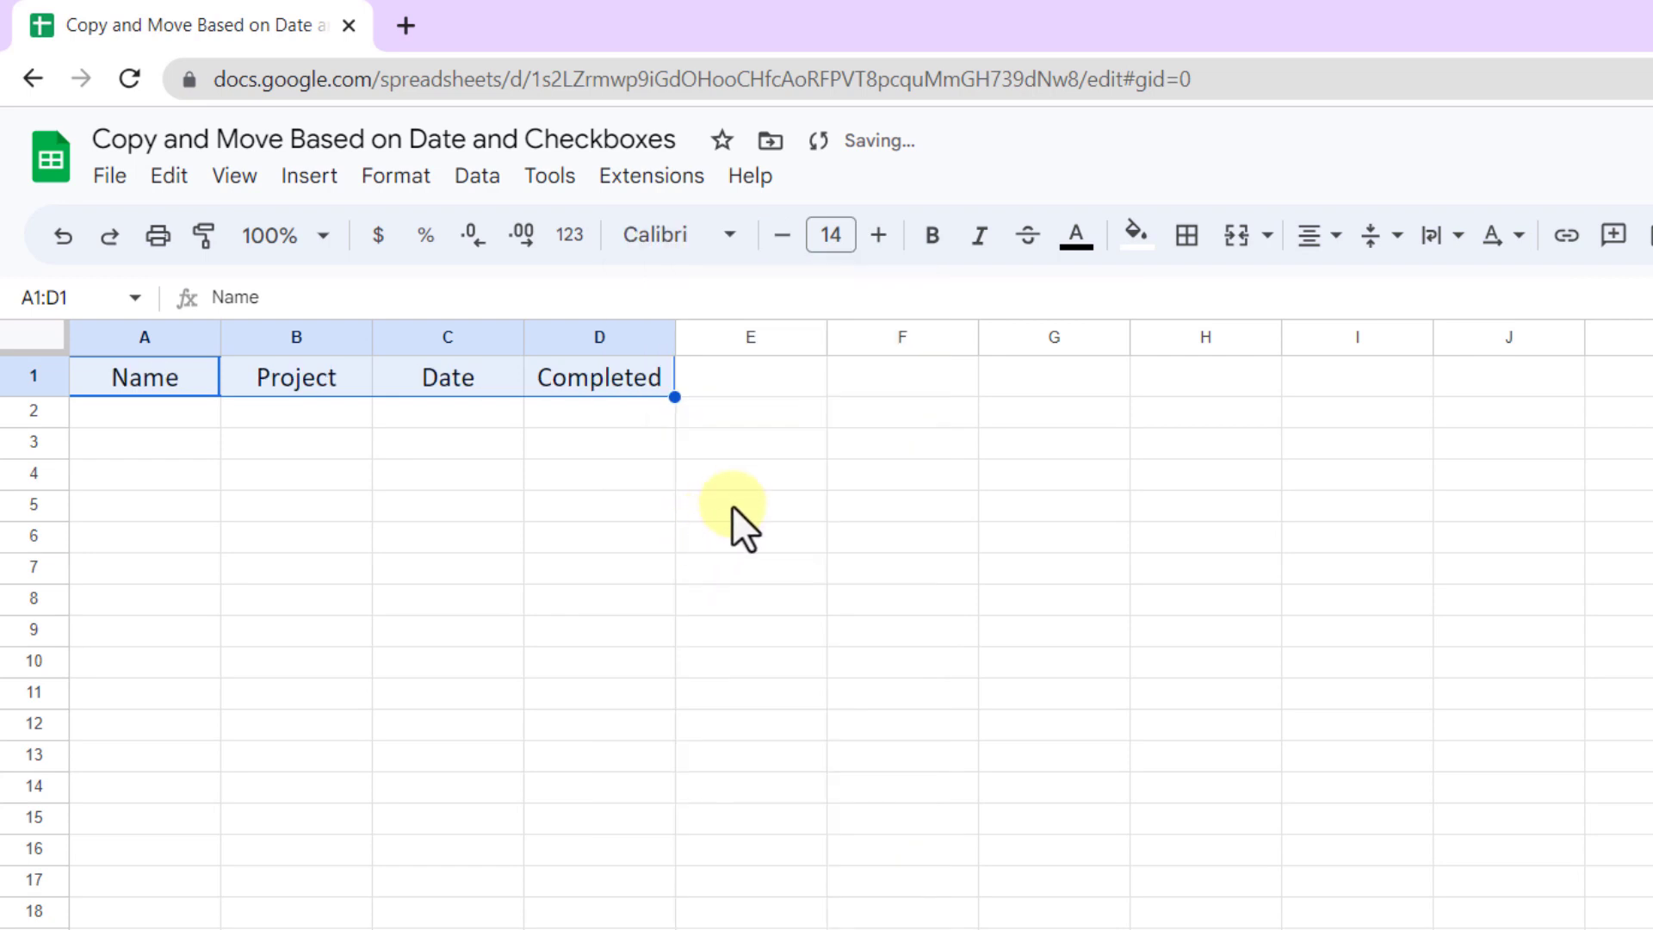
pyautogui.click(1136, 235)
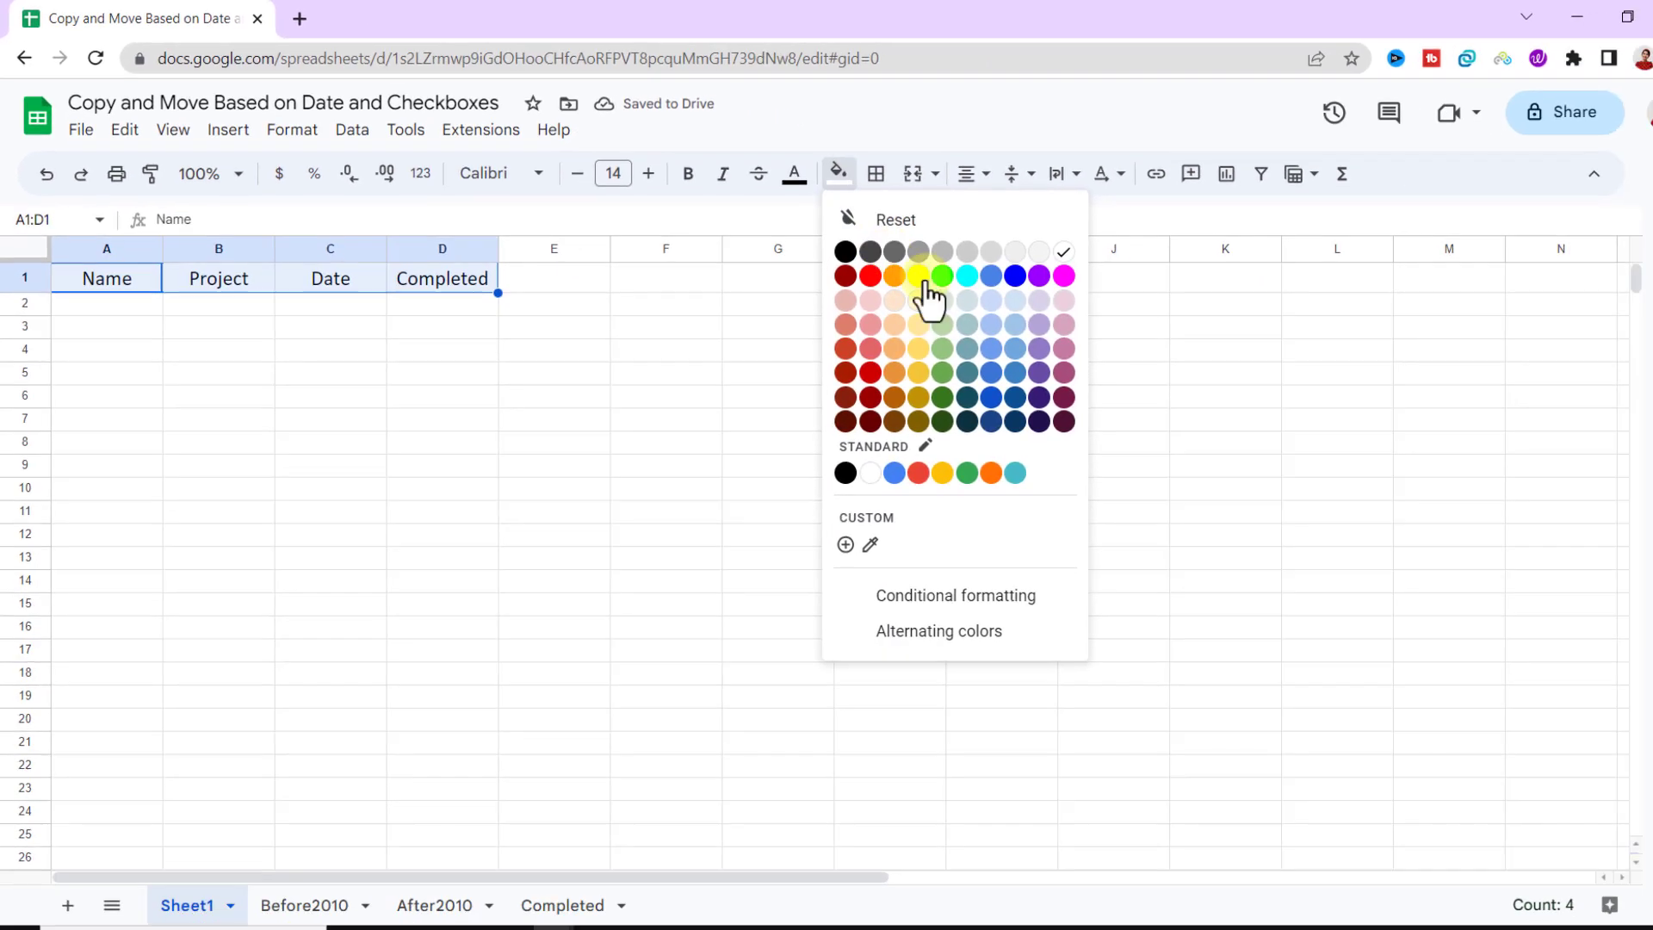
pyautogui.click(918, 277)
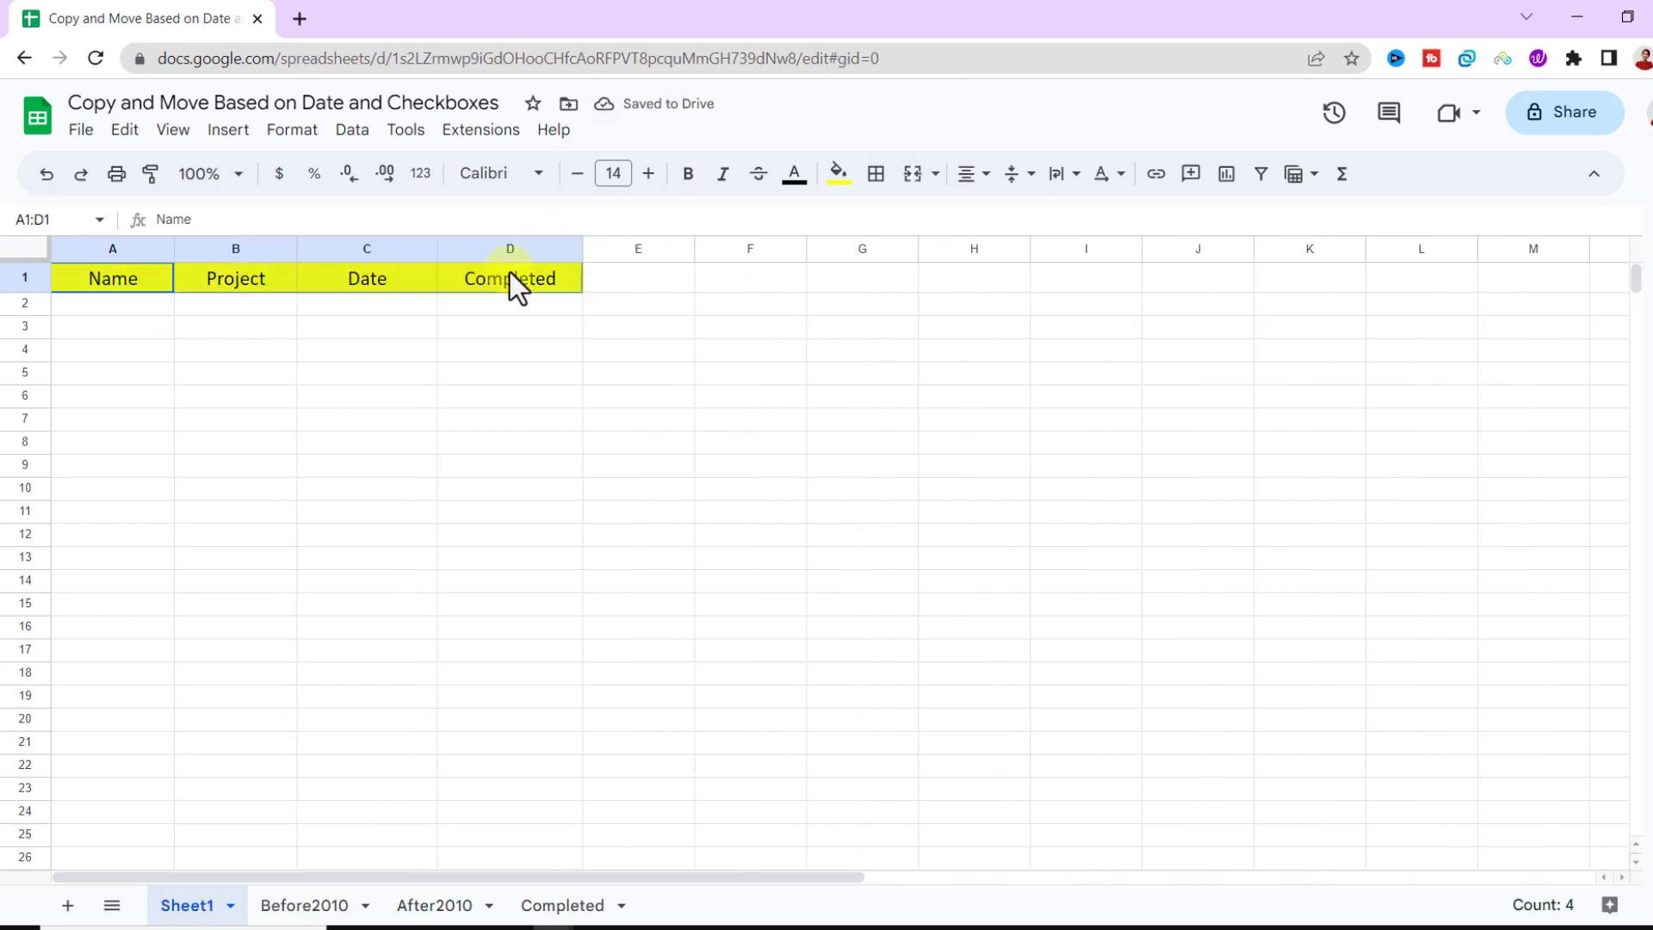
# Paste the header row onto Before2010, After2010 and Completed, then return to Sheet1
pyautogui.click(305, 905)
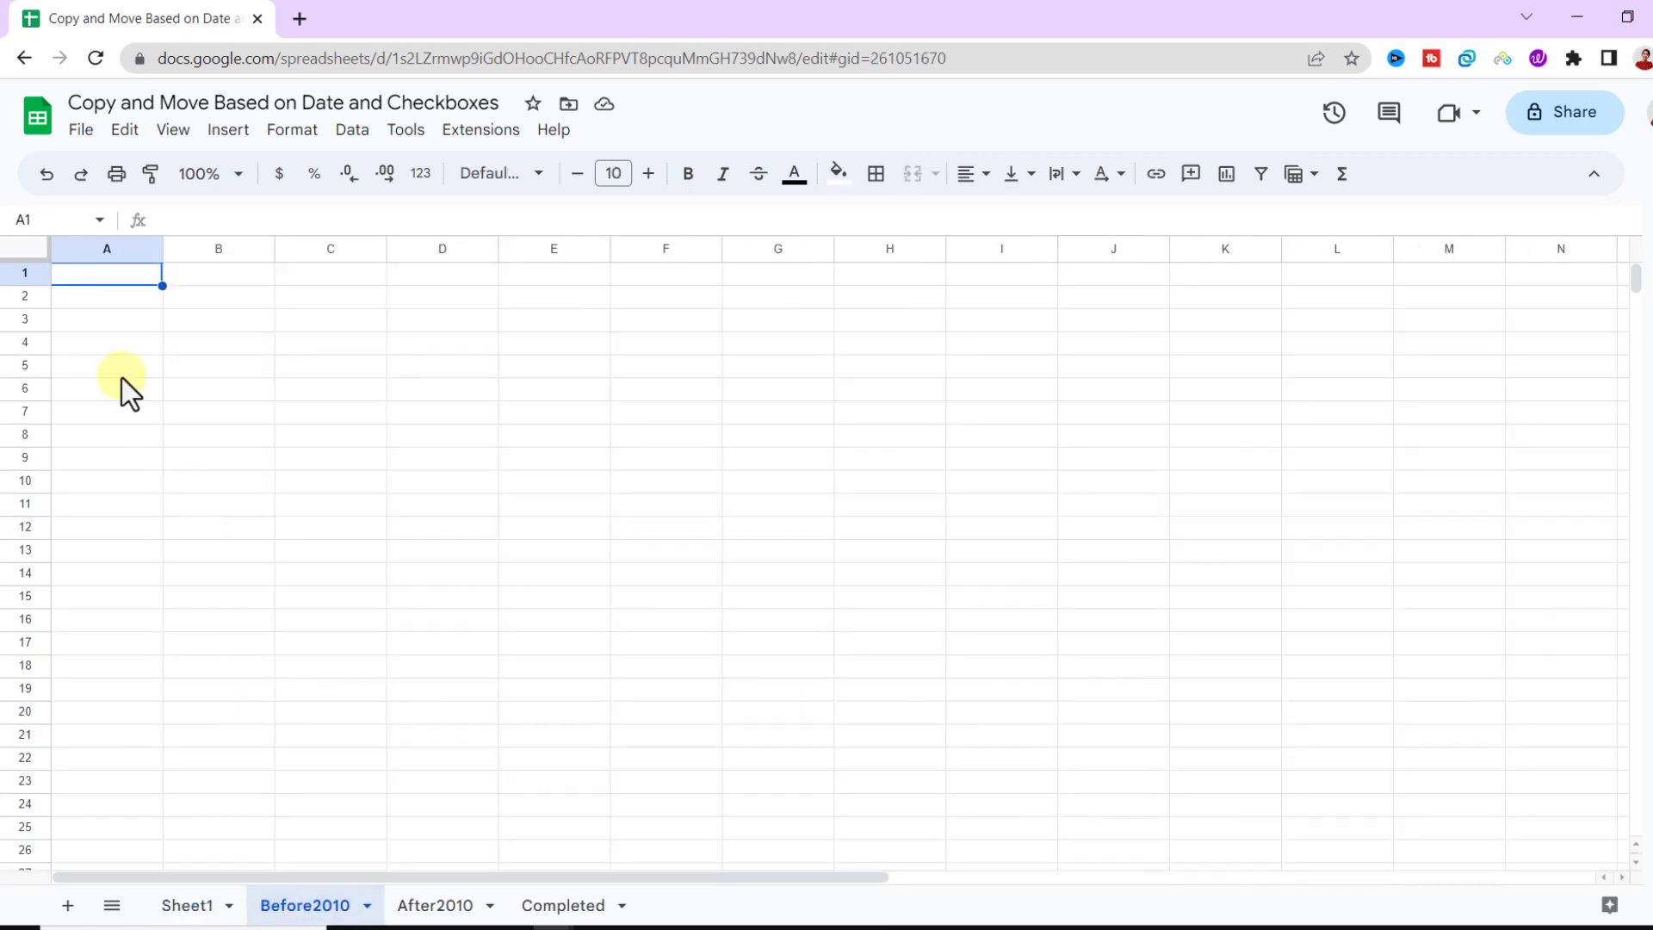
pyautogui.press('ctrl+v')
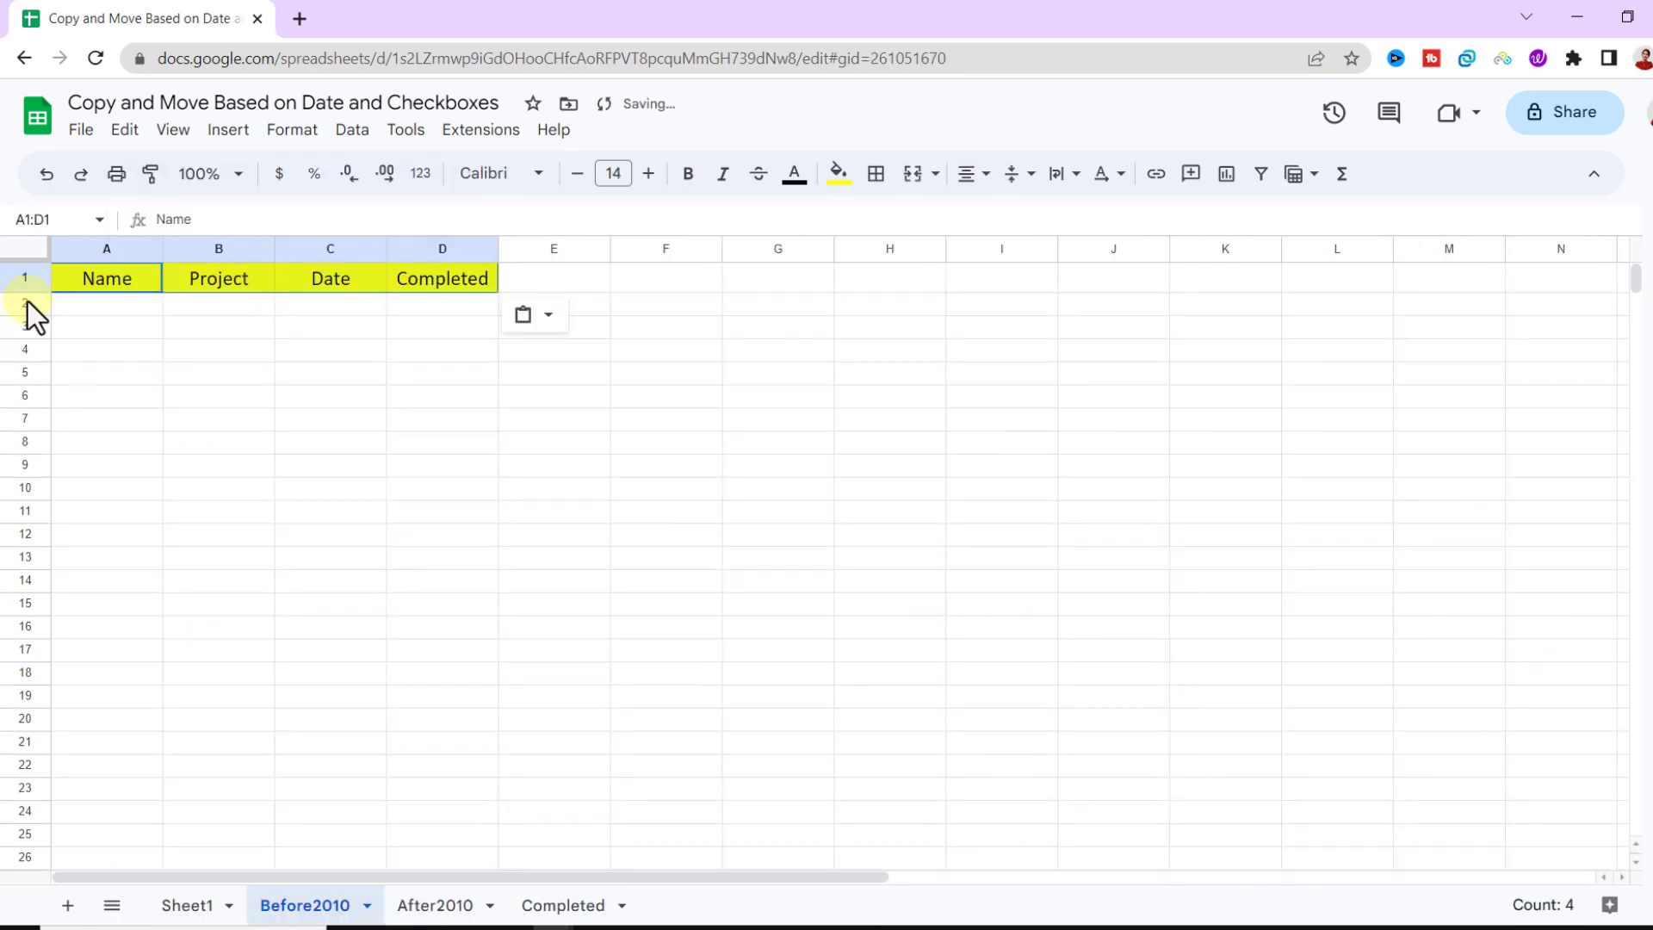
pyautogui.click(434, 905)
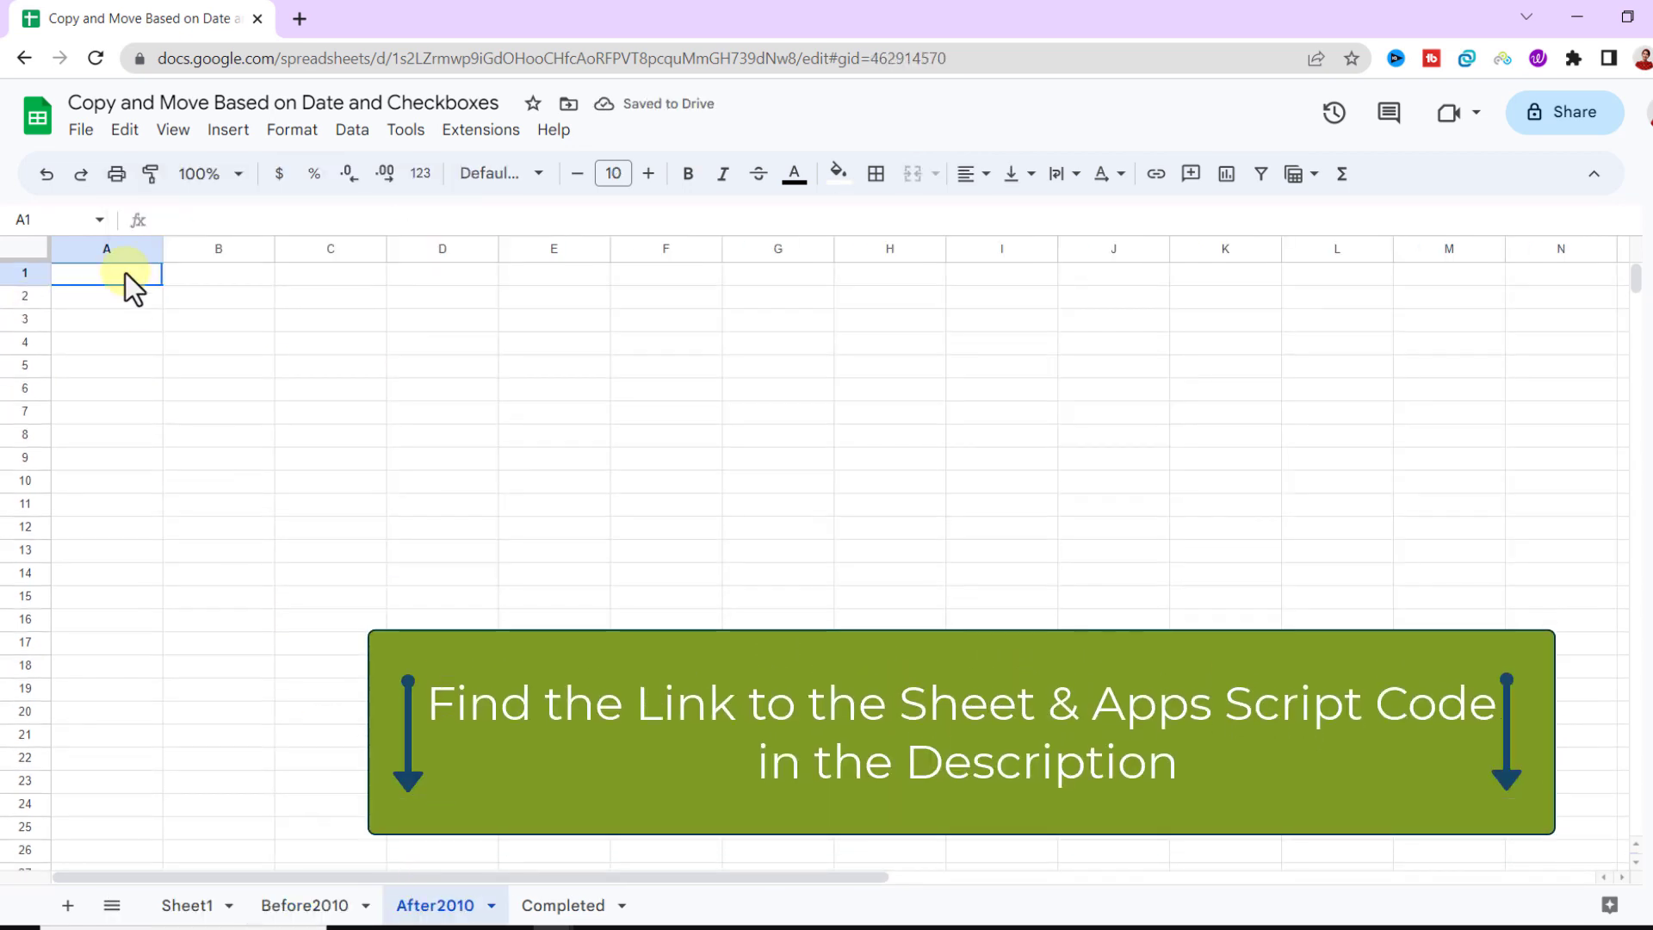
pyautogui.click(563, 905)
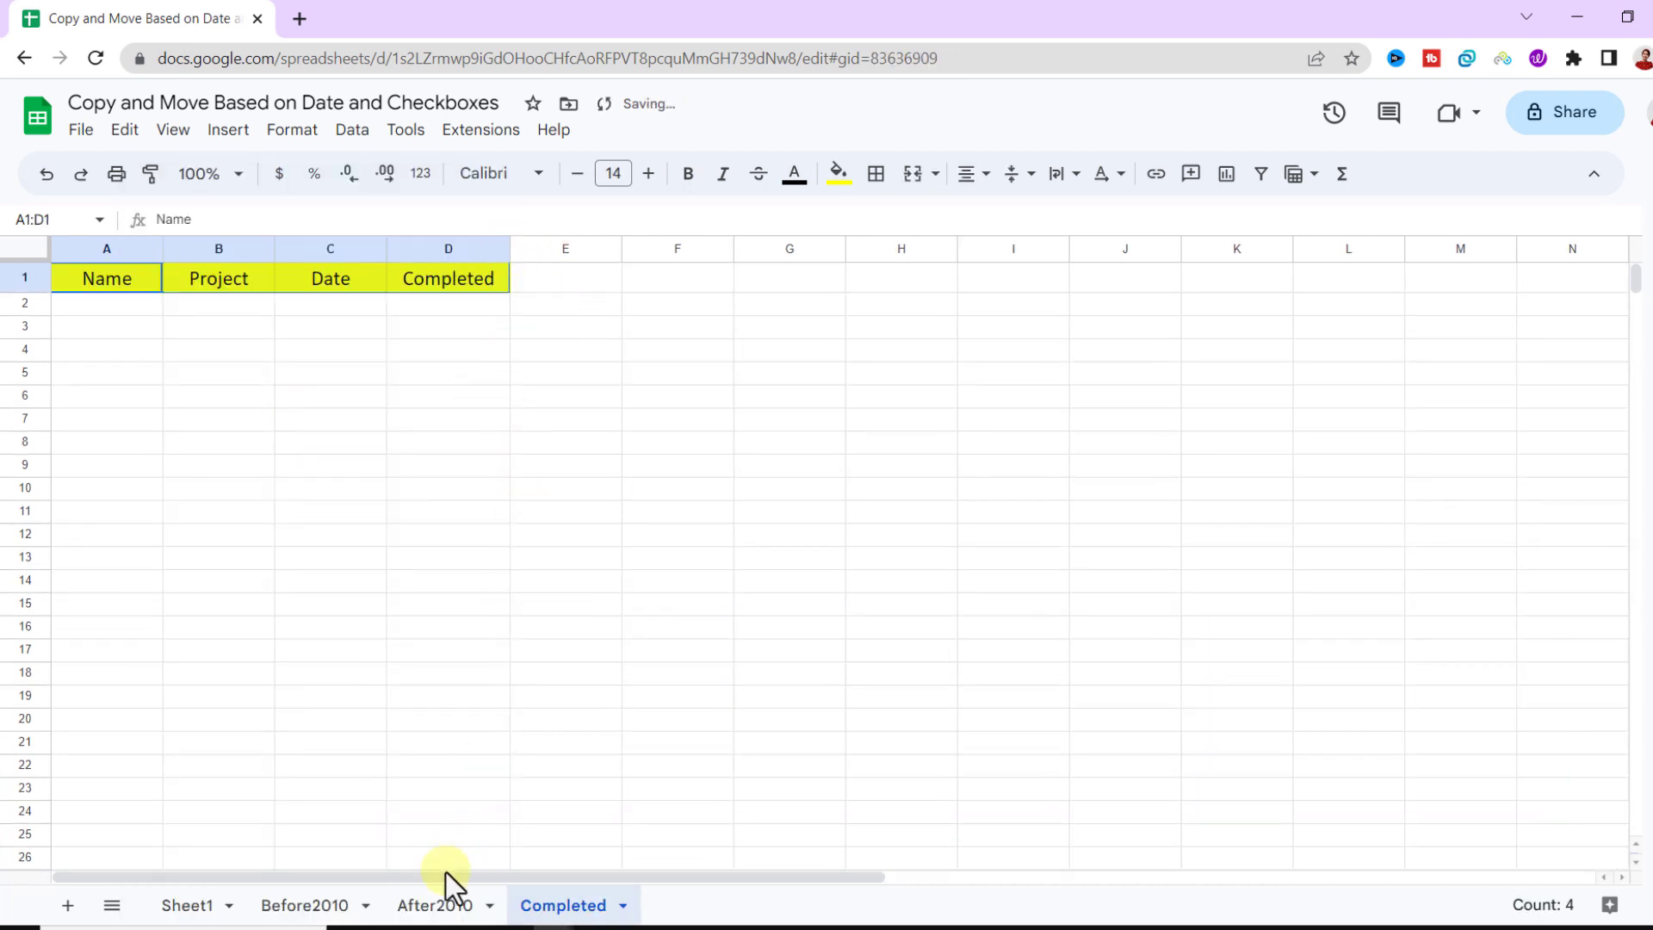
pyautogui.click(189, 905)
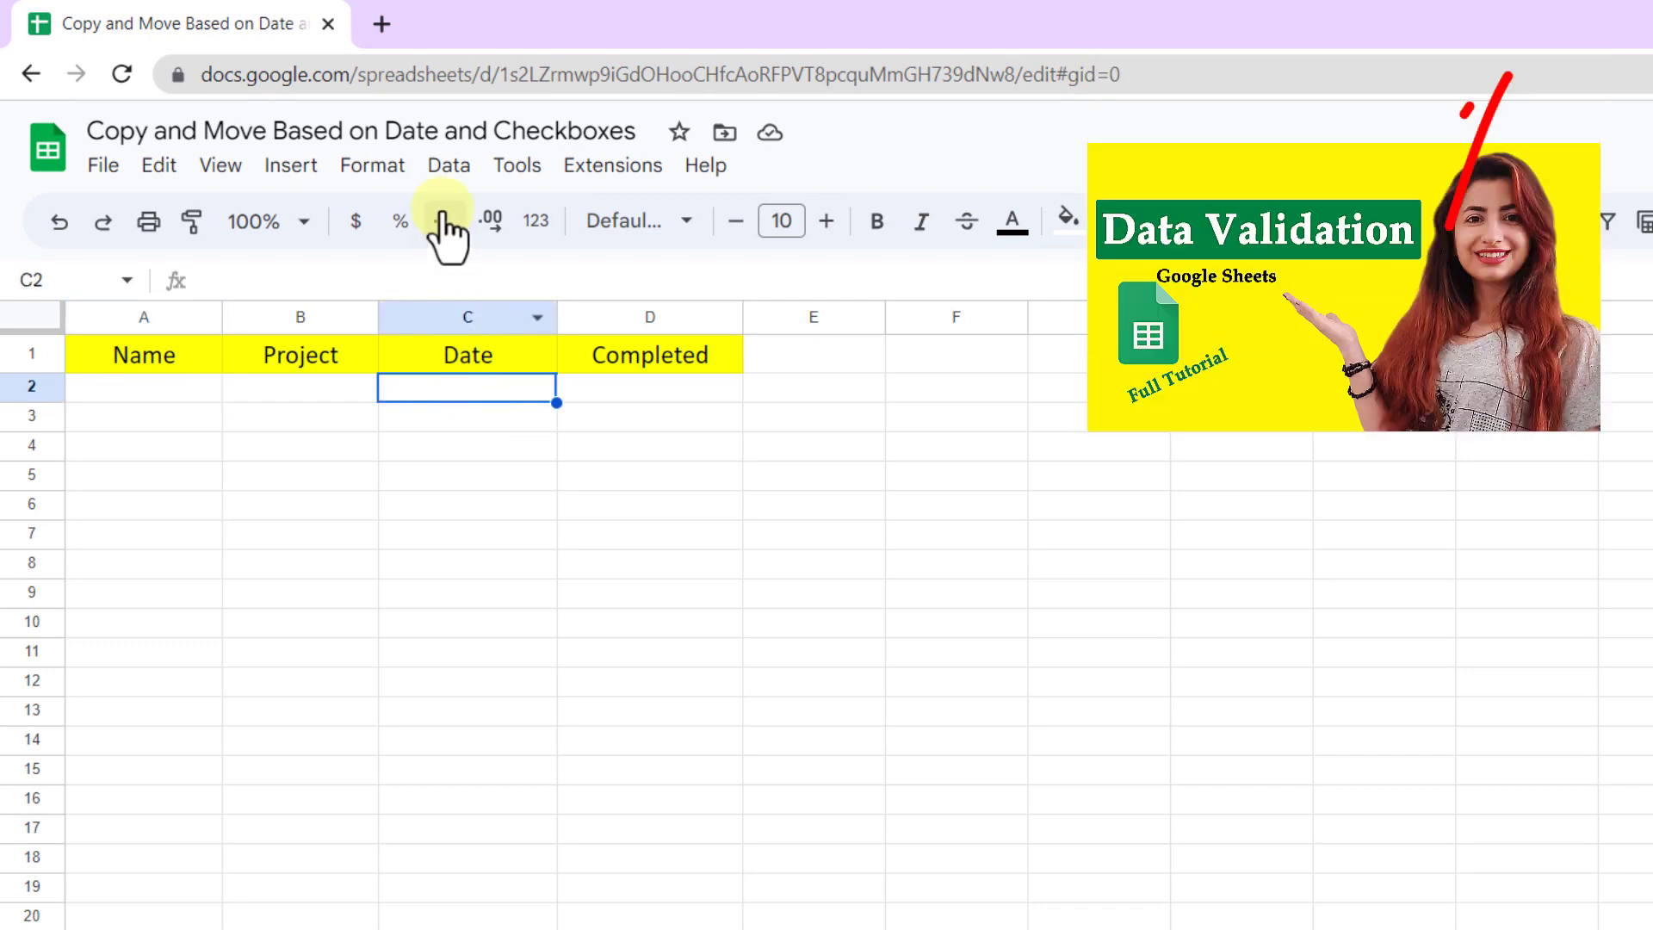
# Add a C2:C validation rule requiring a valid date and rejecting invalid input
pyautogui.click(447, 164)
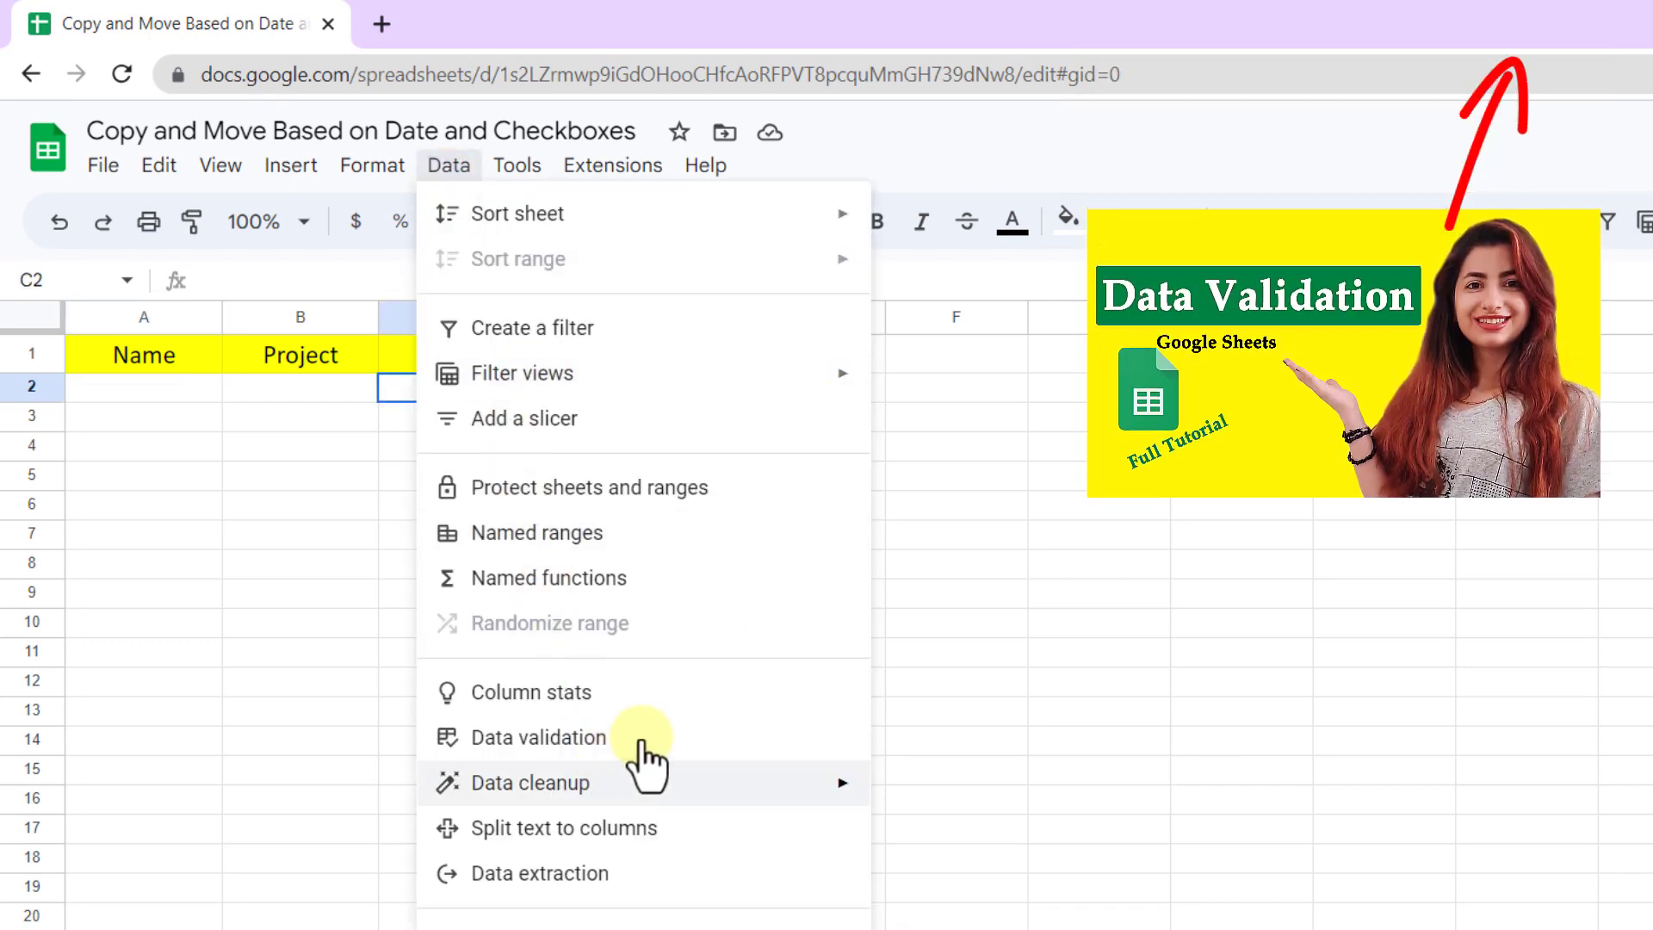
pyautogui.press('Escape')
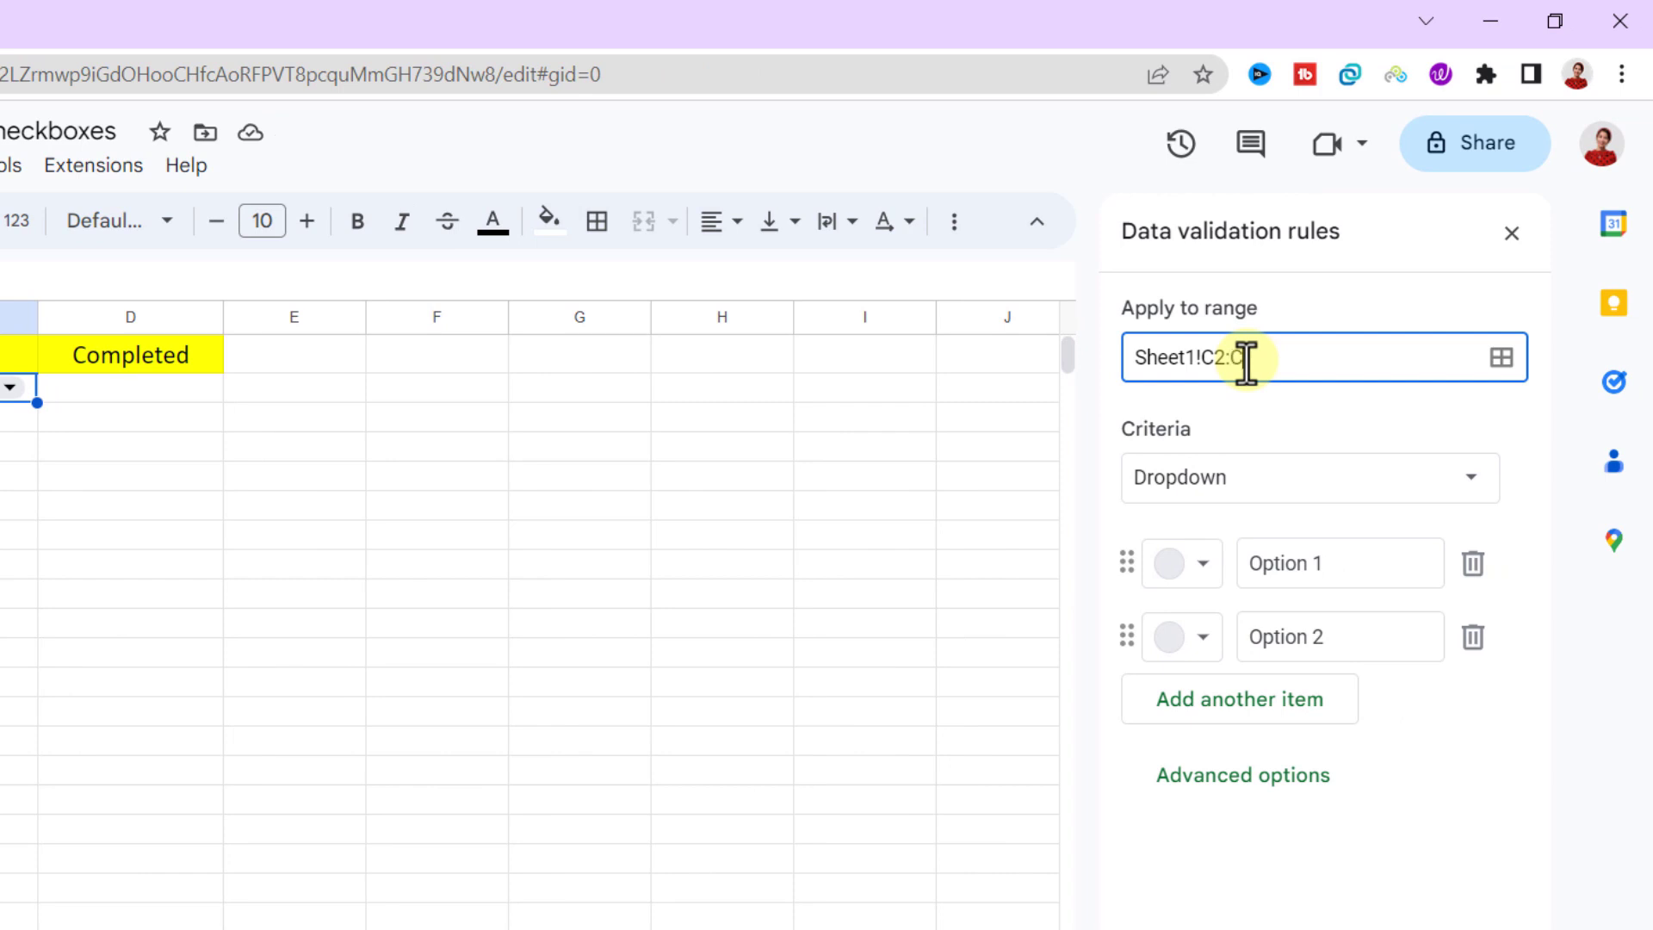
pyautogui.click(1307, 477)
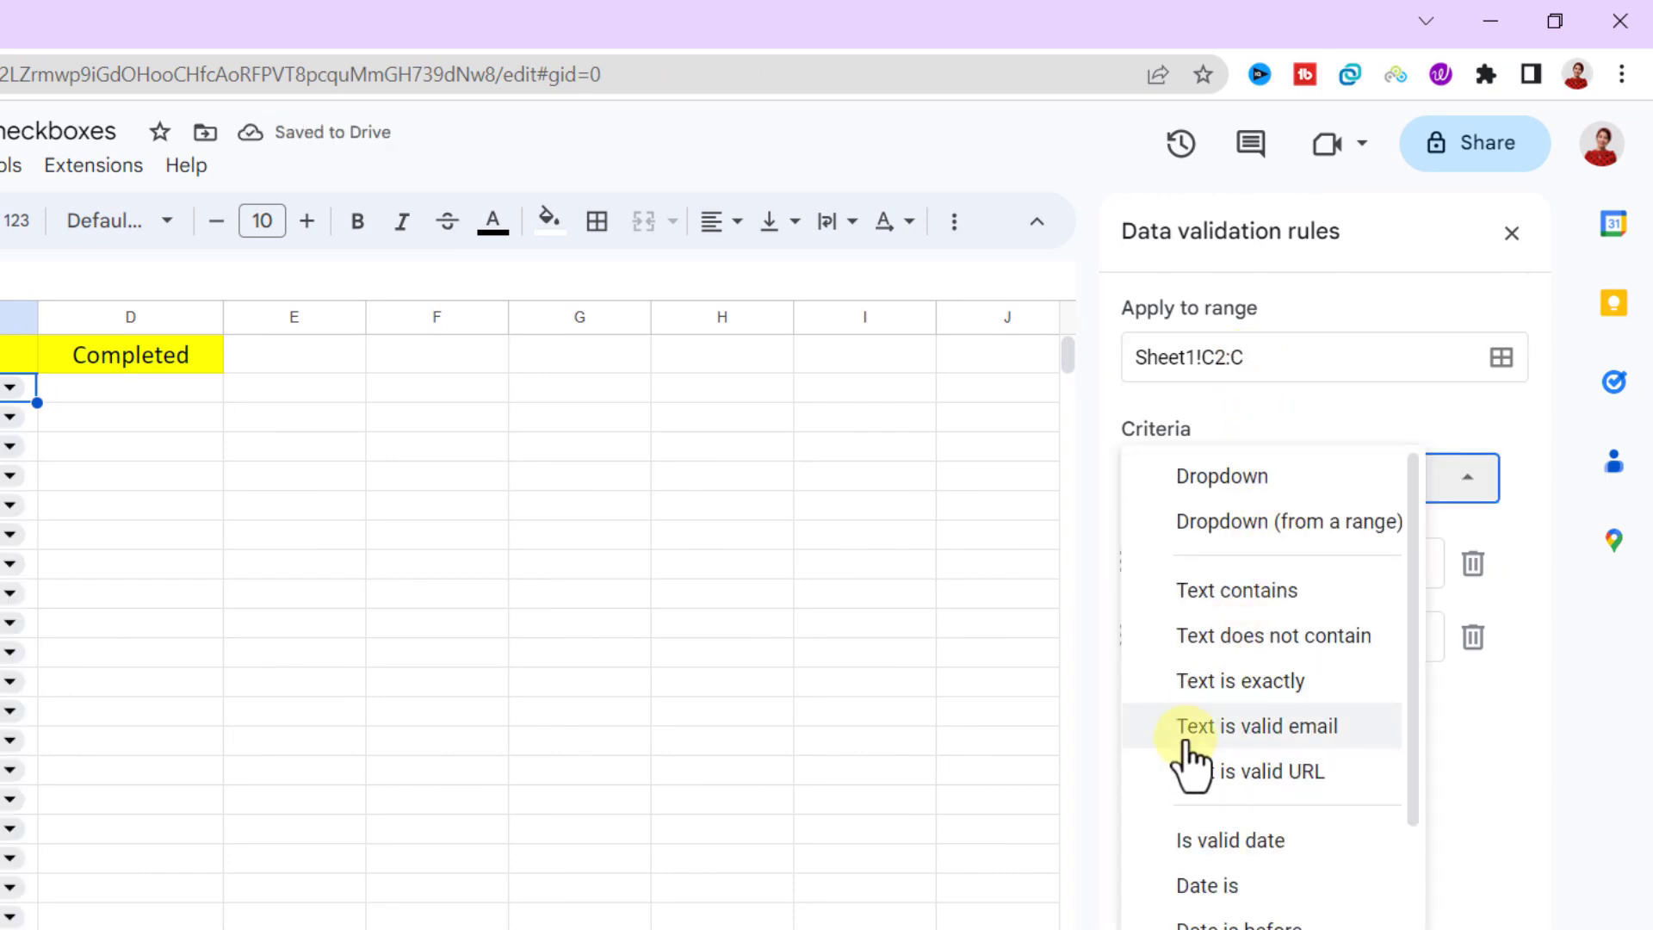
pyautogui.moveTo(1230, 839)
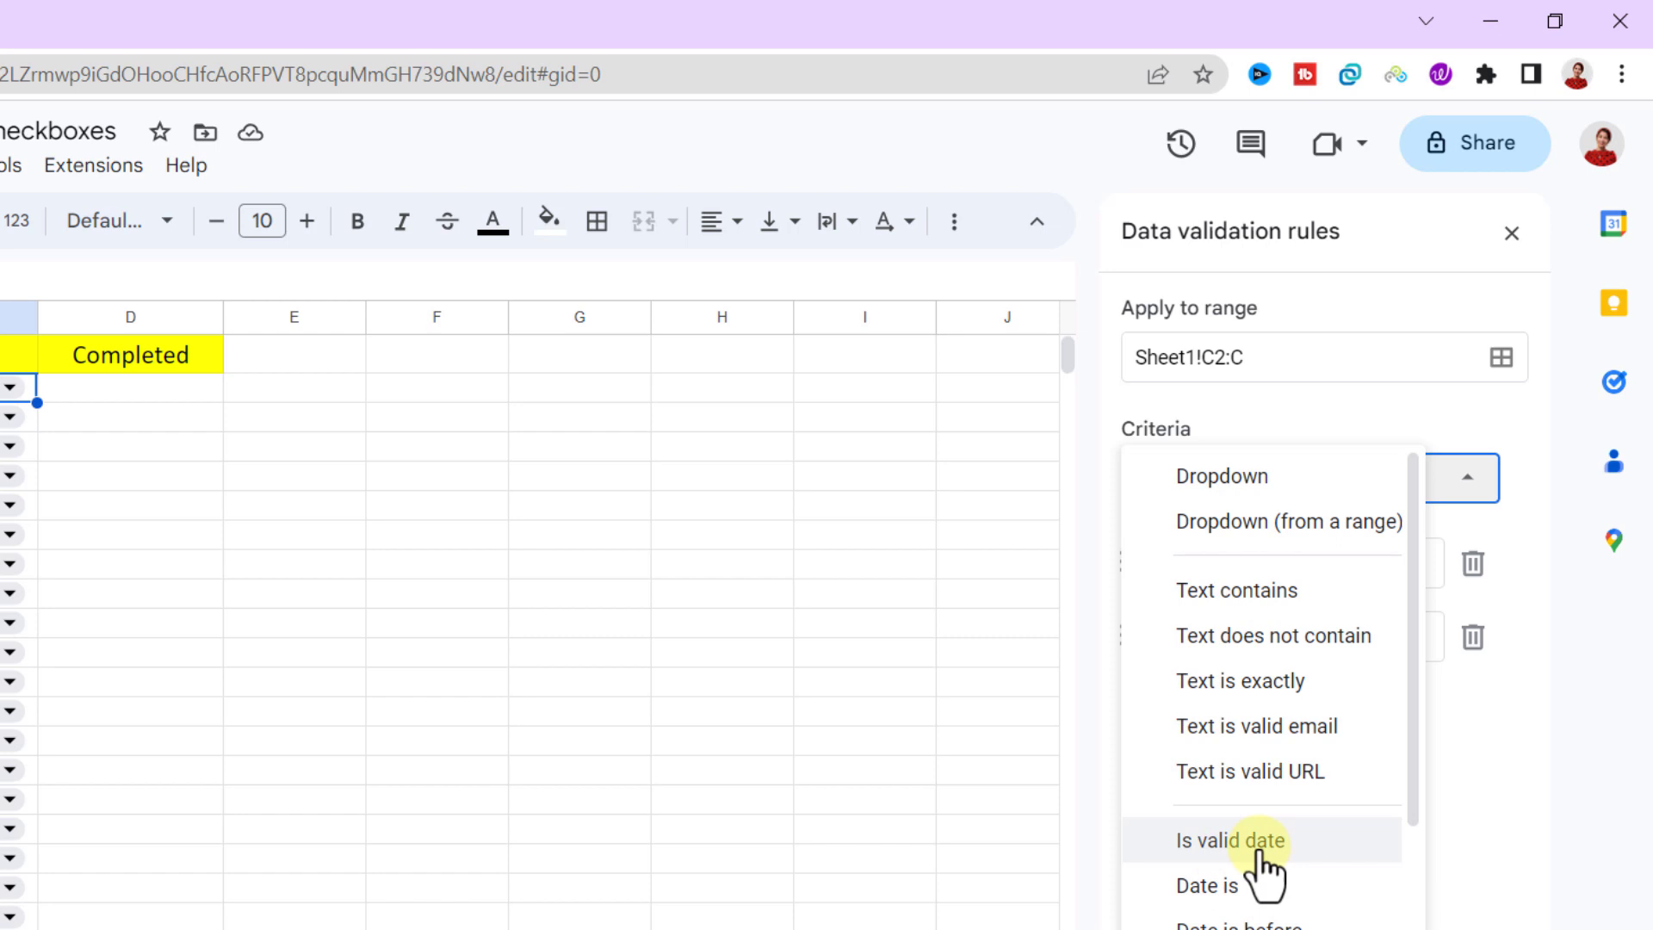
pyautogui.click(1229, 840)
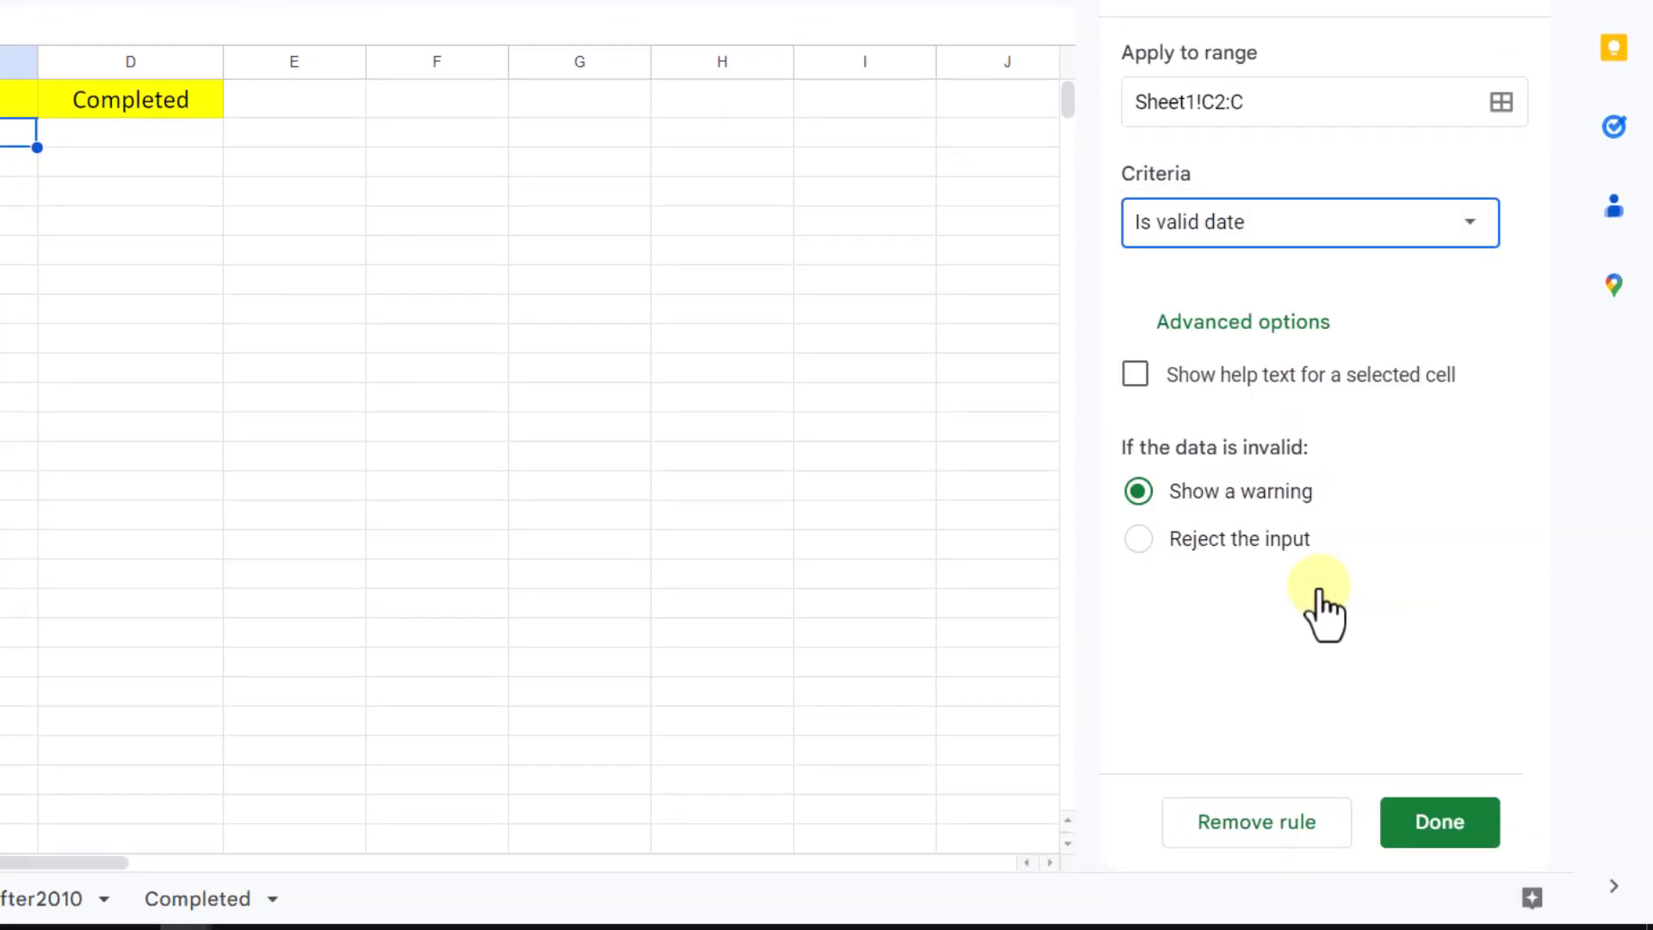
pyautogui.click(1138, 539)
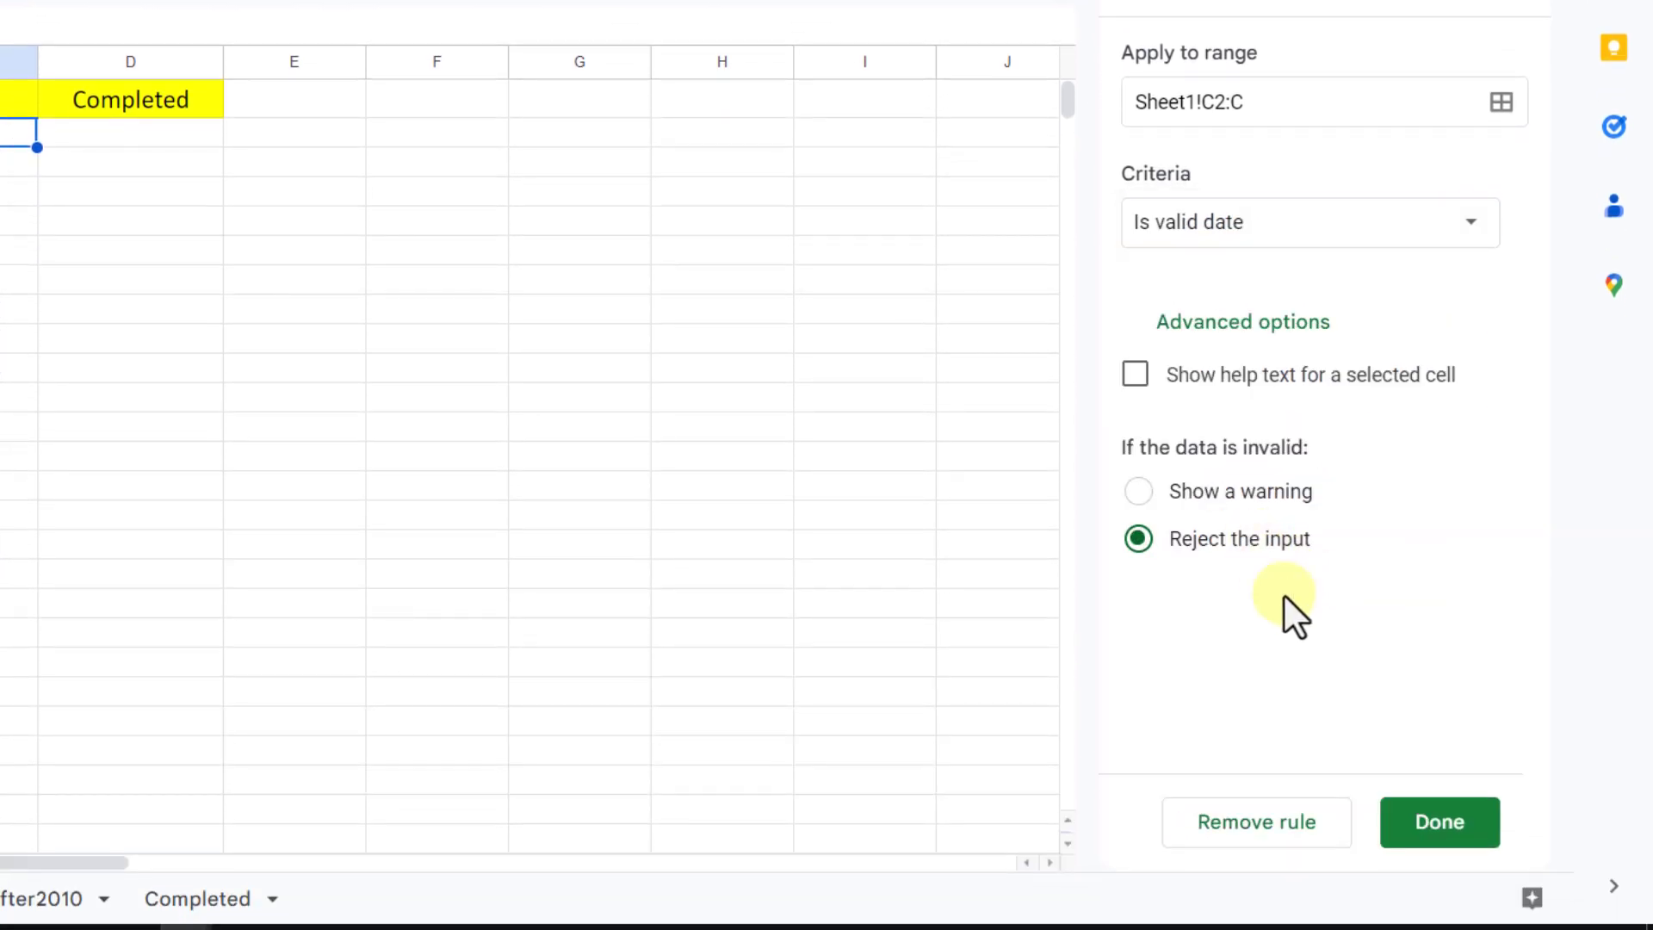
pyautogui.click(1437, 822)
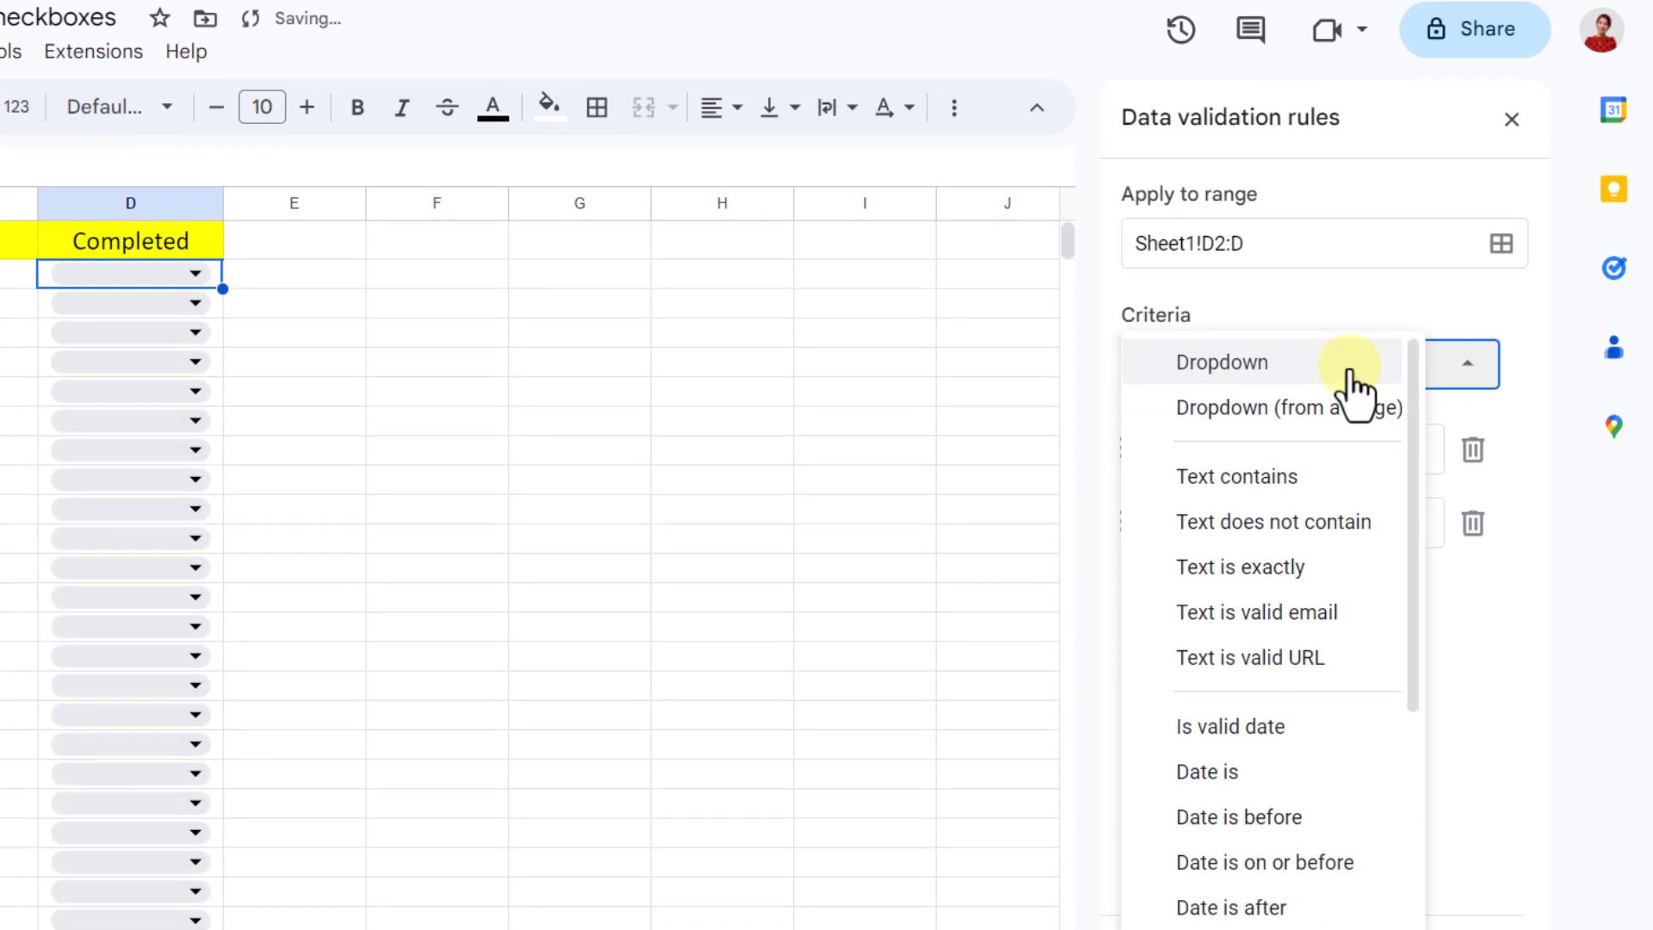
# Set the D2:D validation criteria to Checkbox and open Extensions > Apps Script
pyautogui.scroll(-3)
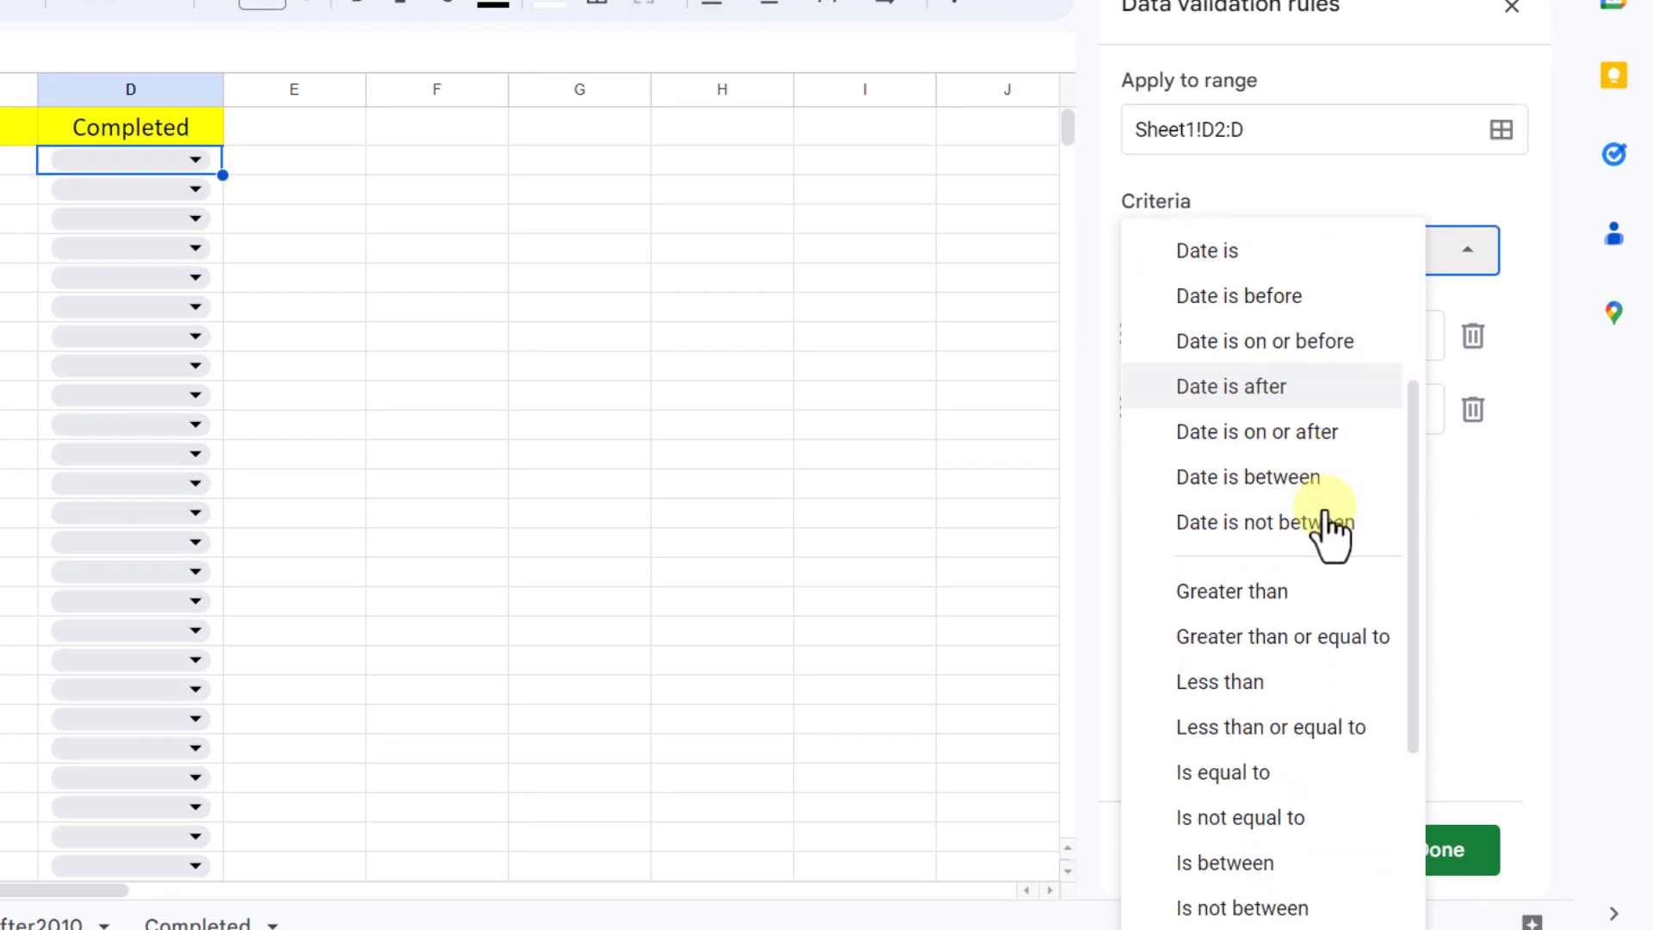
pyautogui.scroll(-3)
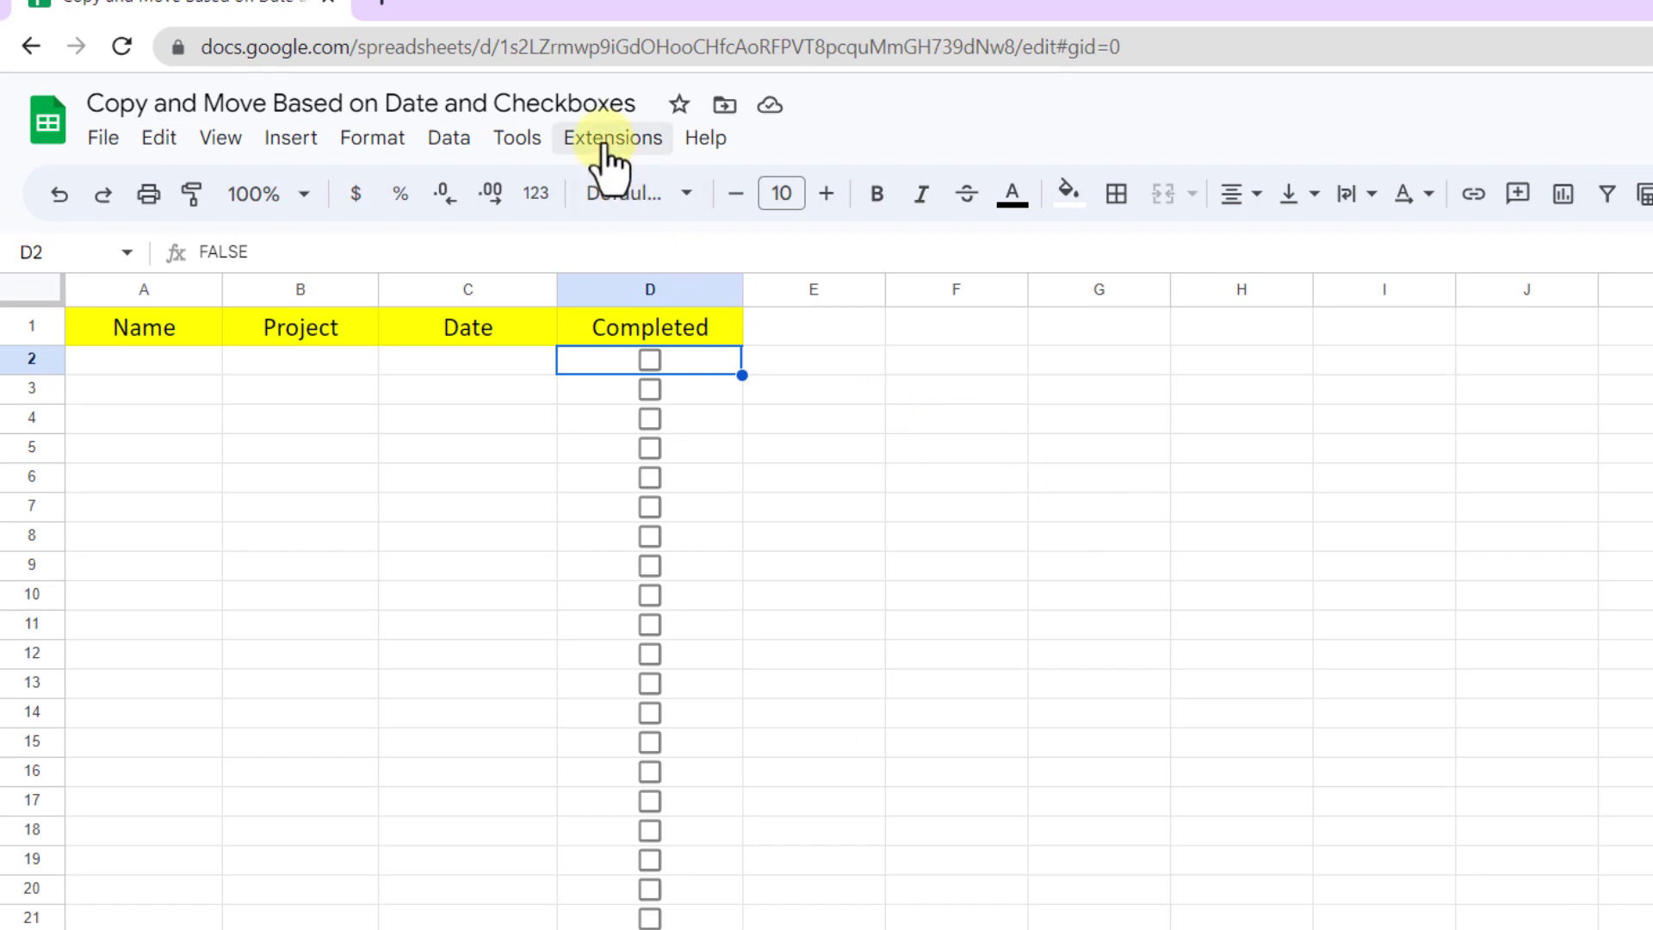
pyautogui.click(611, 137)
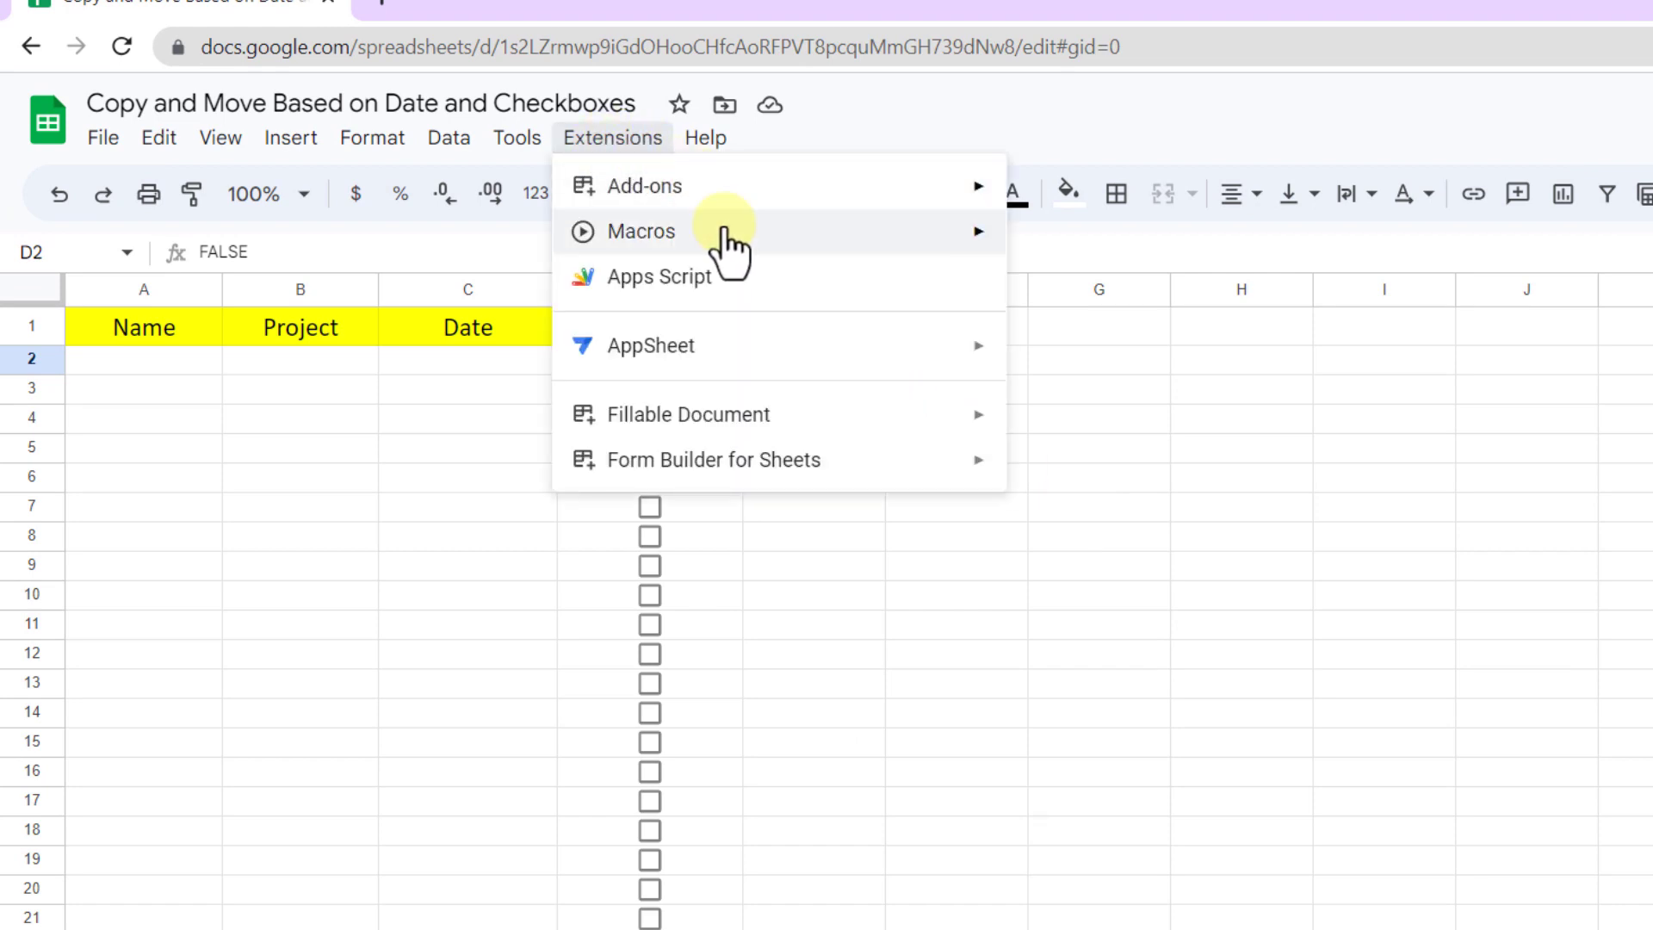
pyautogui.click(654, 277)
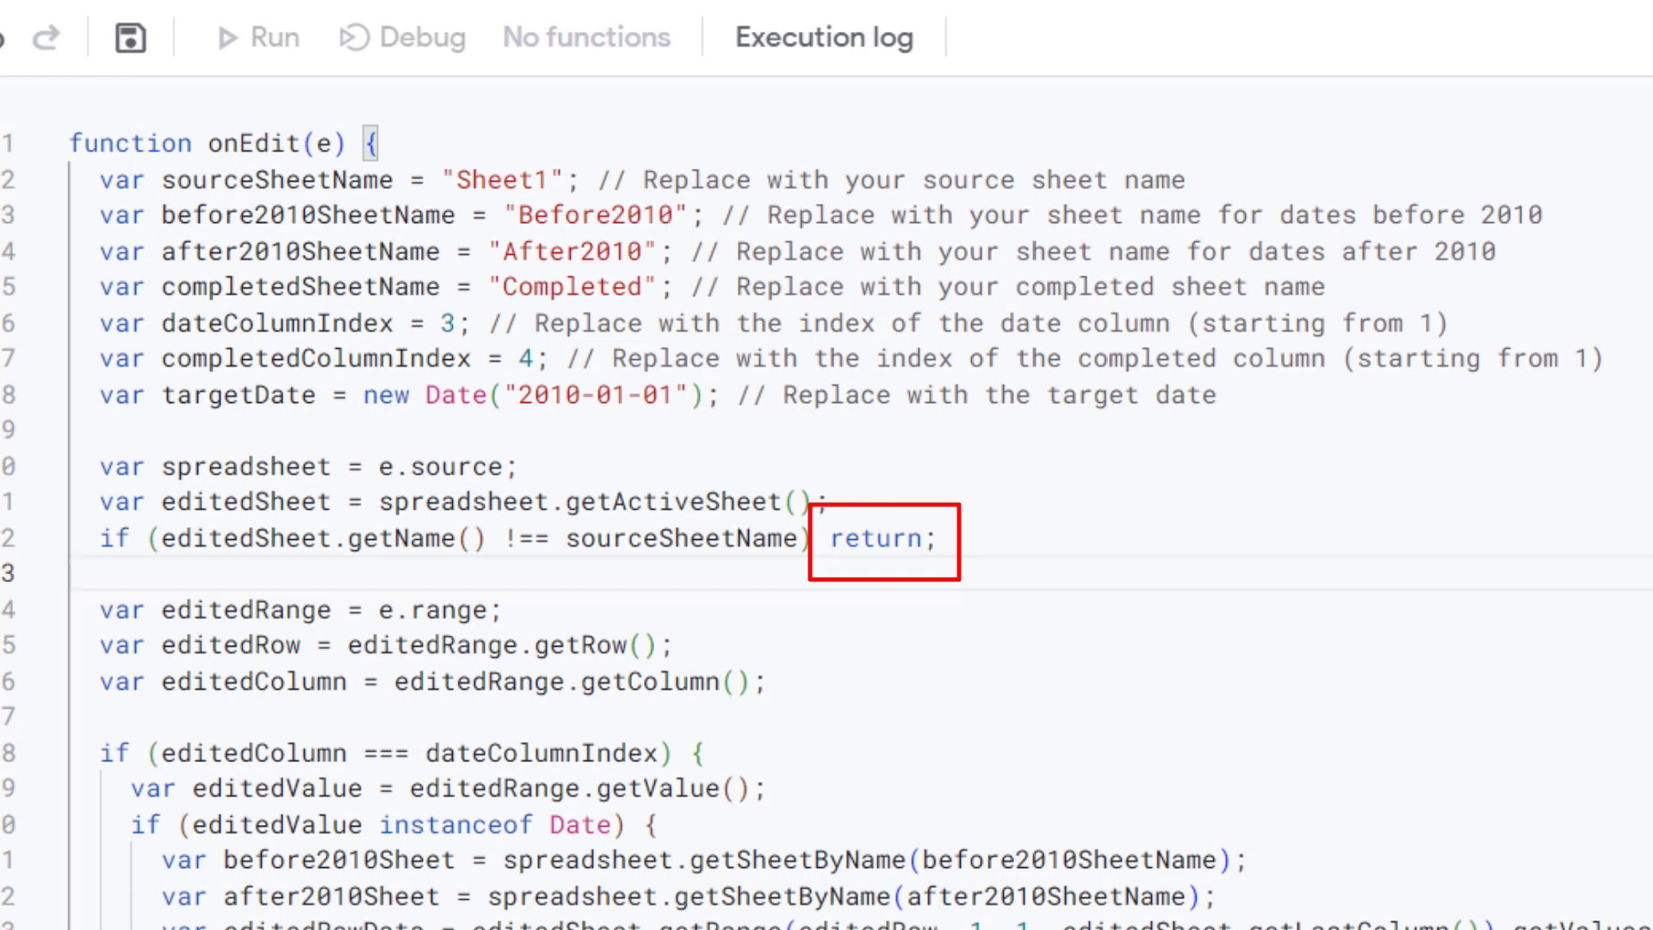
# Save the onEdit code in Code.gs and switch back to the spreadsheet tab
pyautogui.scroll(-3)
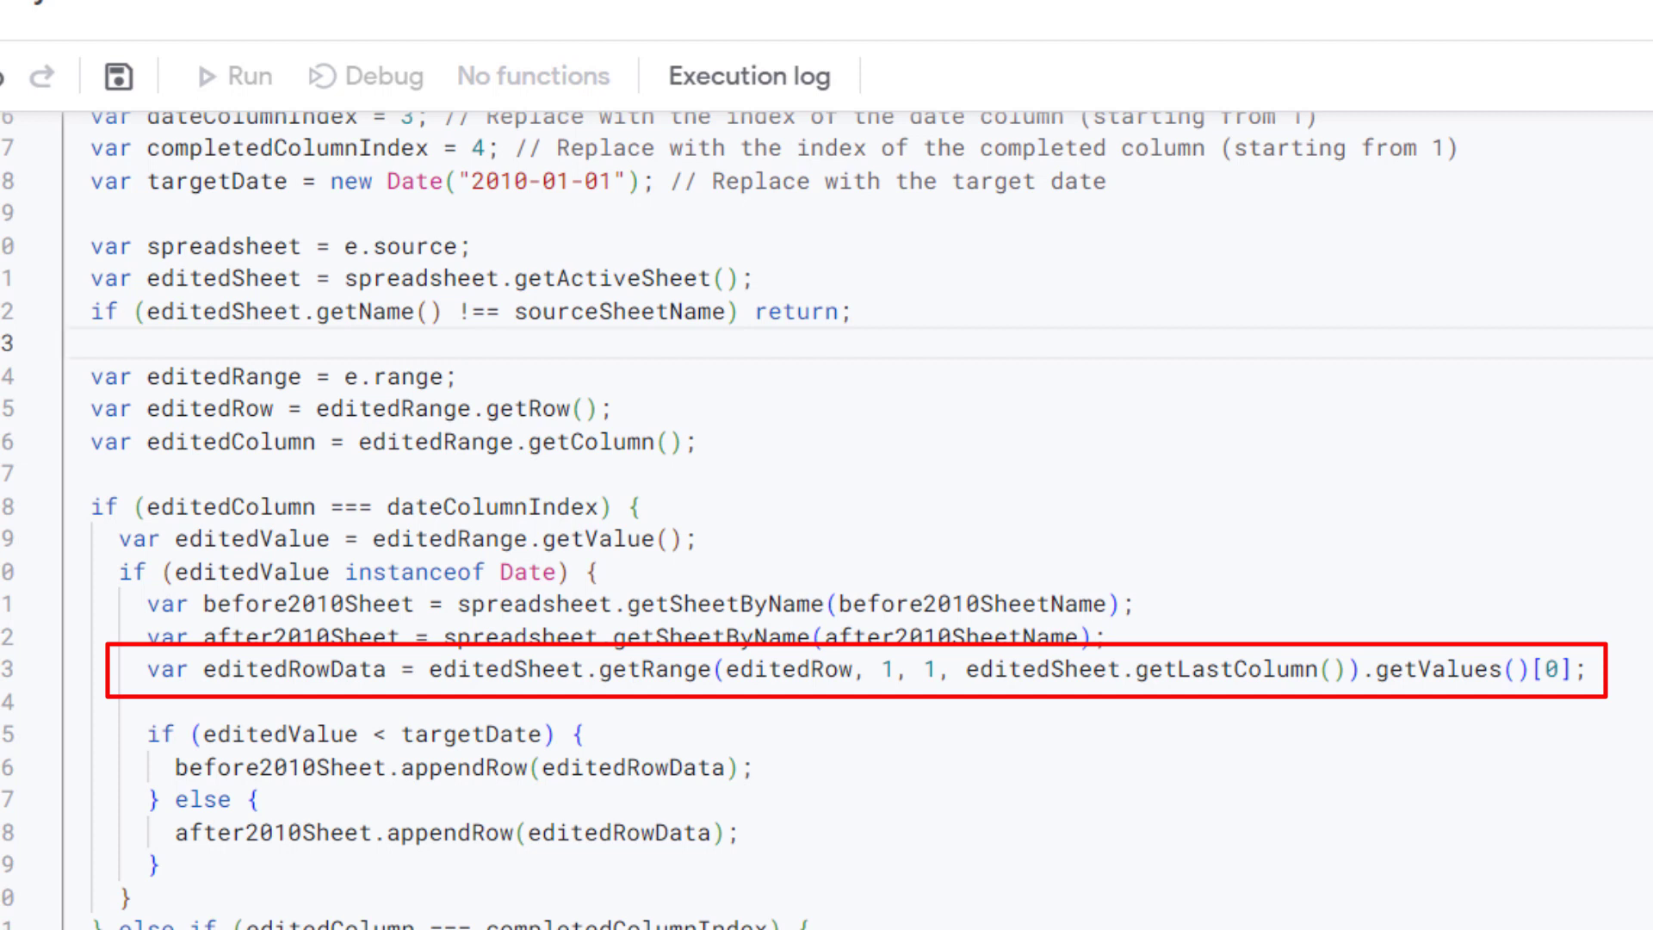
pyautogui.scroll(-3)
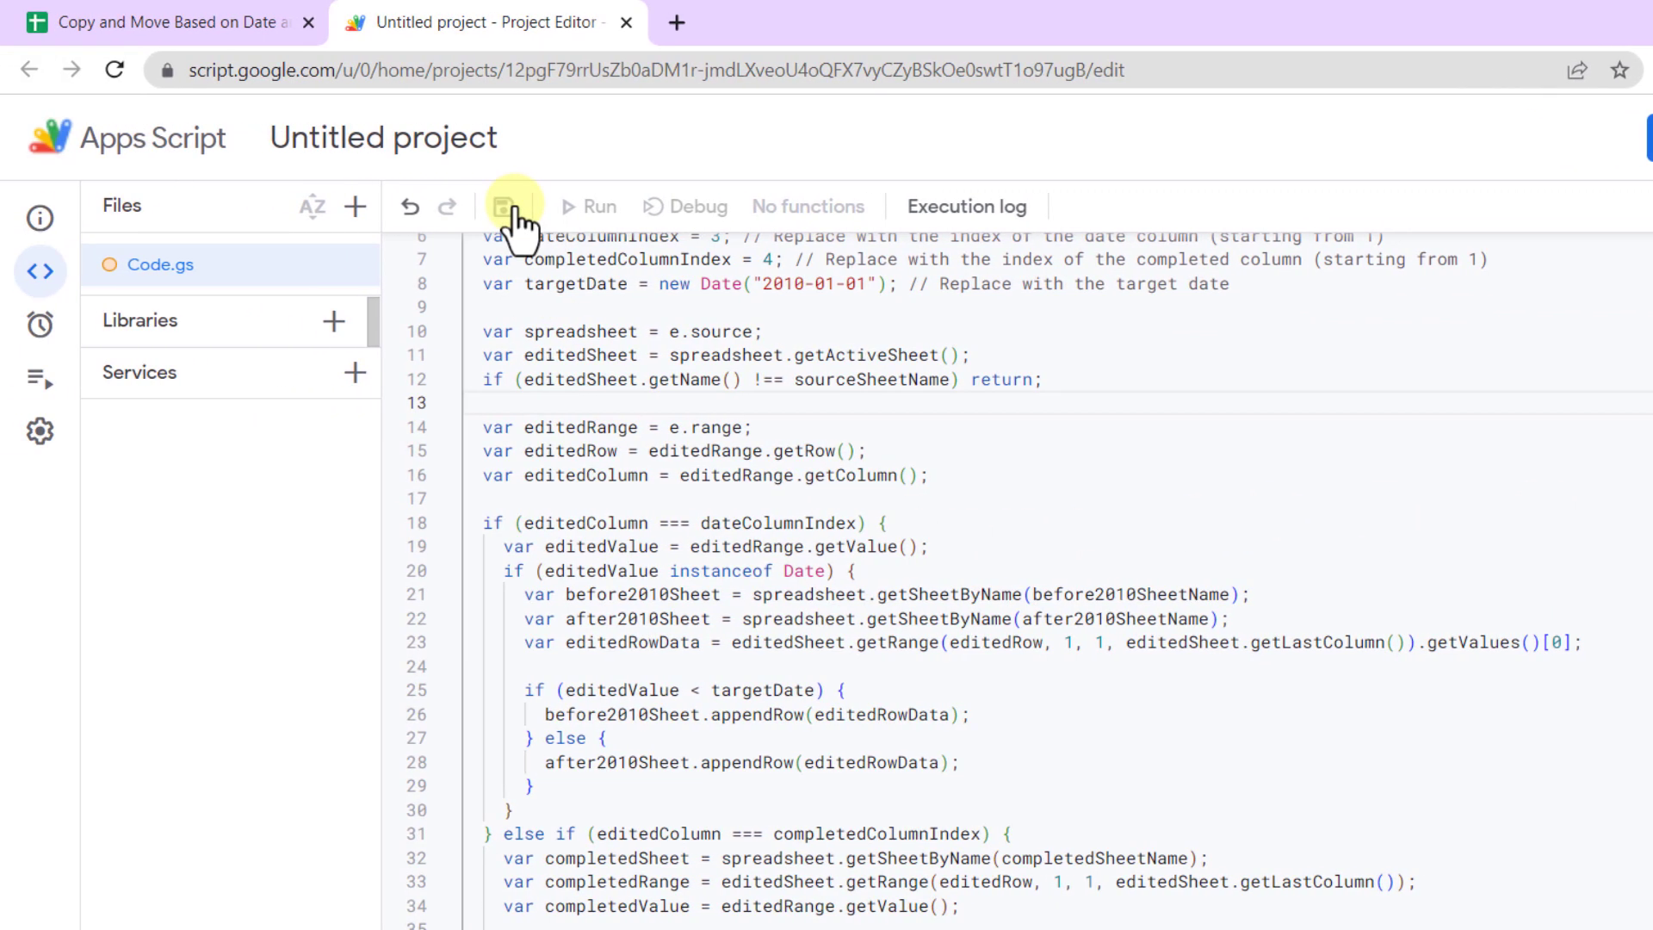
pyautogui.click(511, 206)
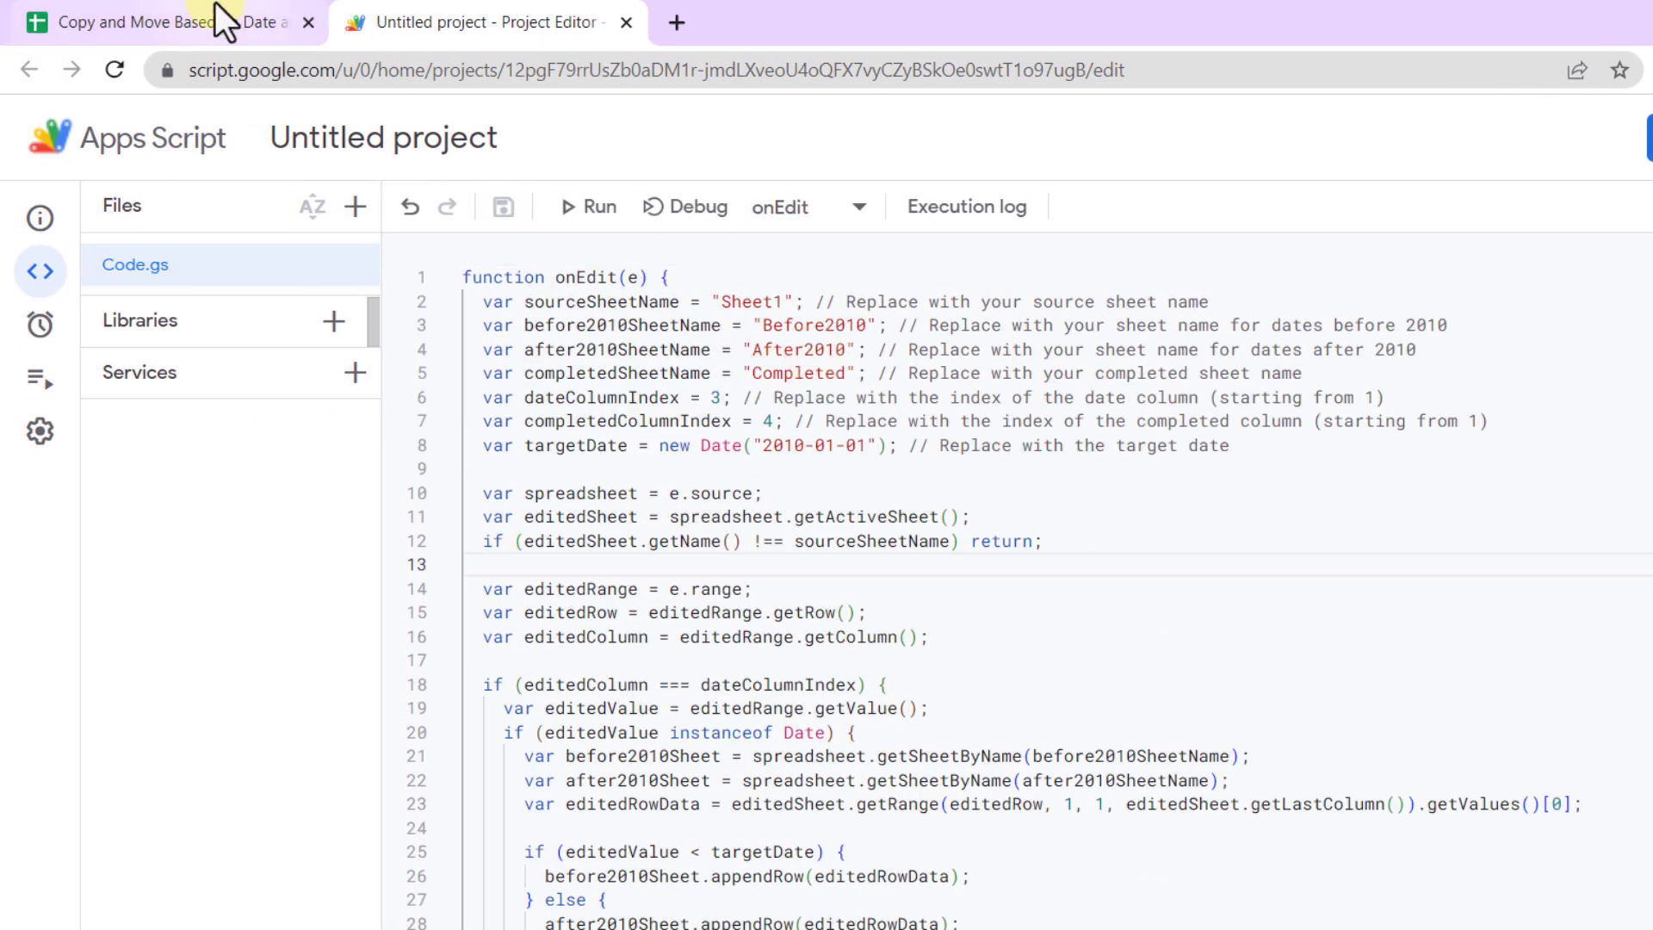
pyautogui.click(158, 21)
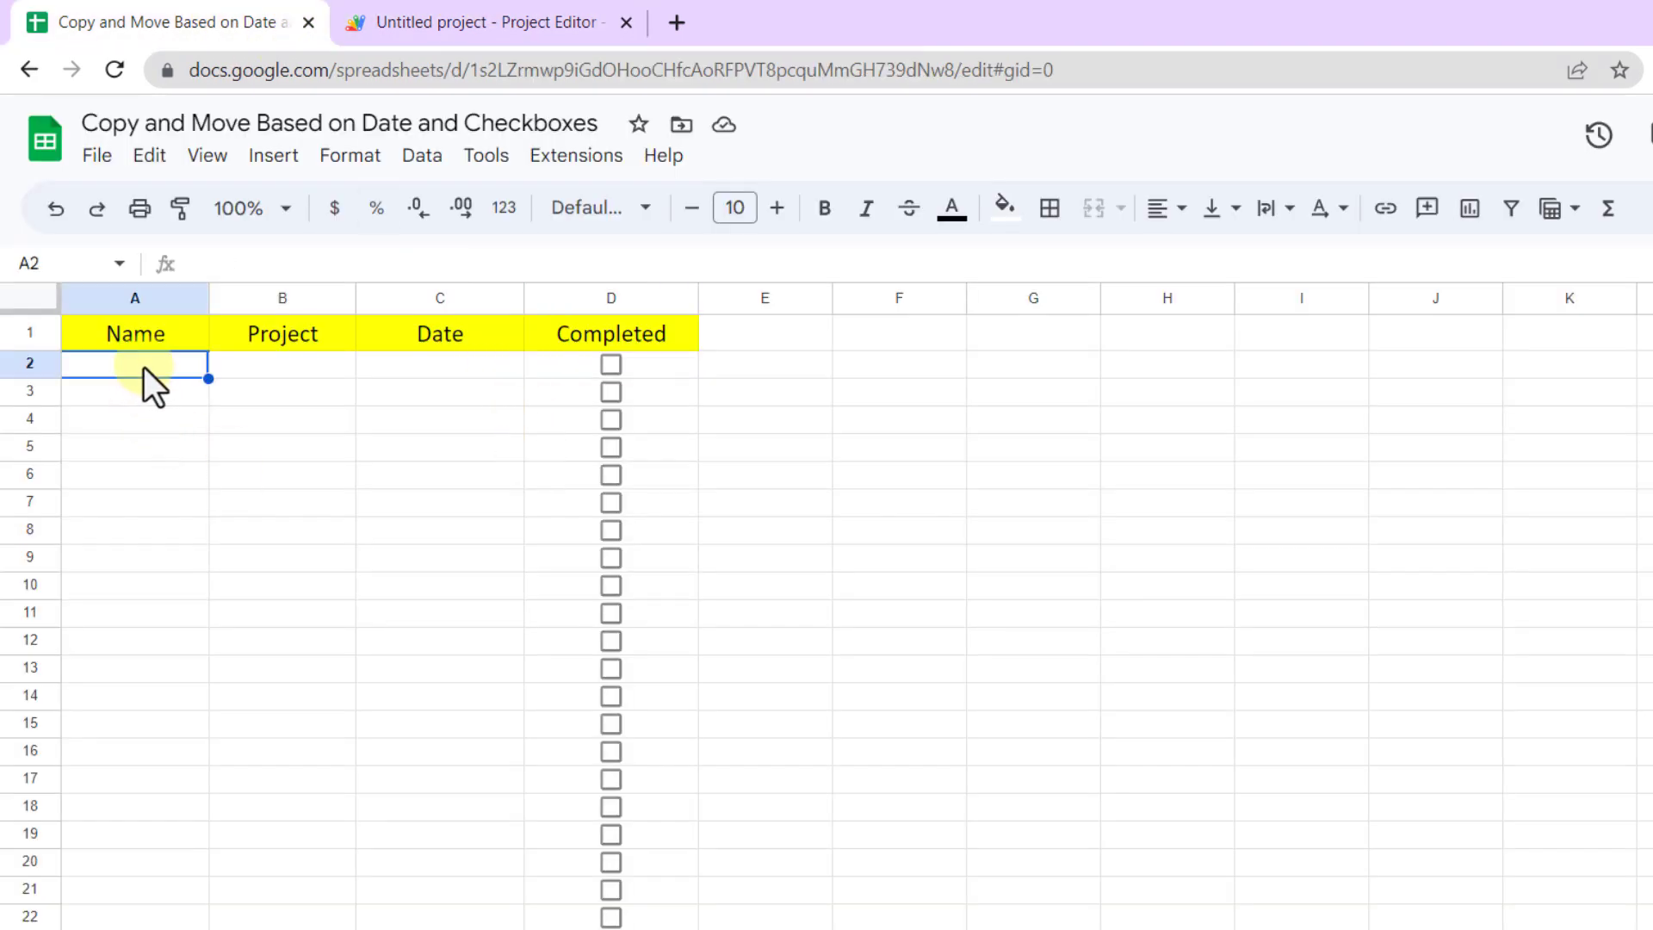
# Enter Eli, P1 and 6/21/2023 in row 2, then view the After2010 sheet
pyautogui.write('Eli')
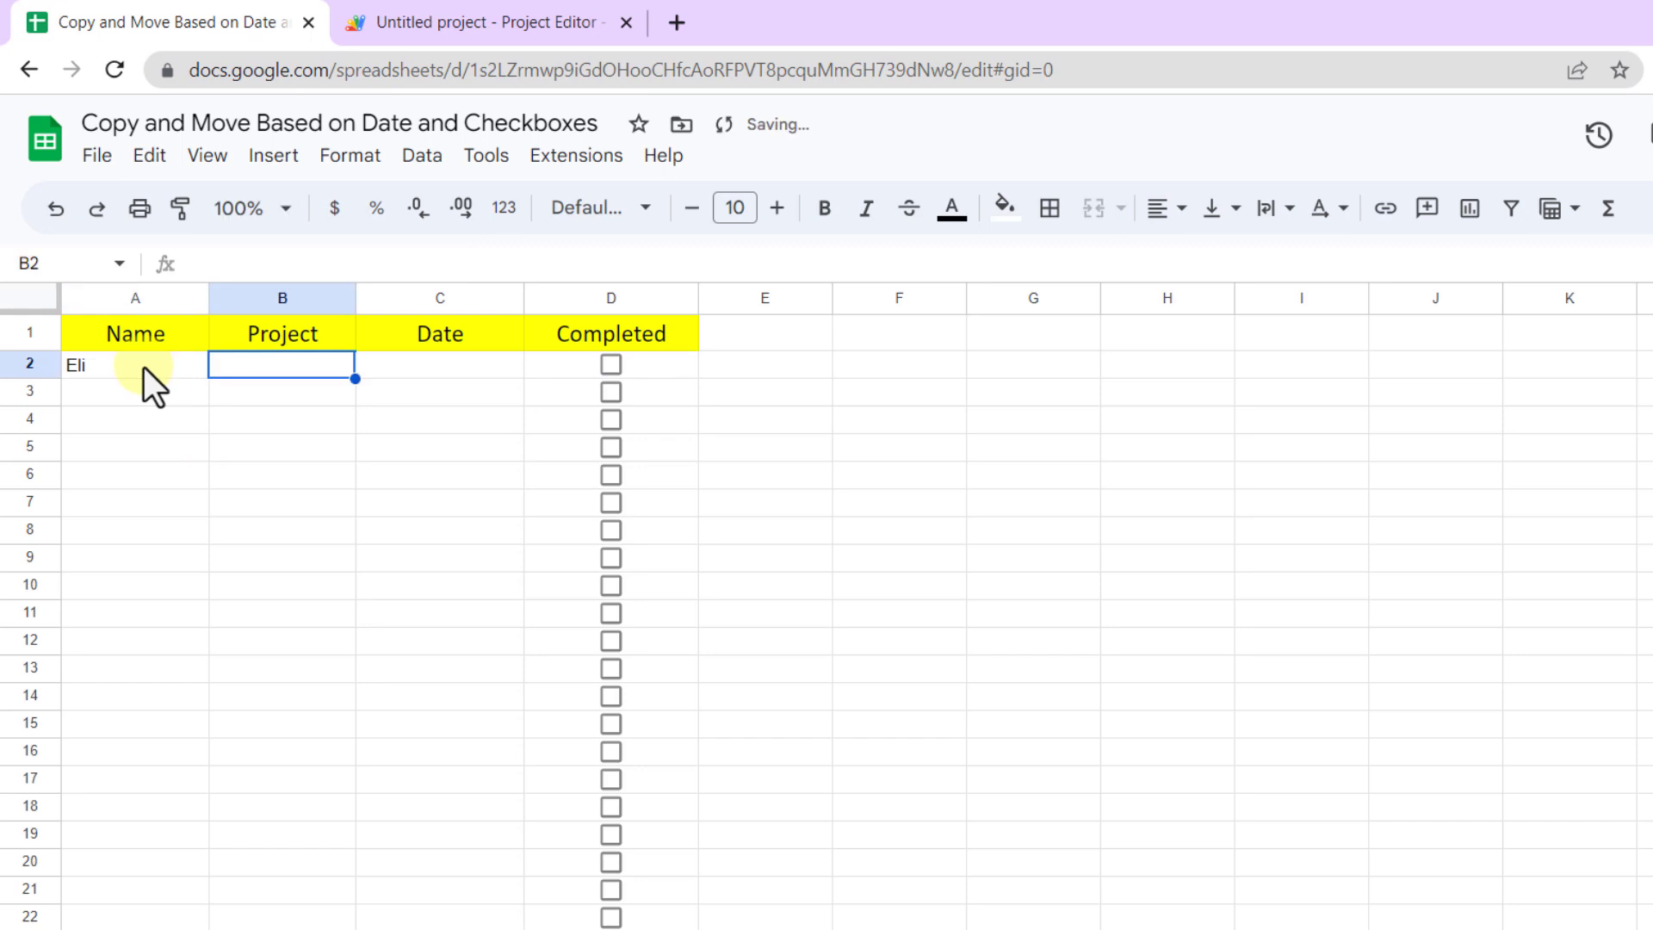
pyautogui.write('P1')
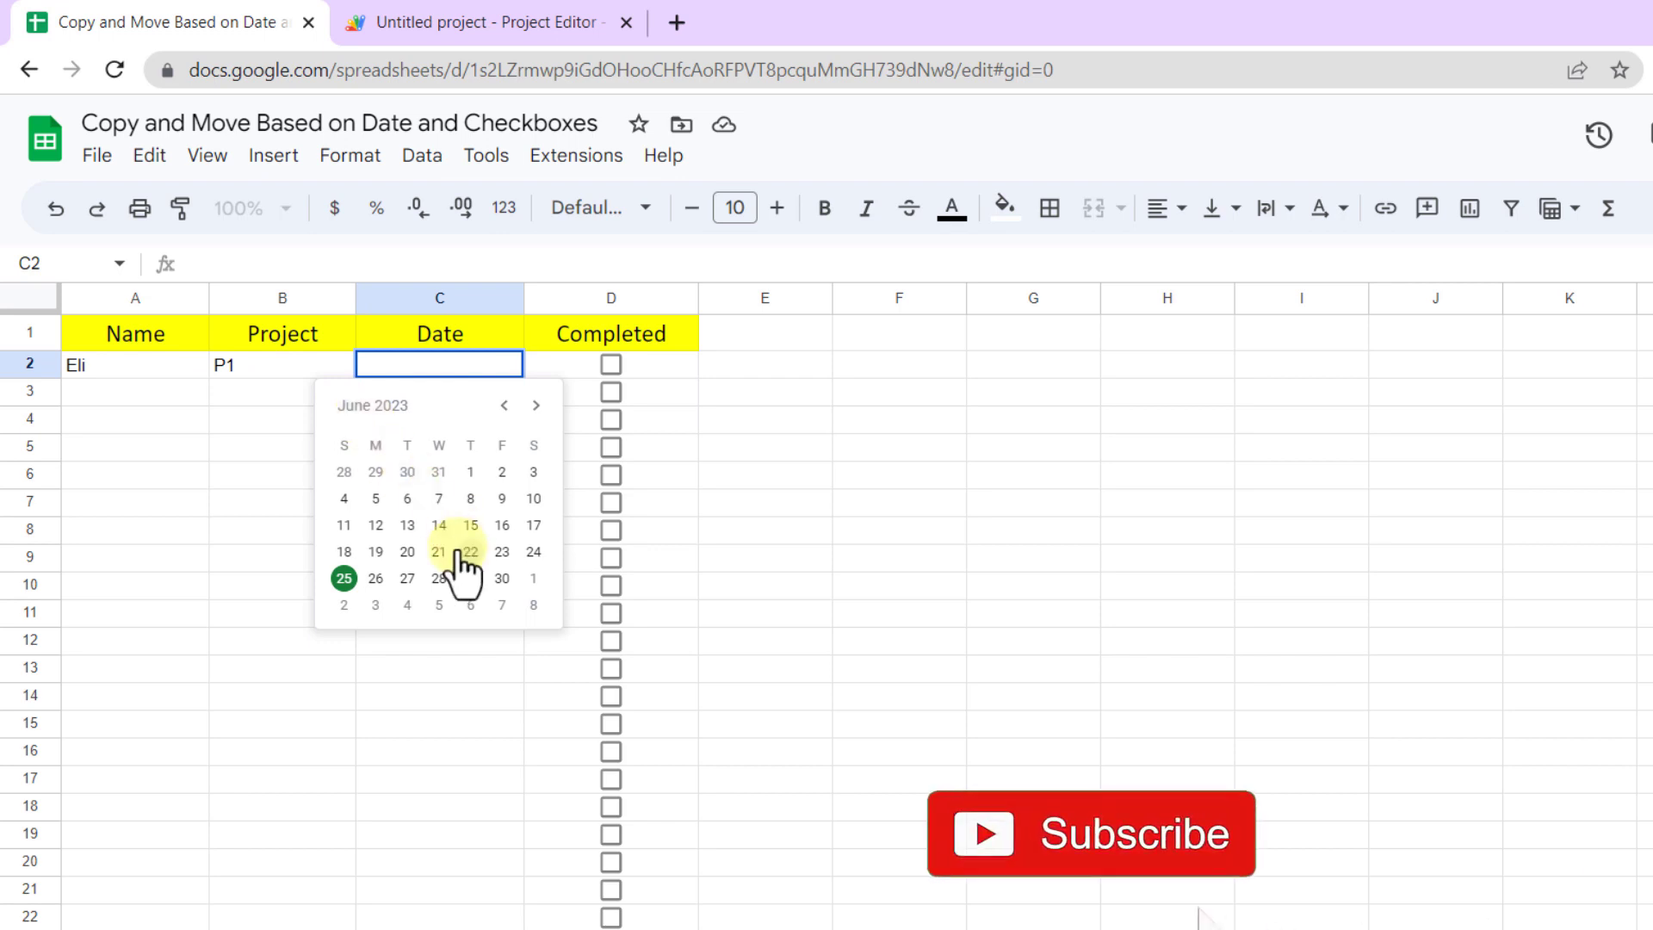
pyautogui.click(438, 551)
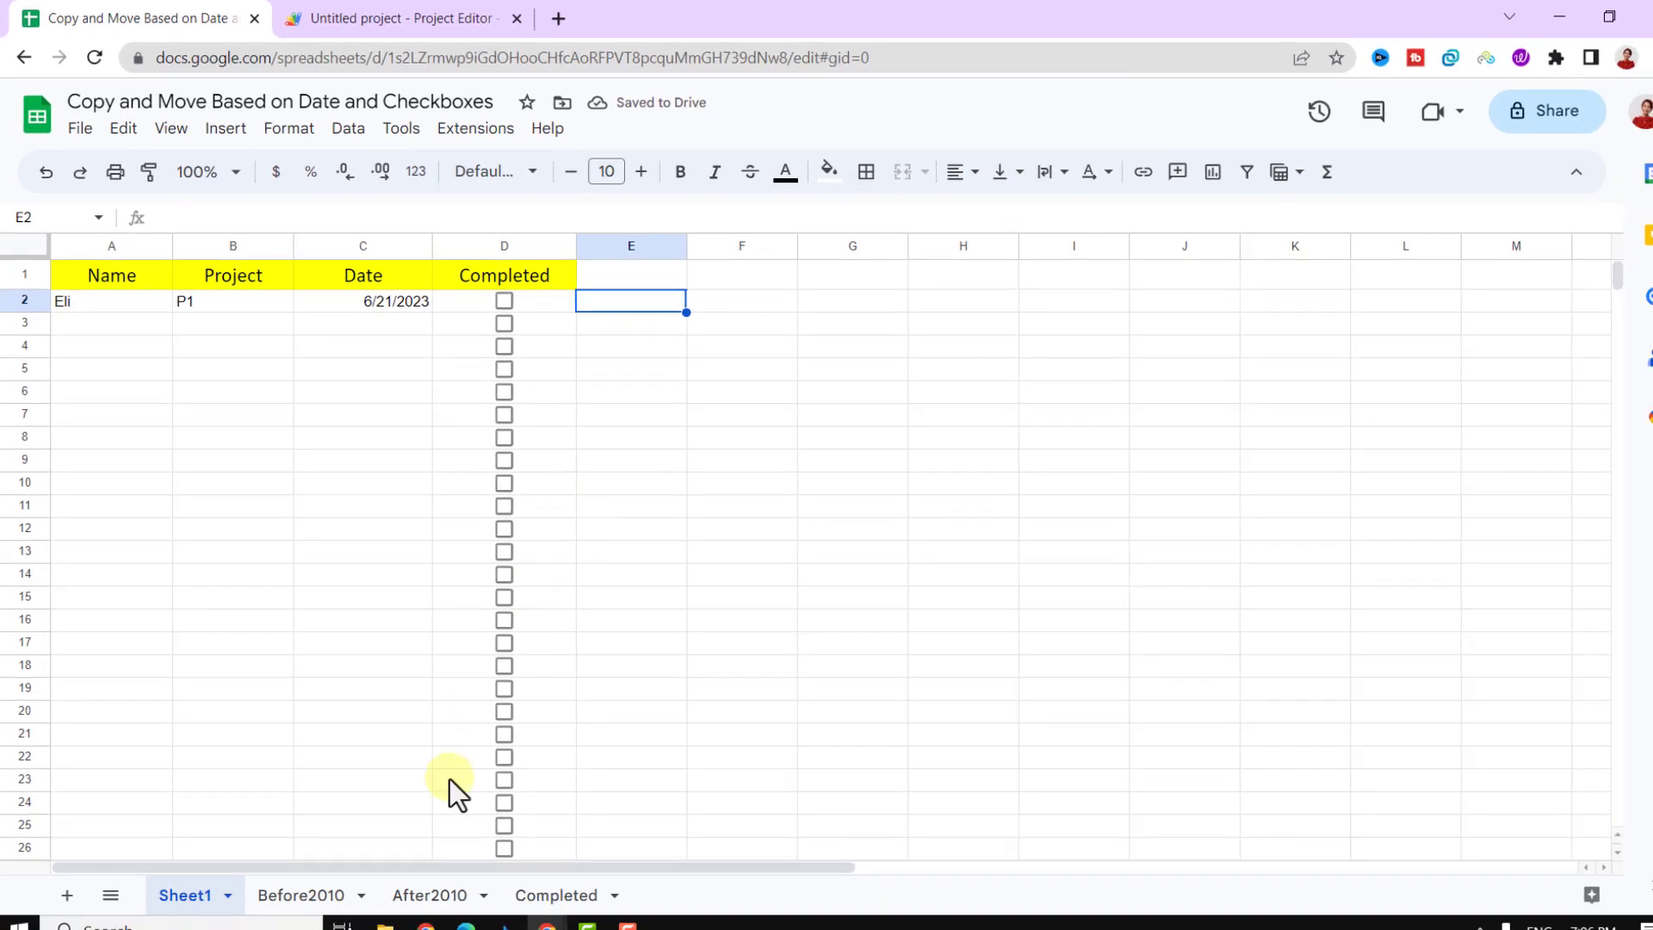
pyautogui.click(428, 895)
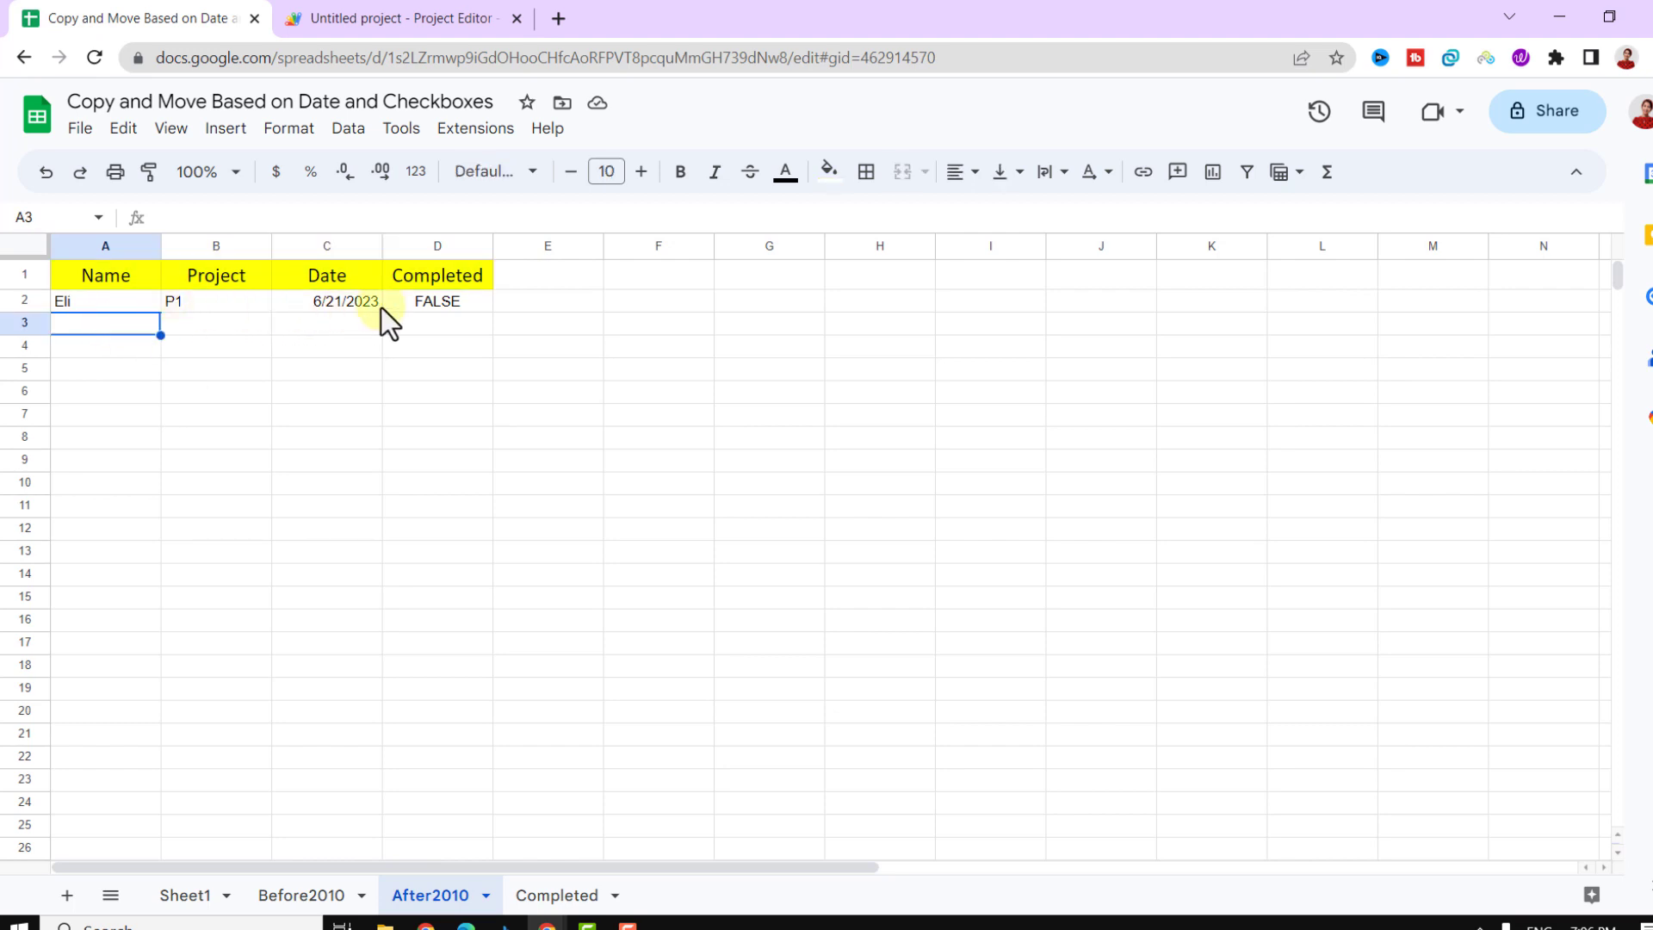
pyautogui.moveTo(380, 350)
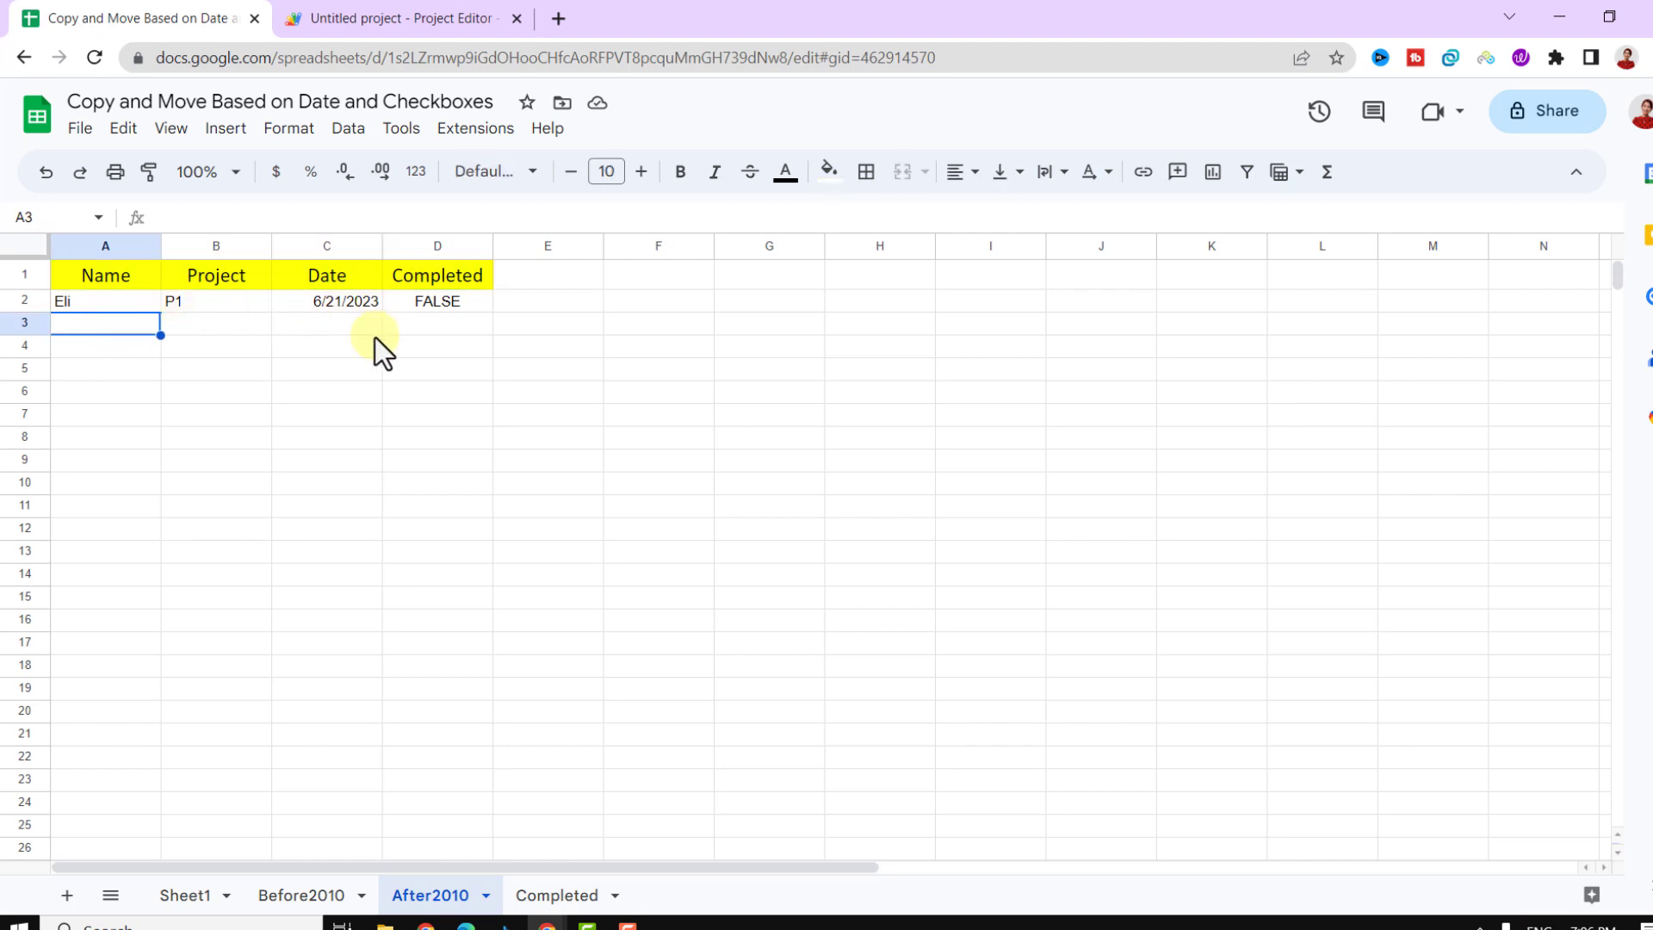
# Enter Elahe, P2, 2009-02-12 in row 3, check Before2010, then return to Sheet1
pyautogui.click(182, 895)
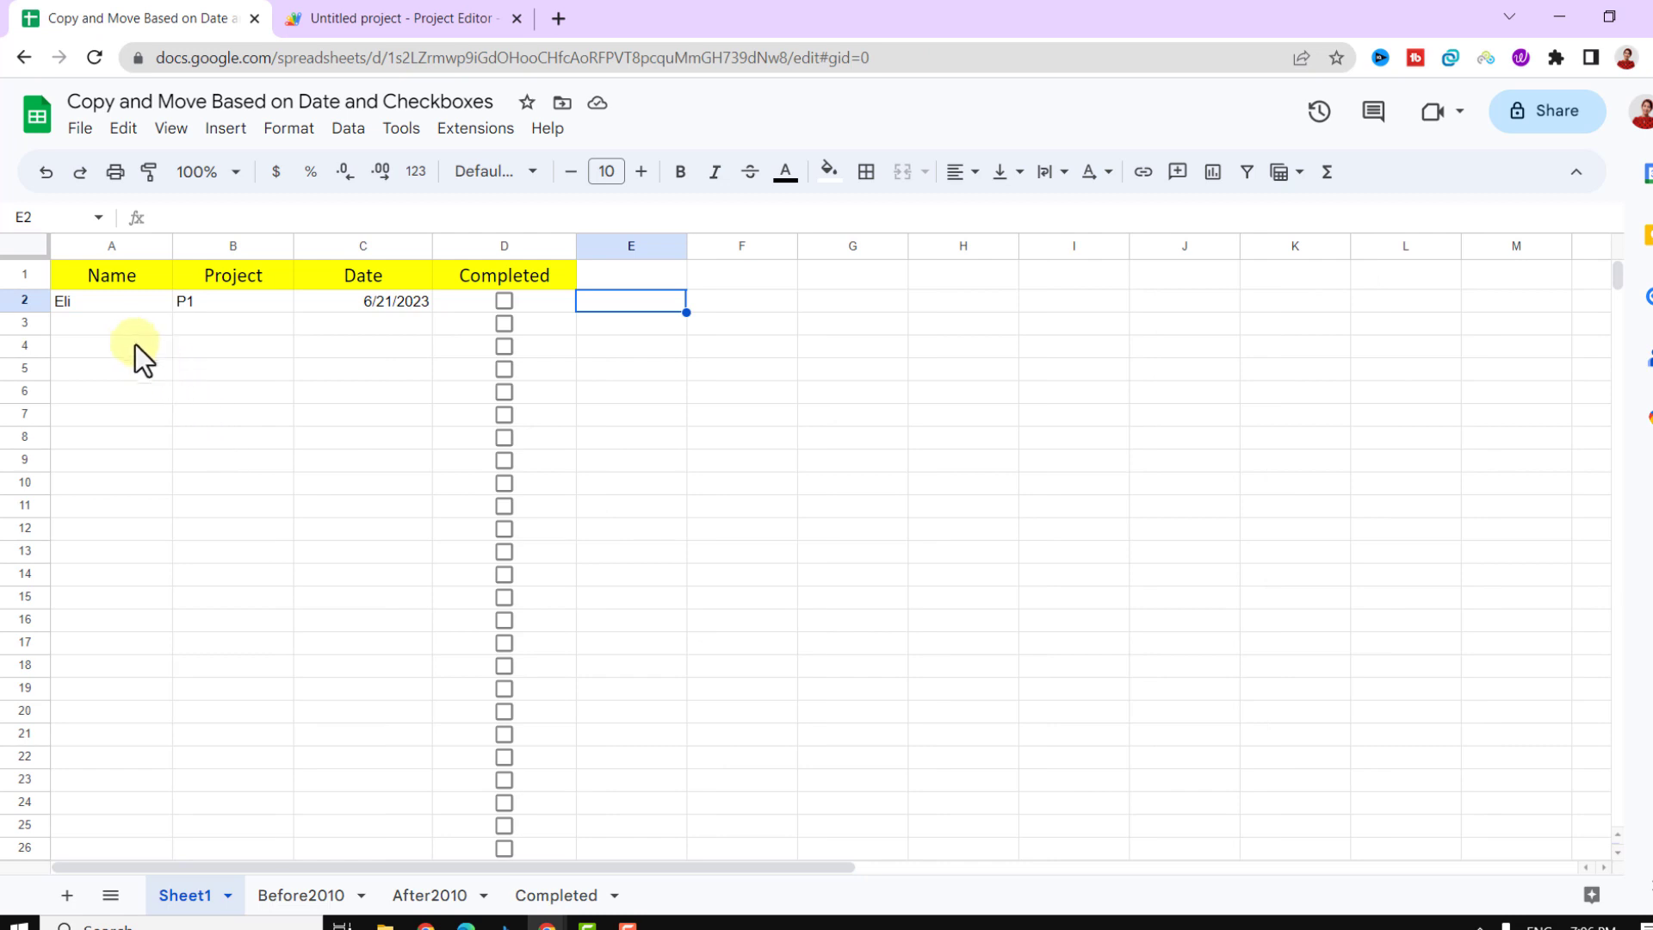
pyautogui.write('Elahe')
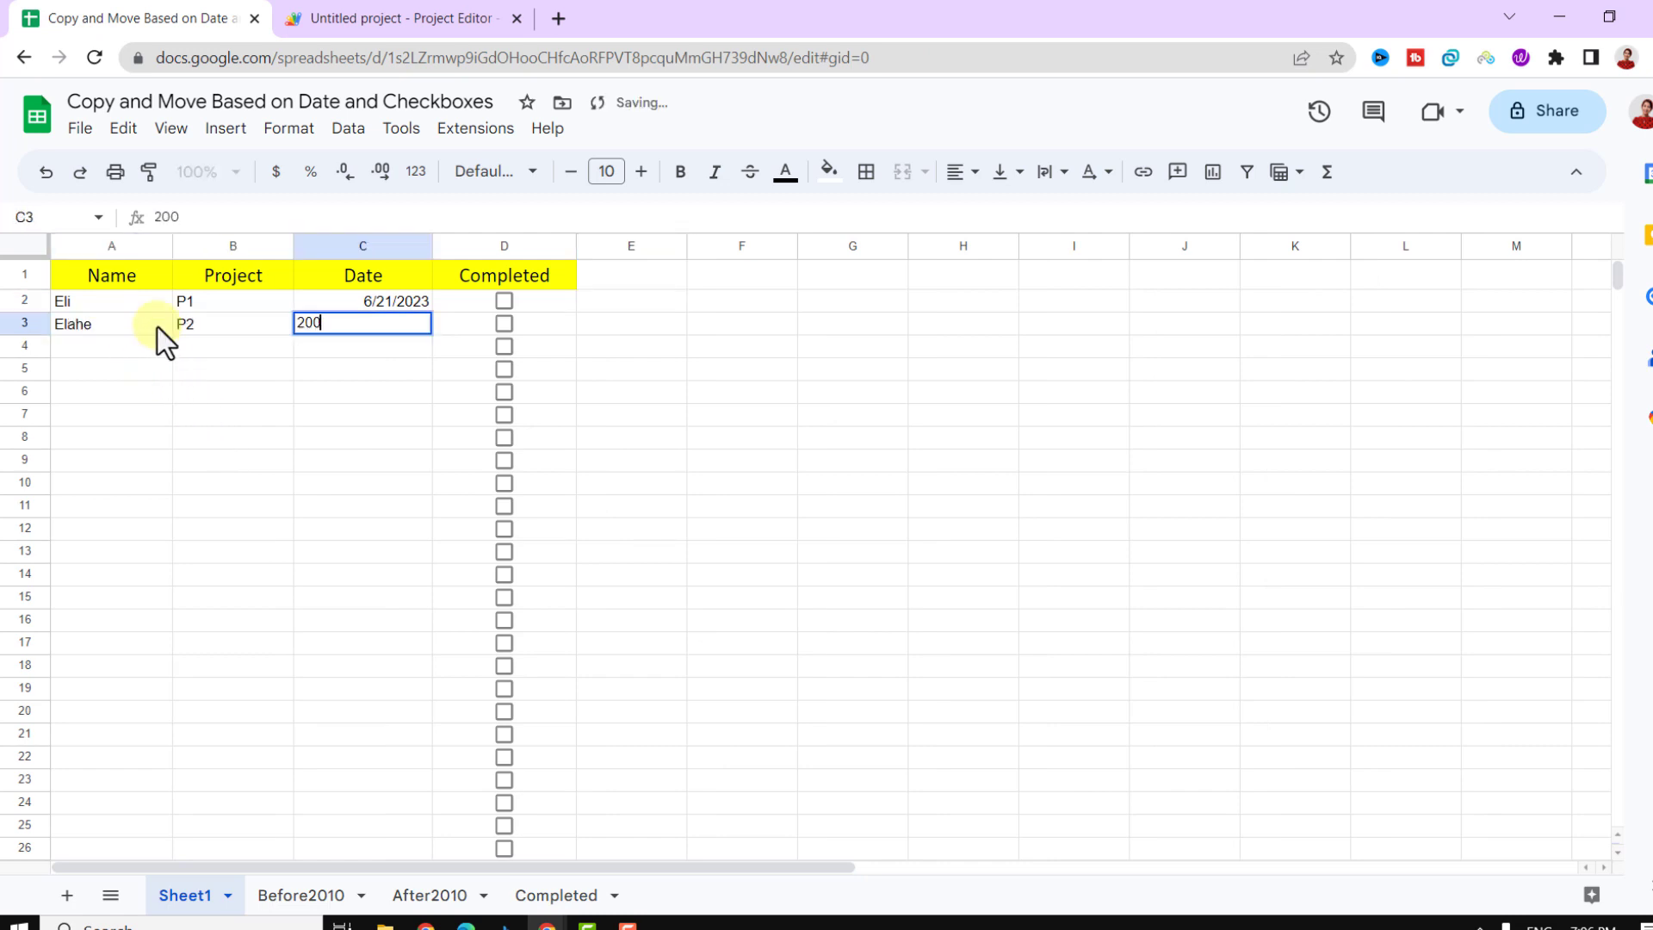
pyautogui.write('2009-02-')
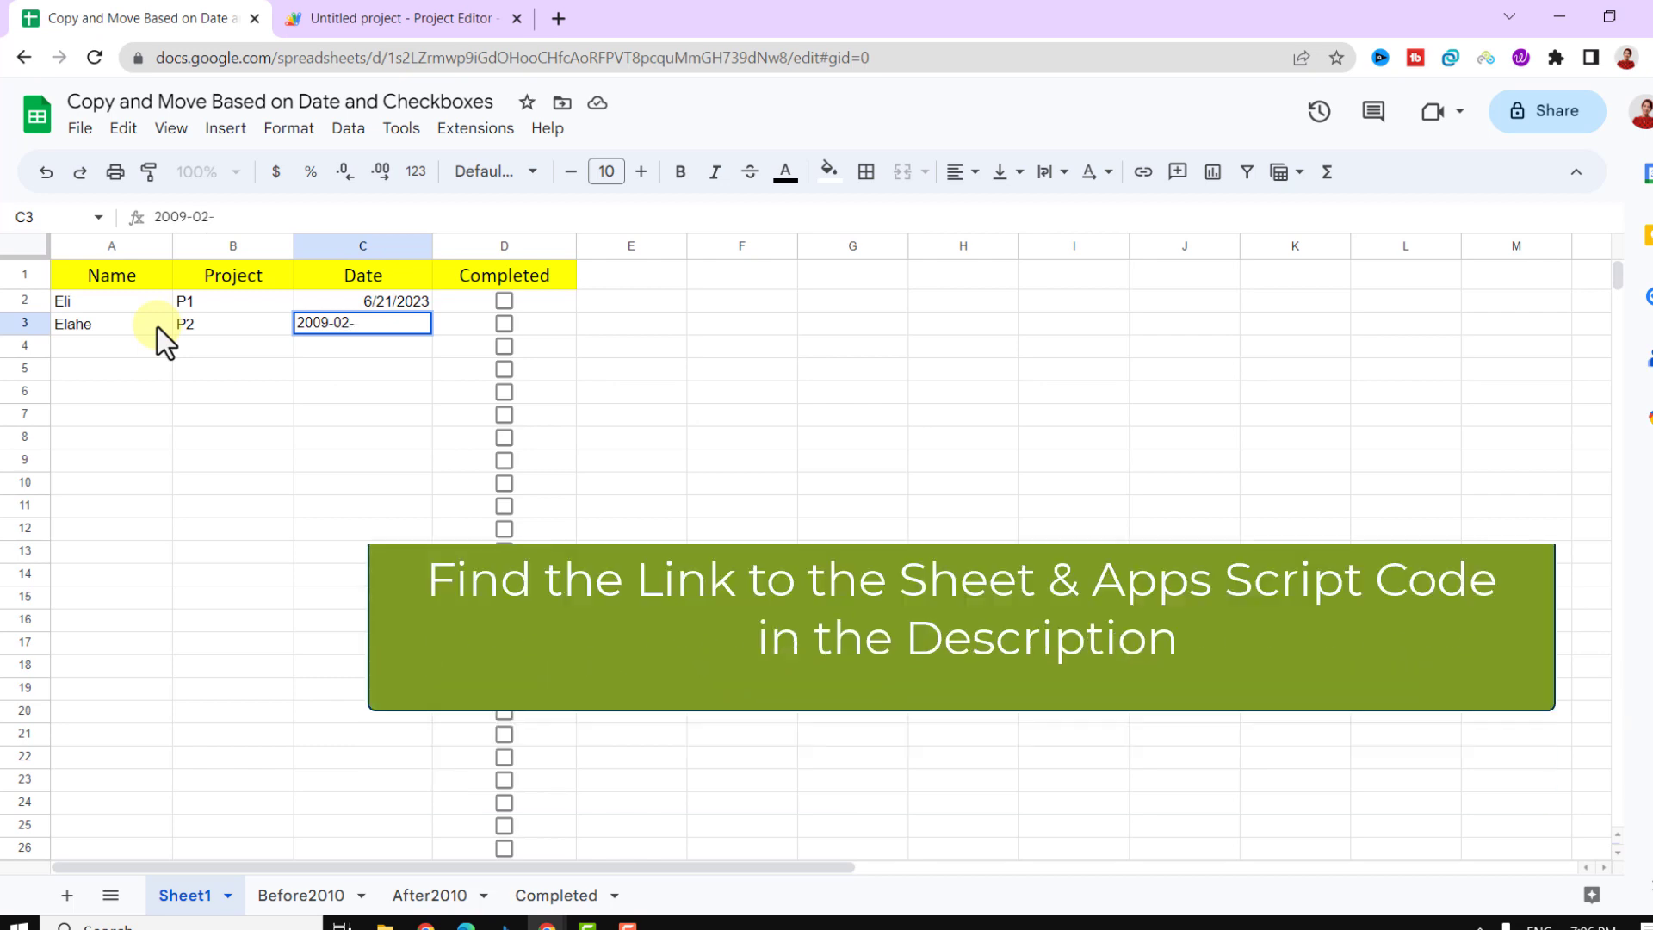
pyautogui.press('Enter')
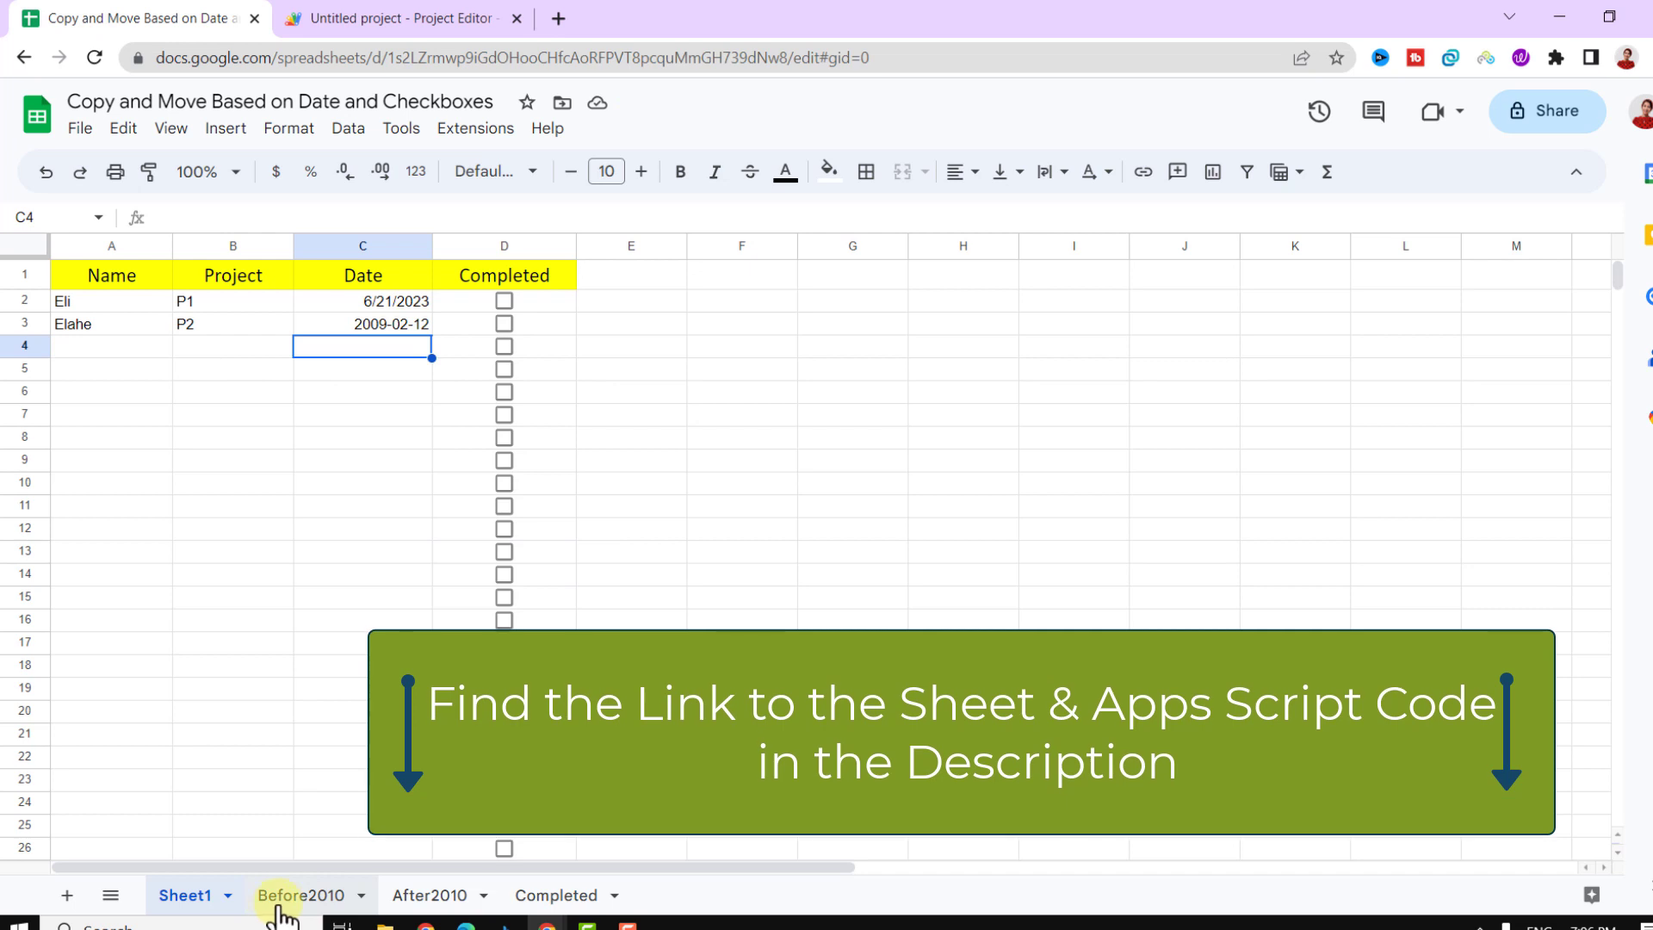
pyautogui.click(300, 895)
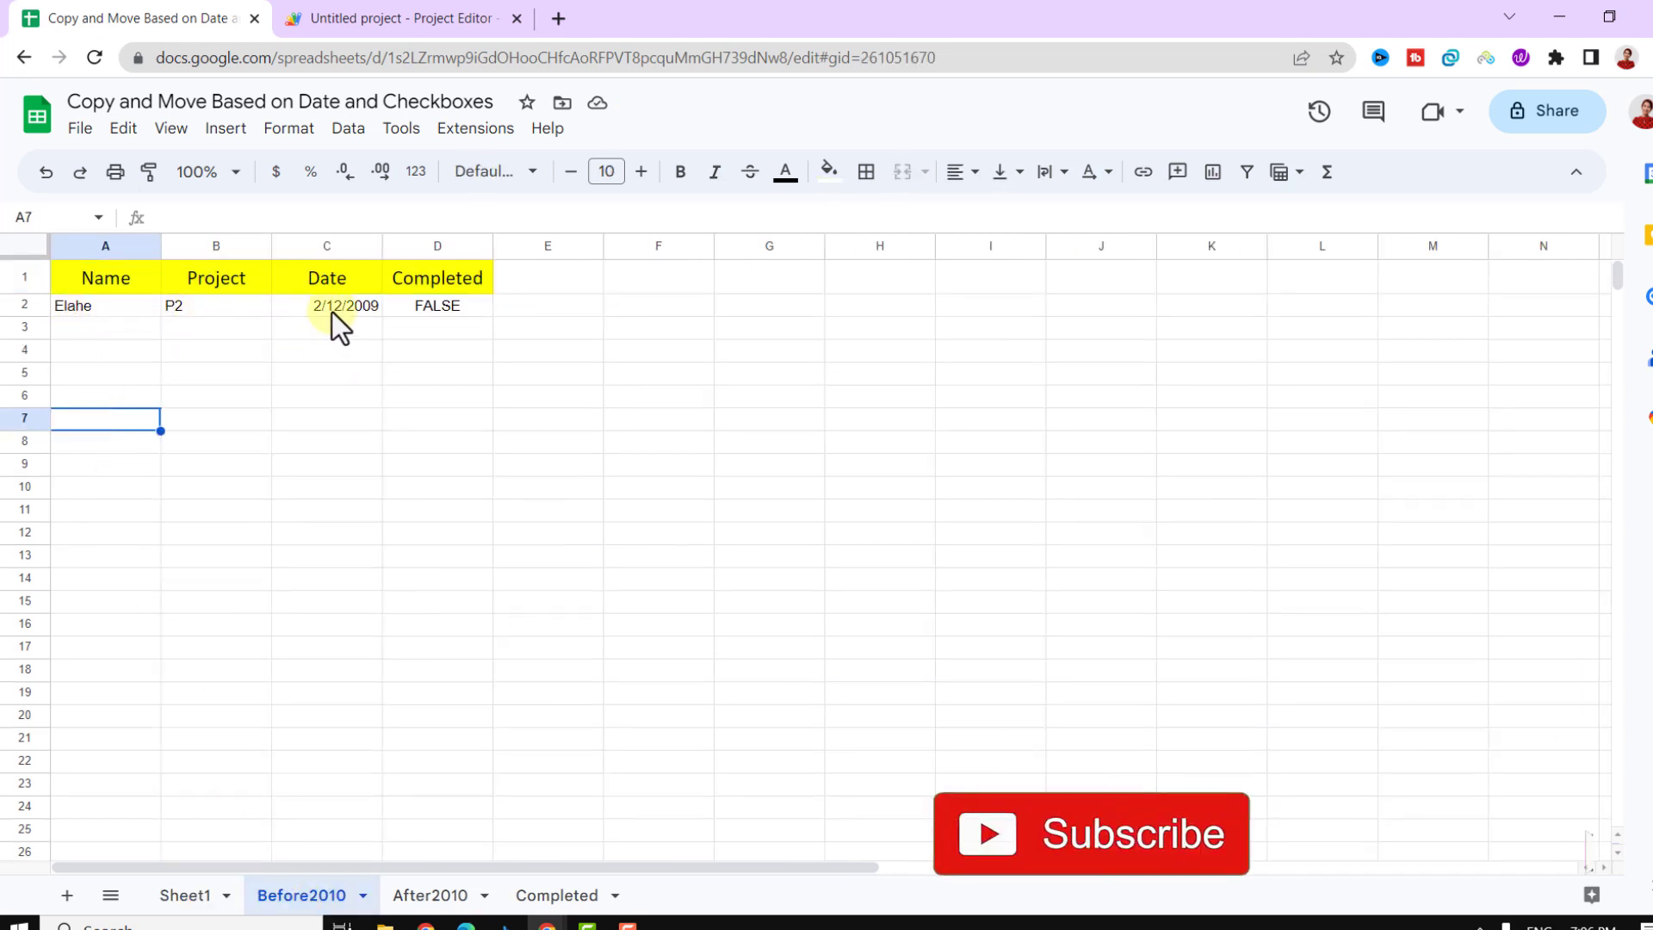
pyautogui.click(183, 895)
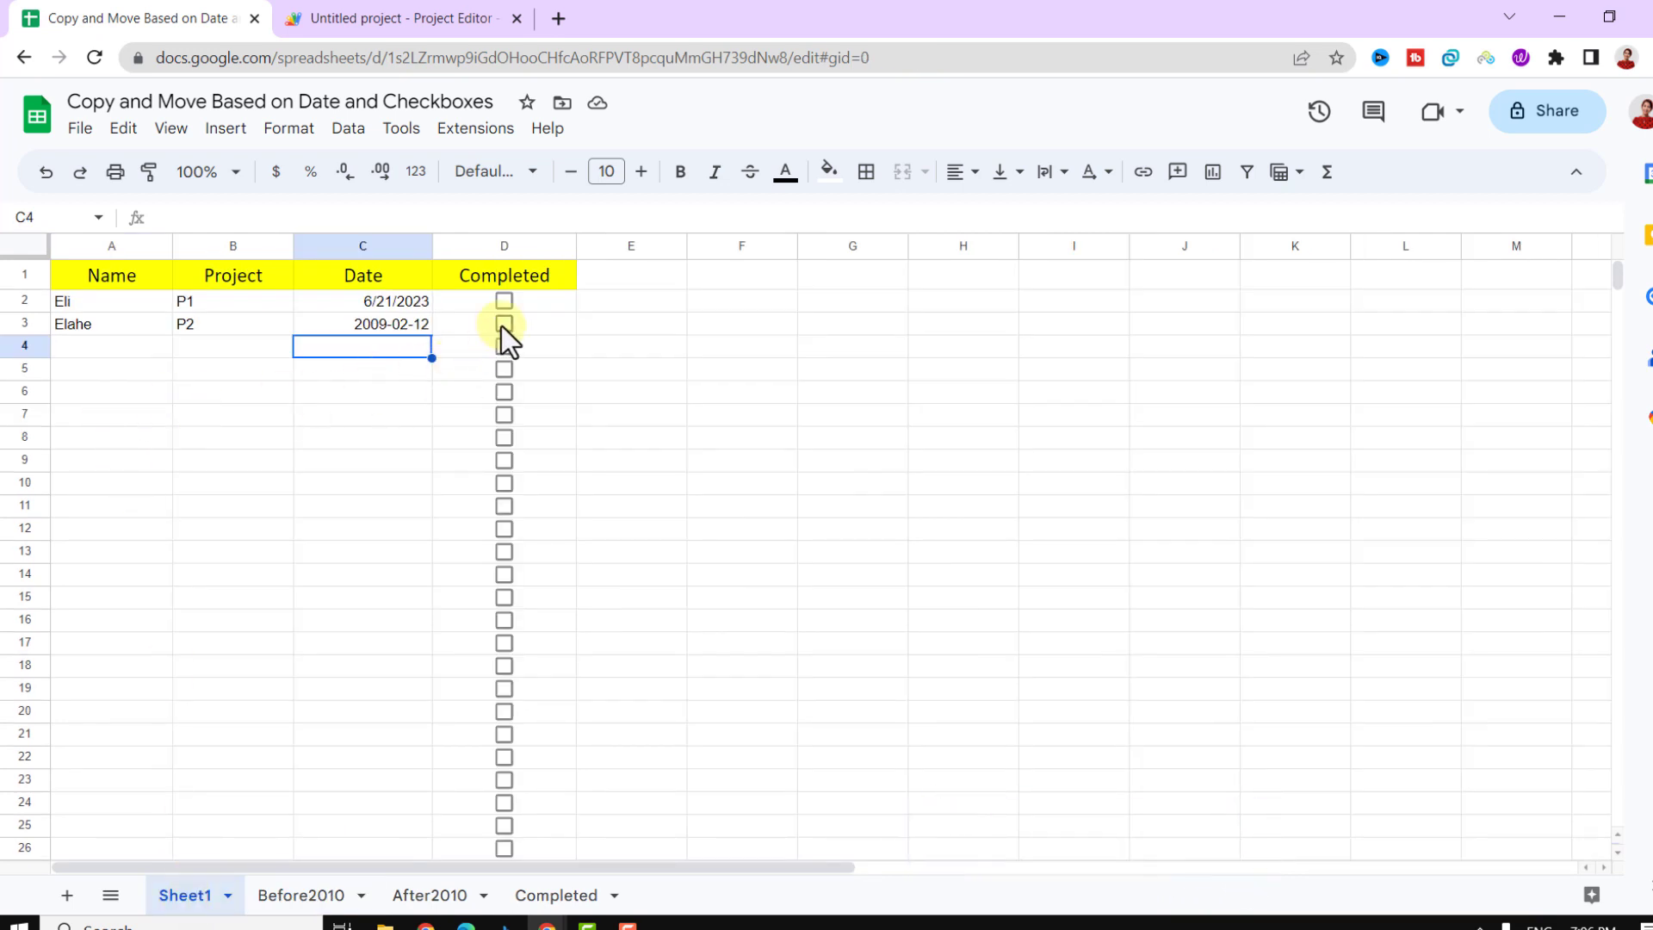
# Tick the D3 checkbox for P2 and view the moved row on Completed
pyautogui.click(504, 323)
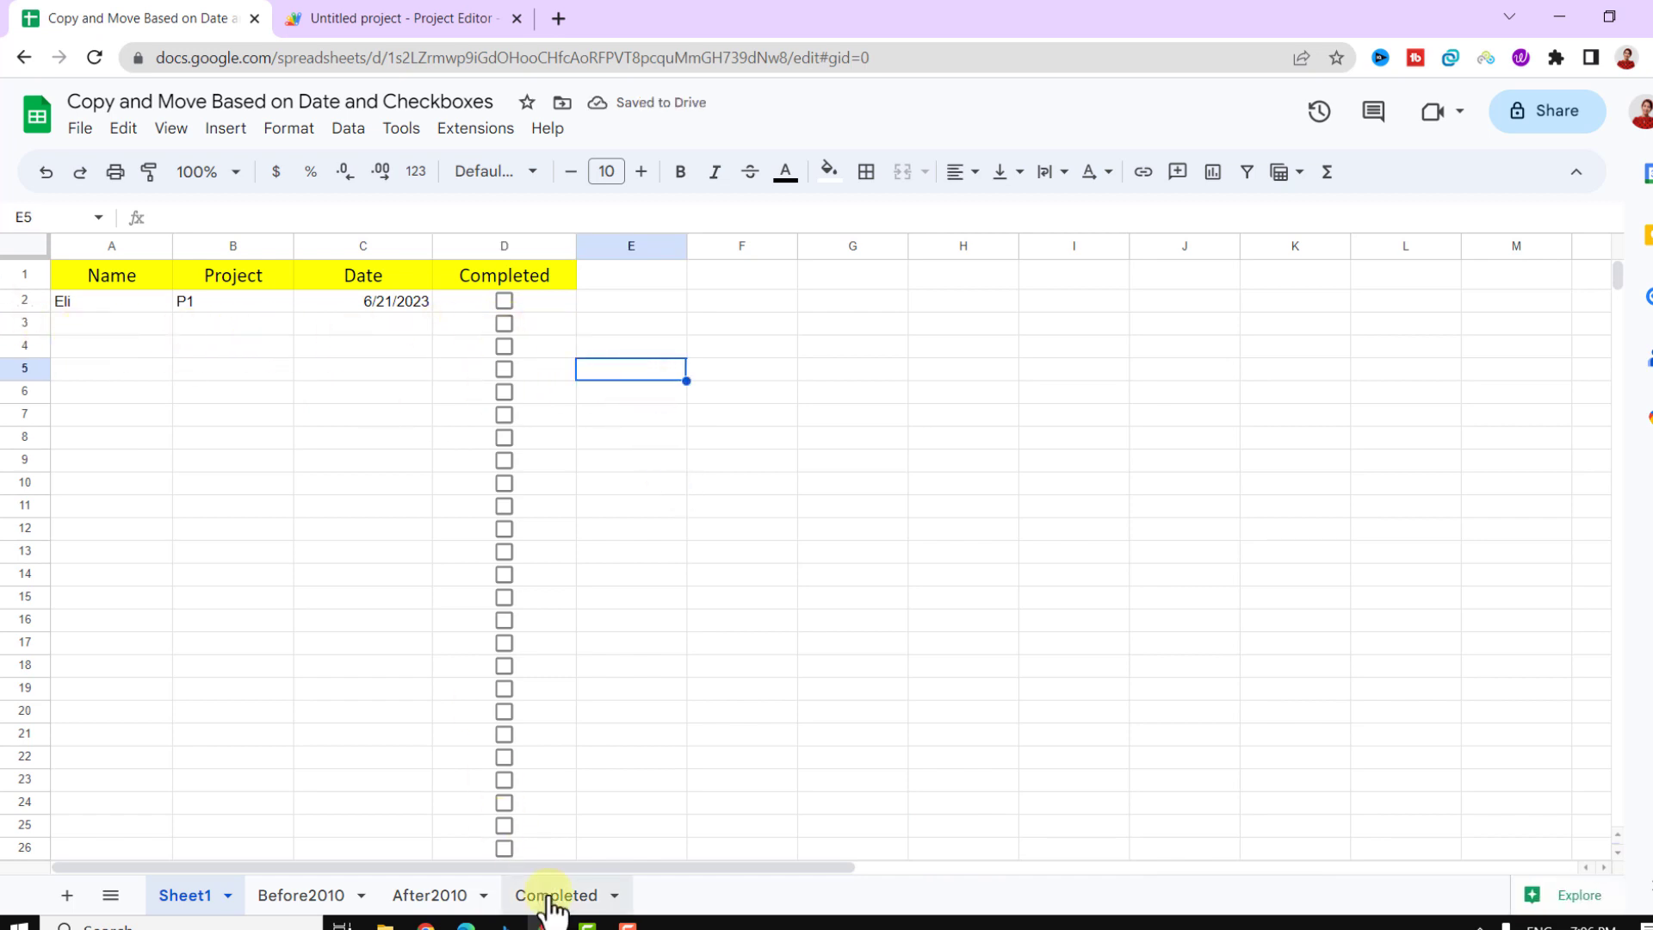
pyautogui.click(557, 895)
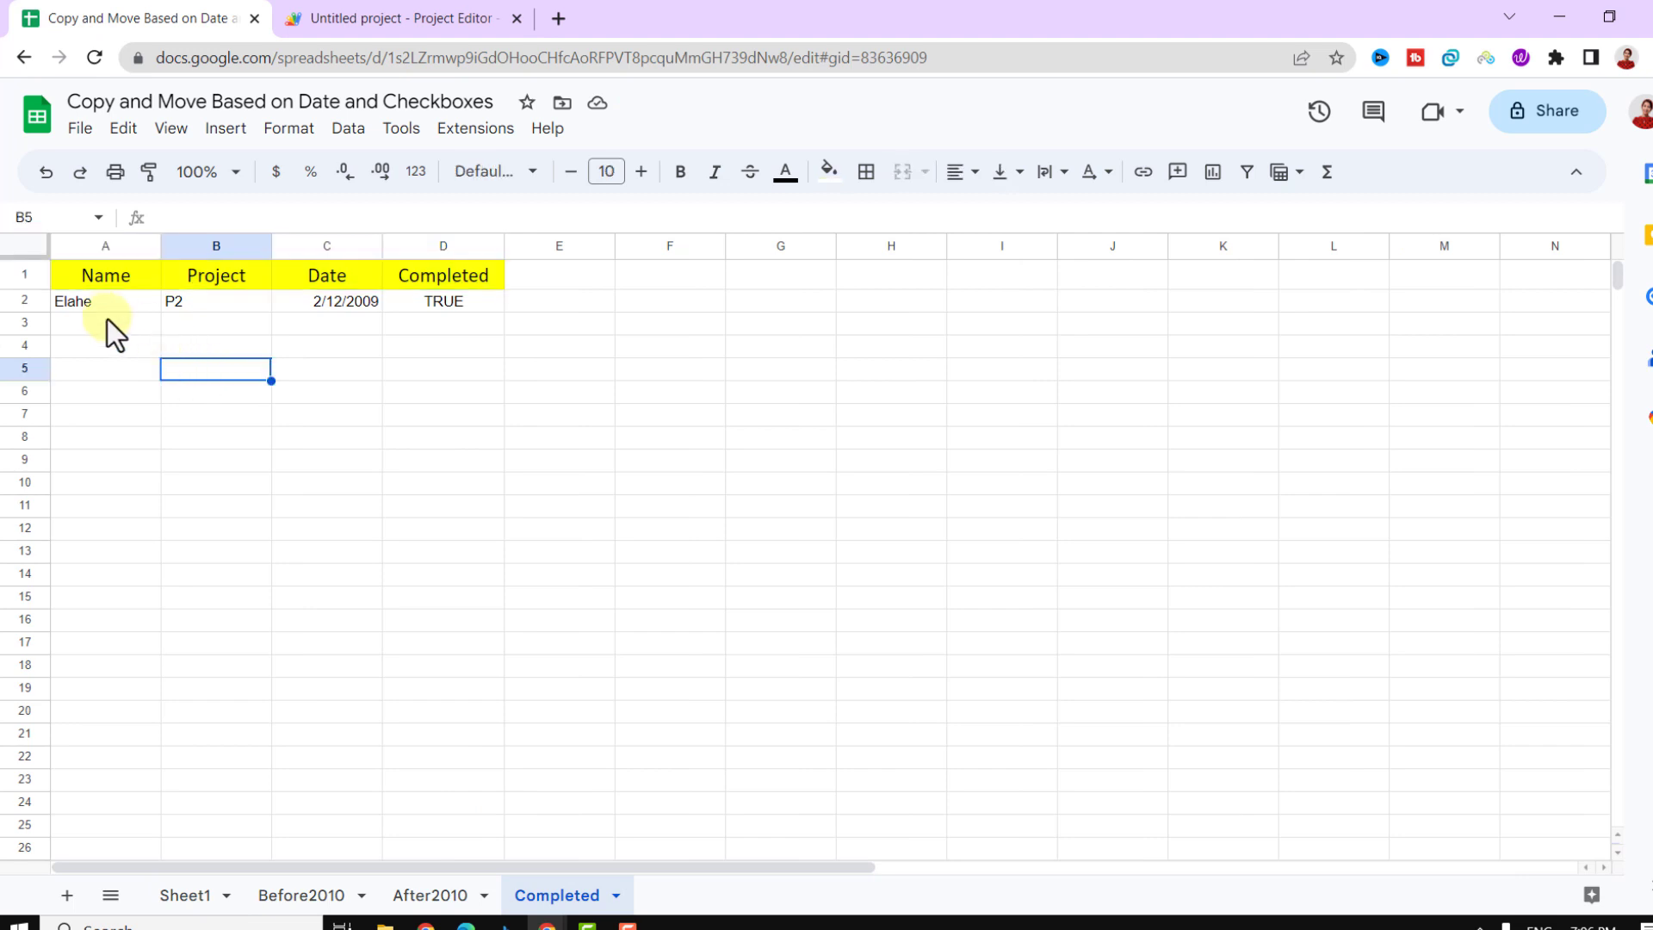
pyautogui.moveTo(447, 316)
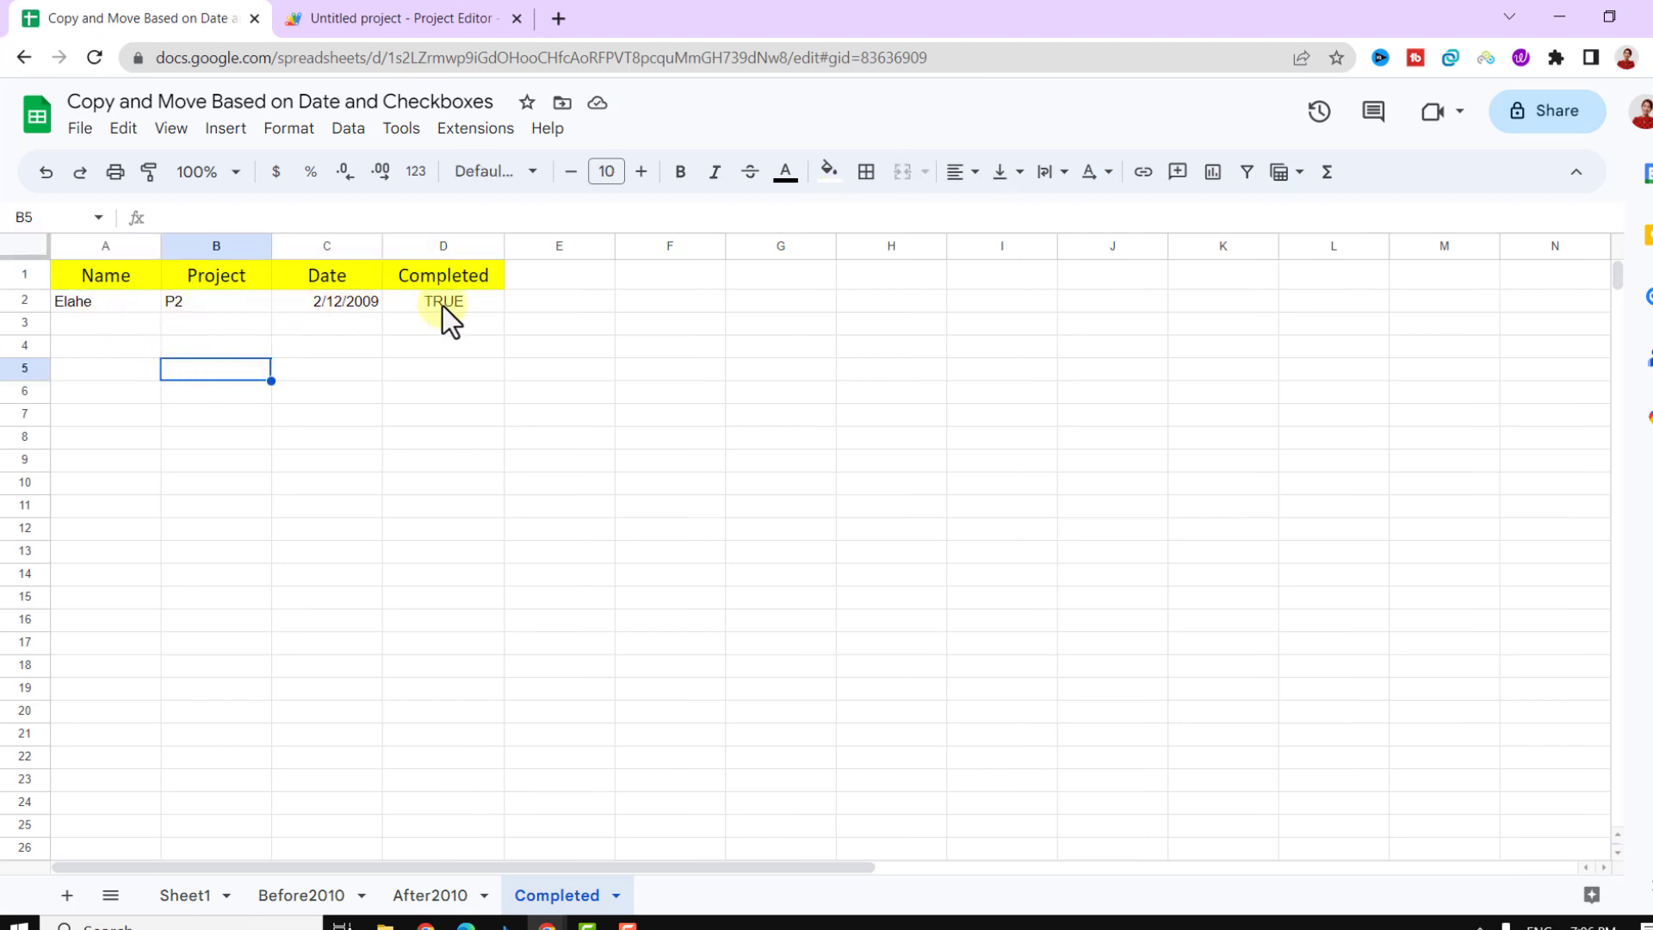